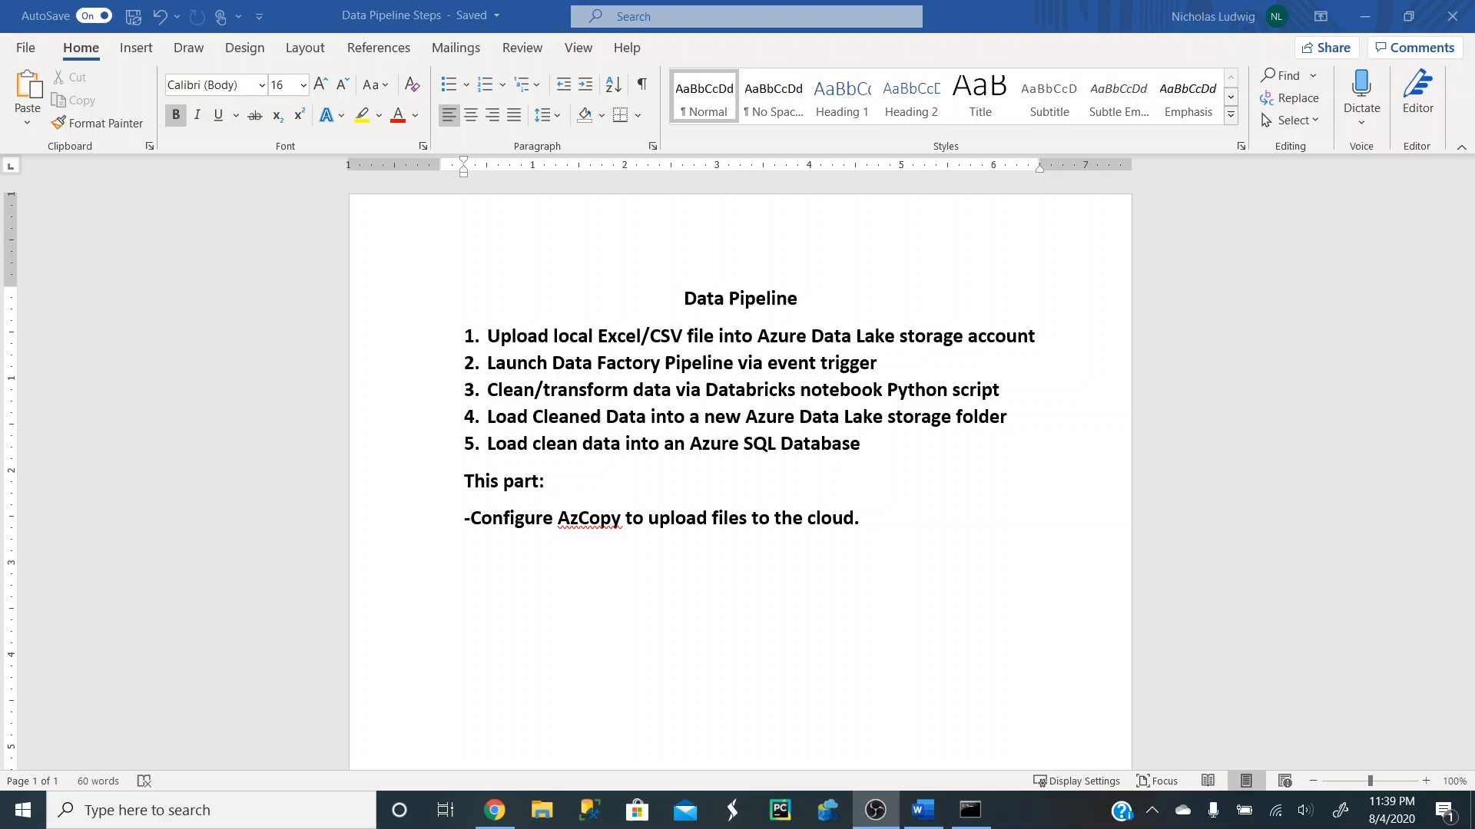
{"action": "mouse_move", "coordinate": [731, 600]}
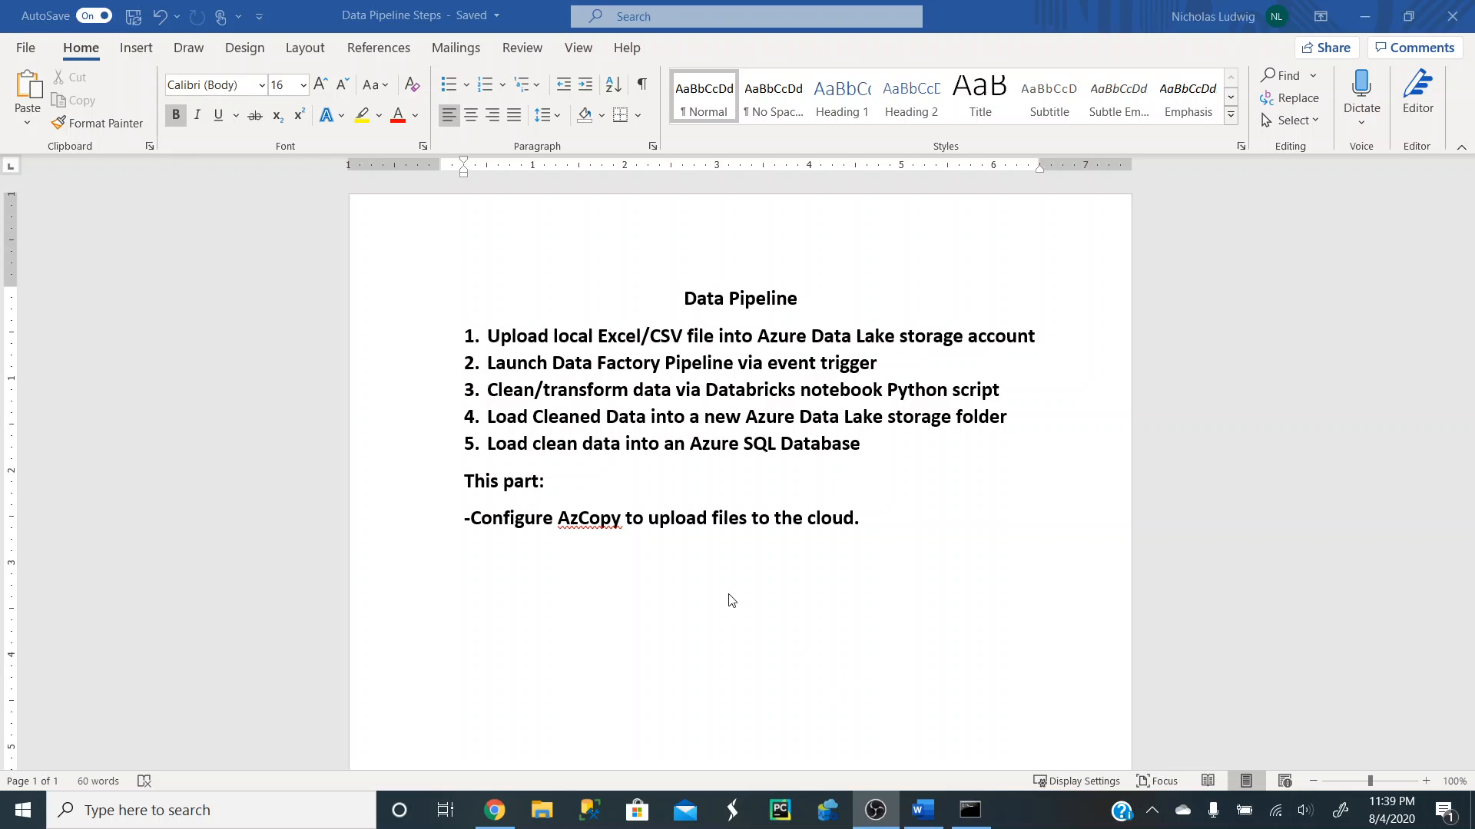
{"action": "mouse_move", "coordinate": [585, 539]}
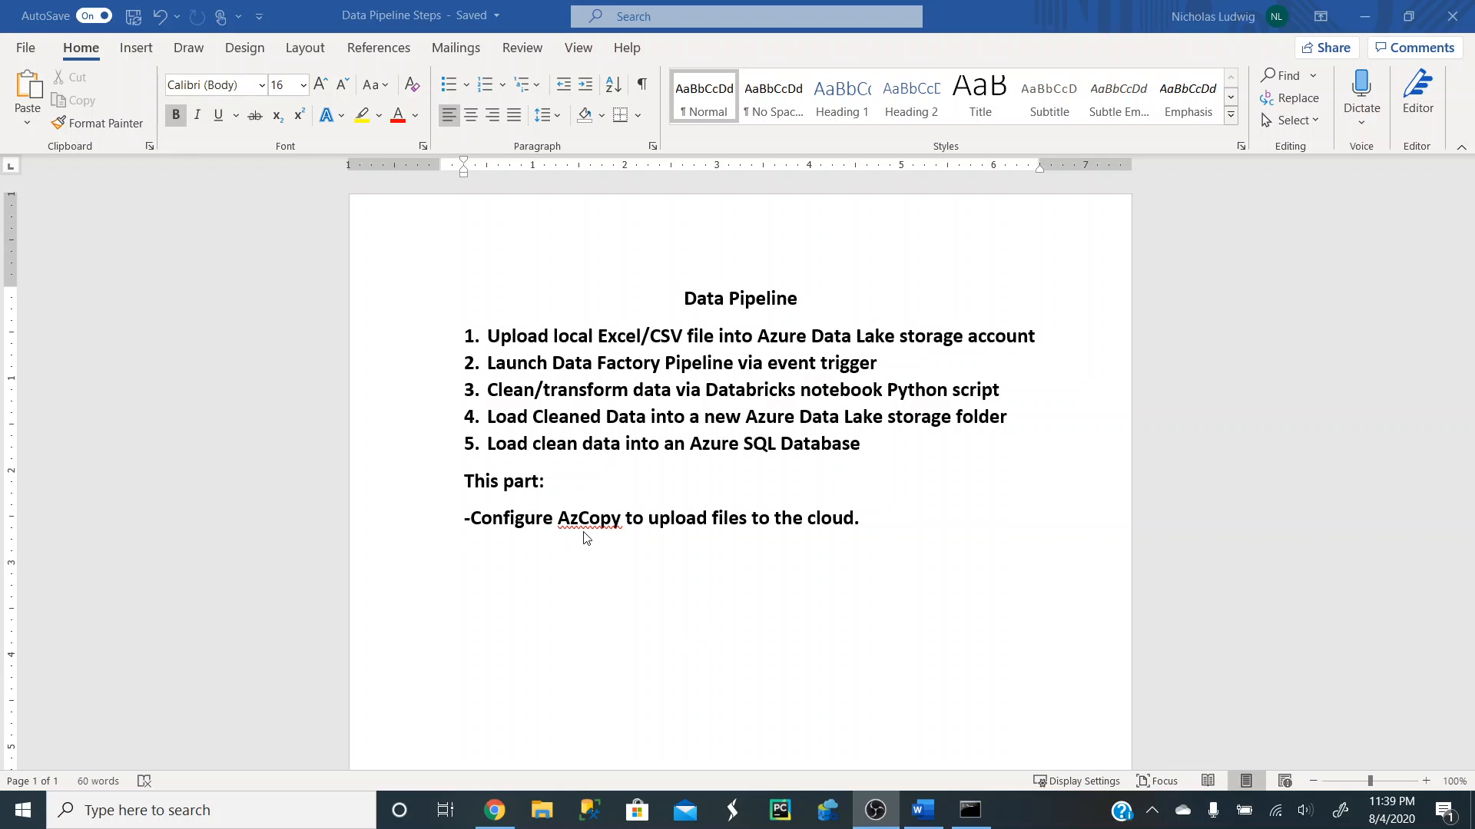
{"action": "mouse_move", "coordinate": [672, 530]}
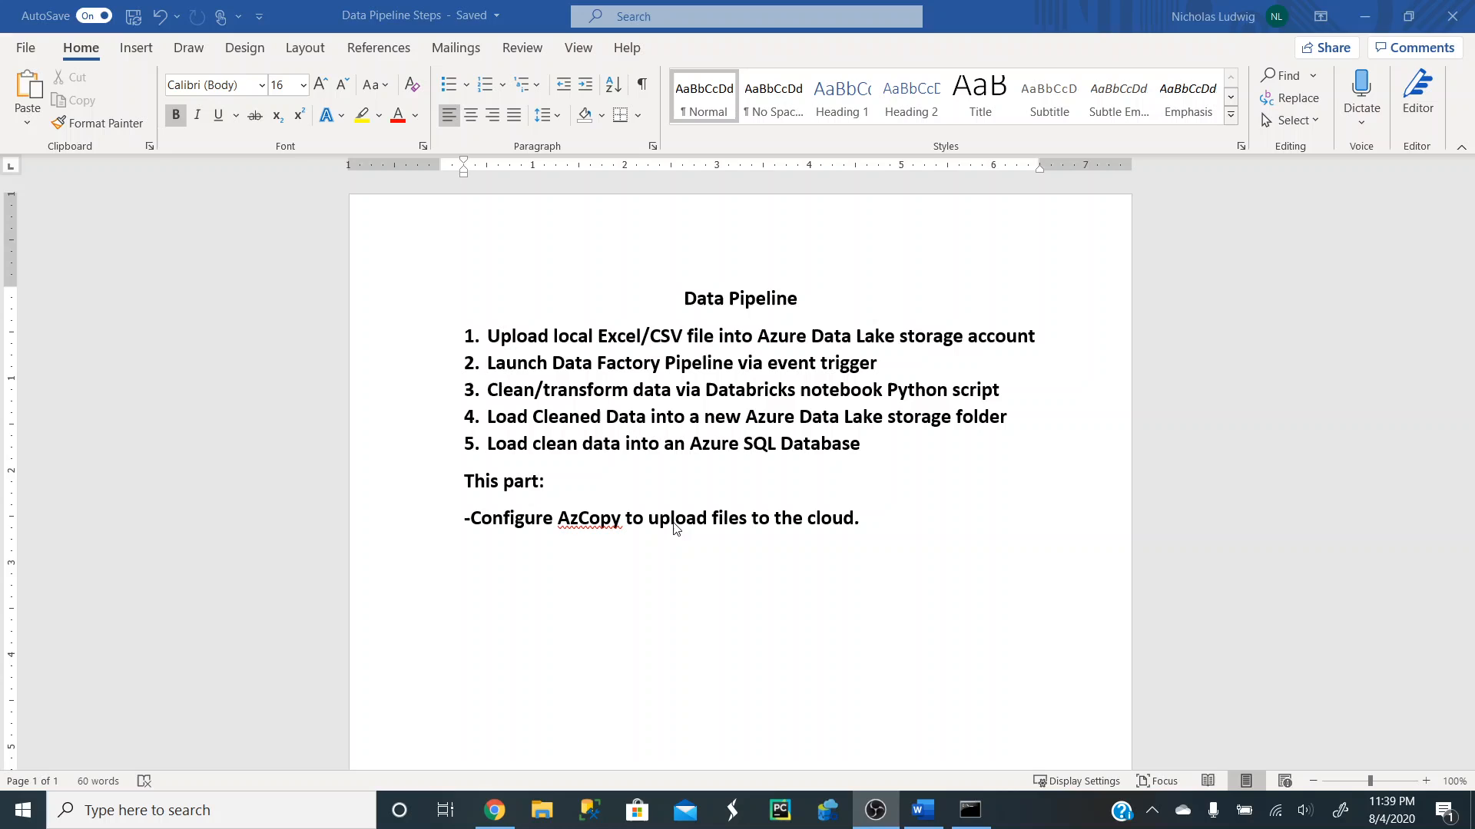
{"action": "mouse_move", "coordinate": [844, 532]}
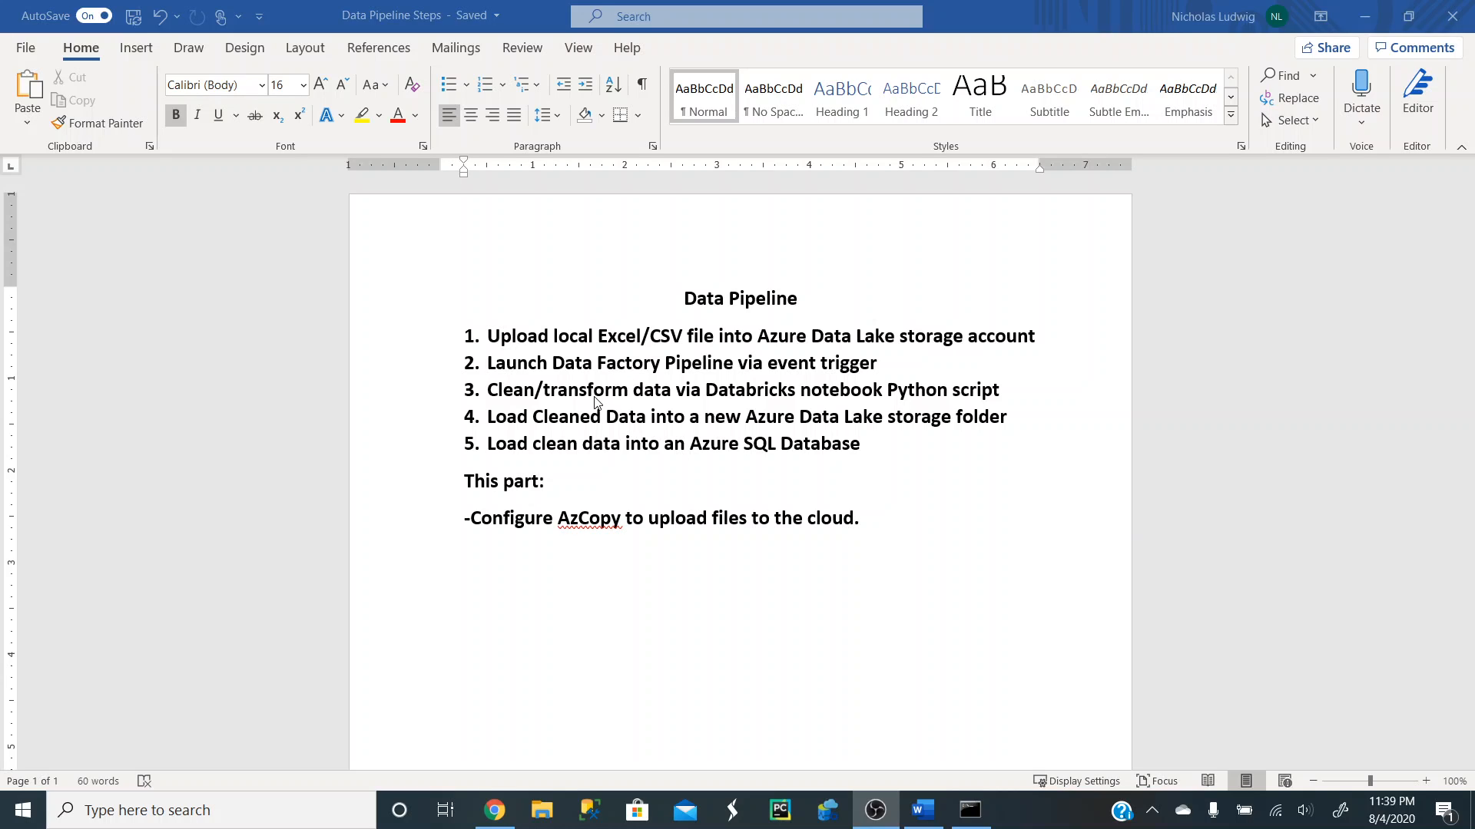
{"action": "mouse_move", "coordinate": [526, 358]}
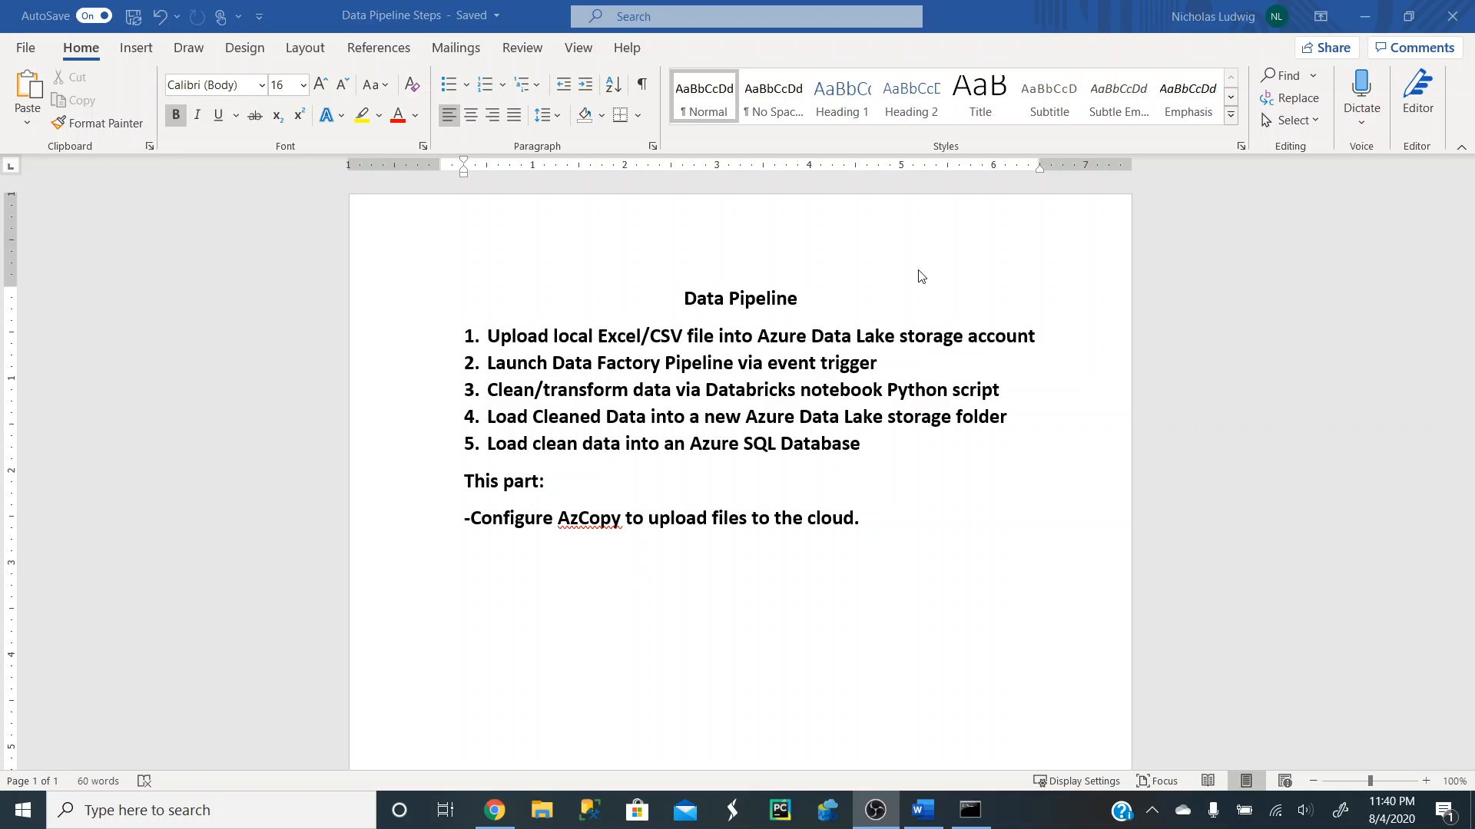
{"action": "mouse_move", "coordinate": [1340, 89]}
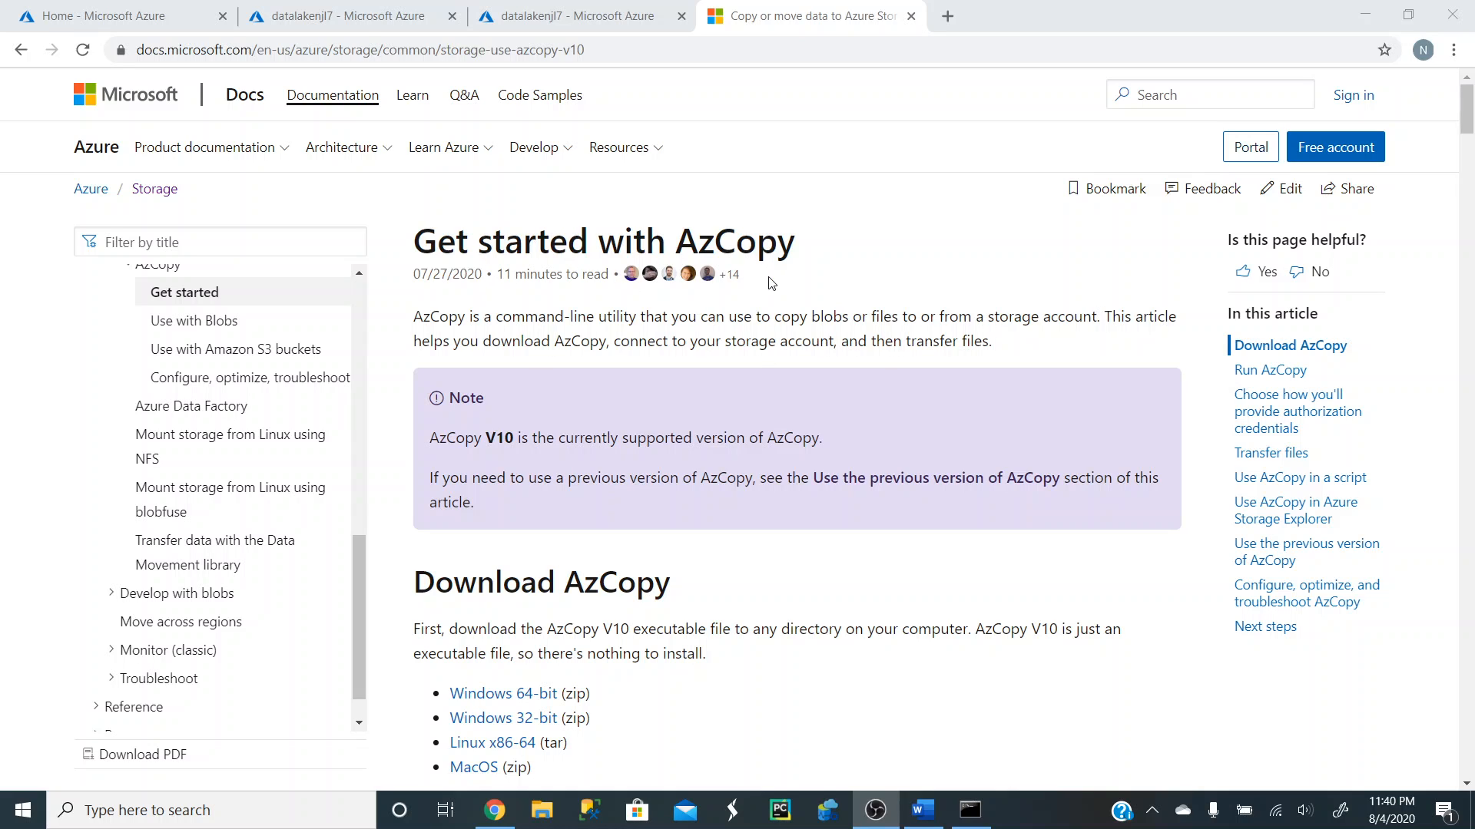
From the azcopy search results, open the AzCopy v10 article and download its Windows zip.
{"action": "left_click", "coordinate": [810, 15]}
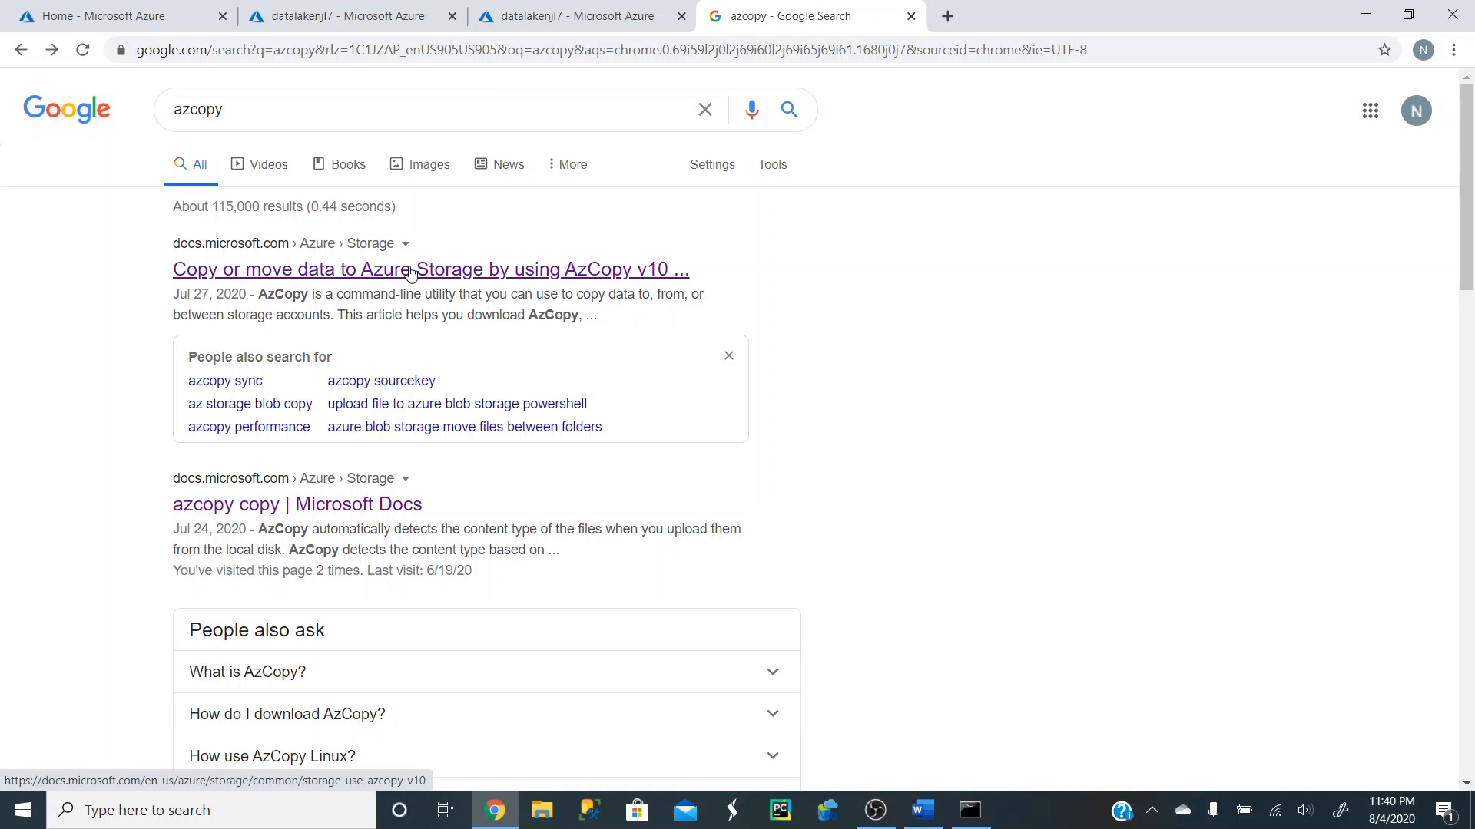
{"action": "left_click", "coordinate": [430, 269]}
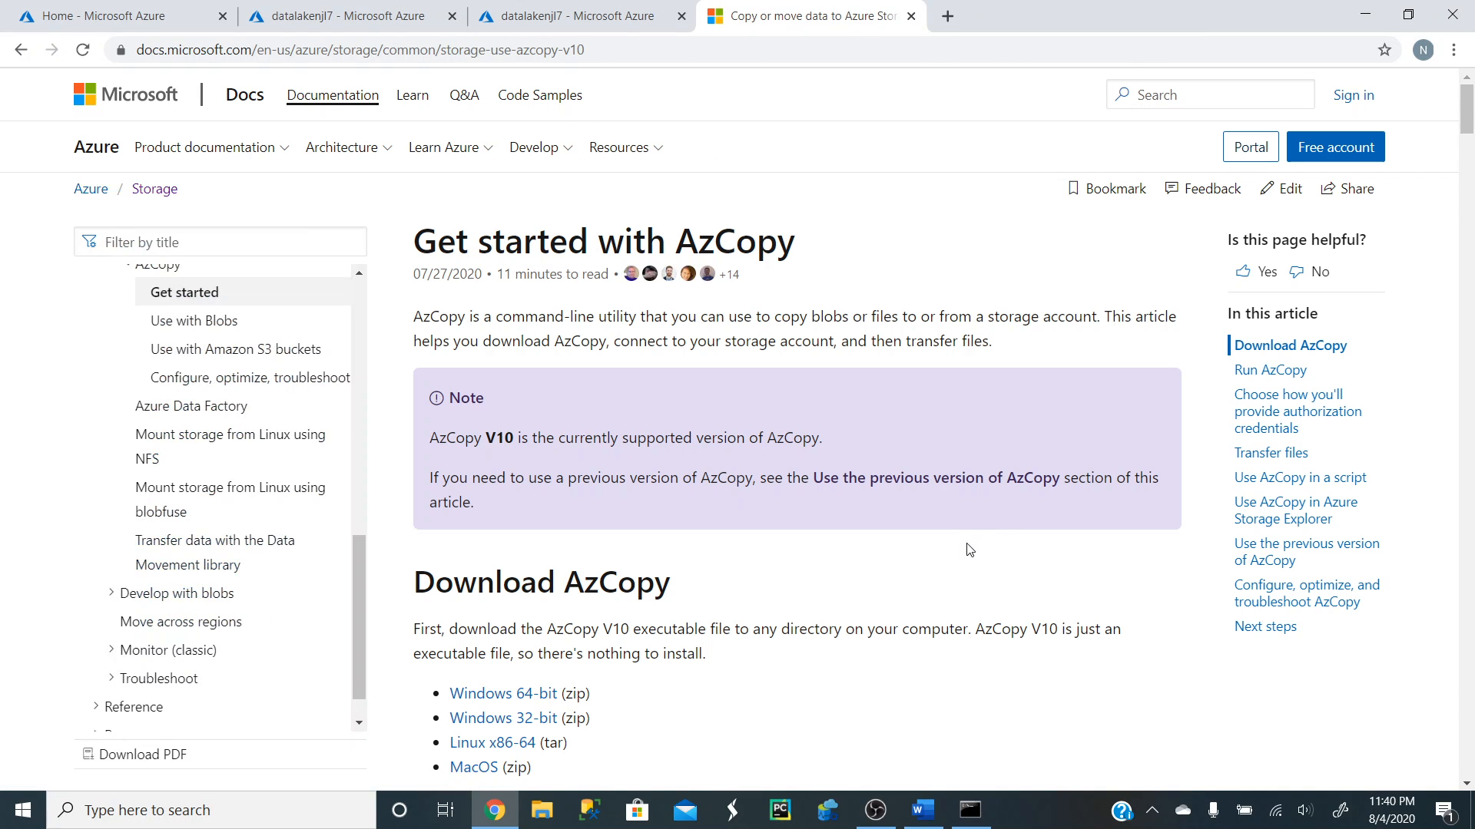
{"action": "scroll", "scroll_direction": "down", "scroll_amount": 3}
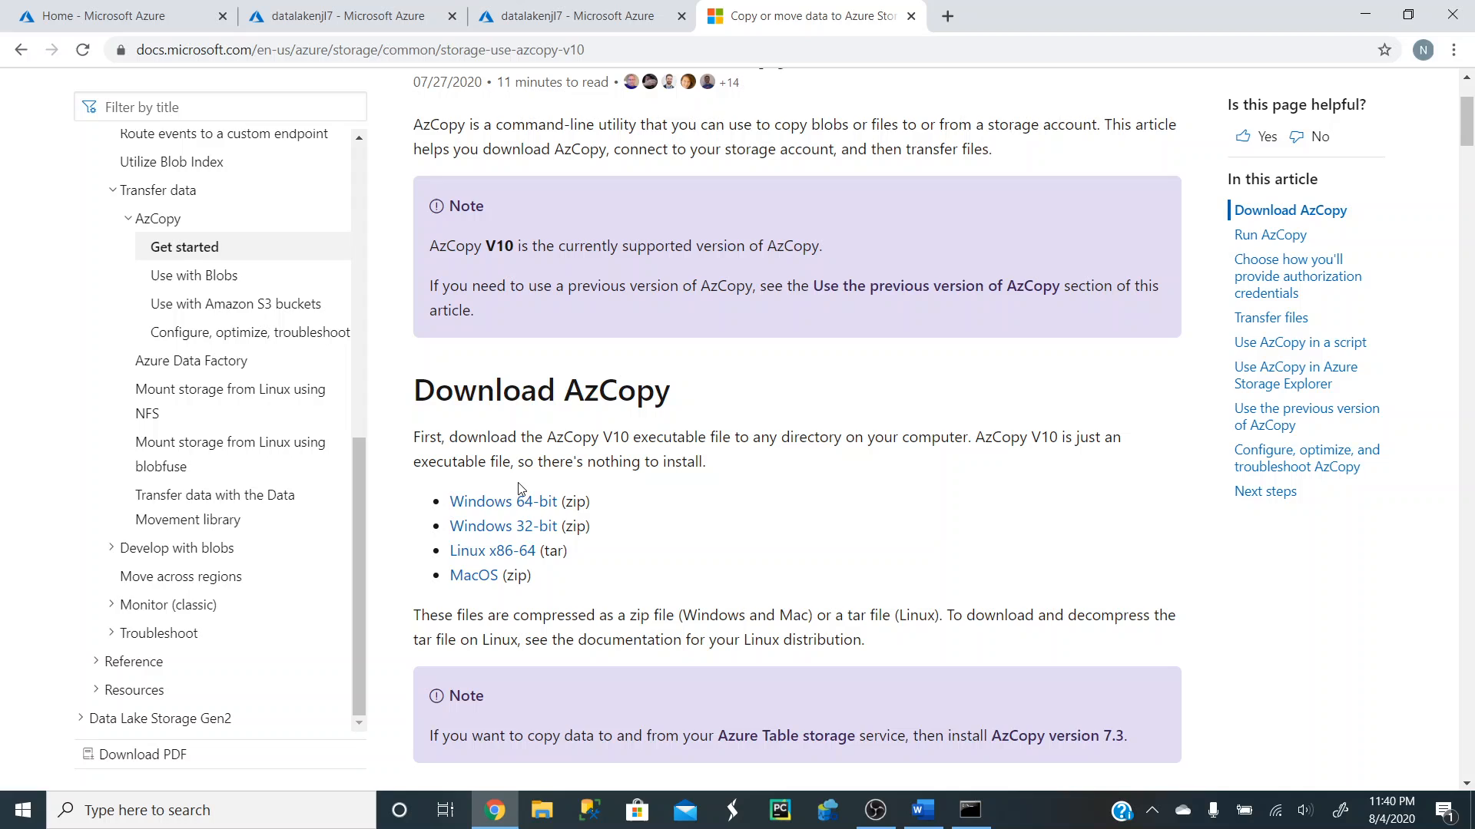
{"action": "mouse_move", "coordinate": [502, 525]}
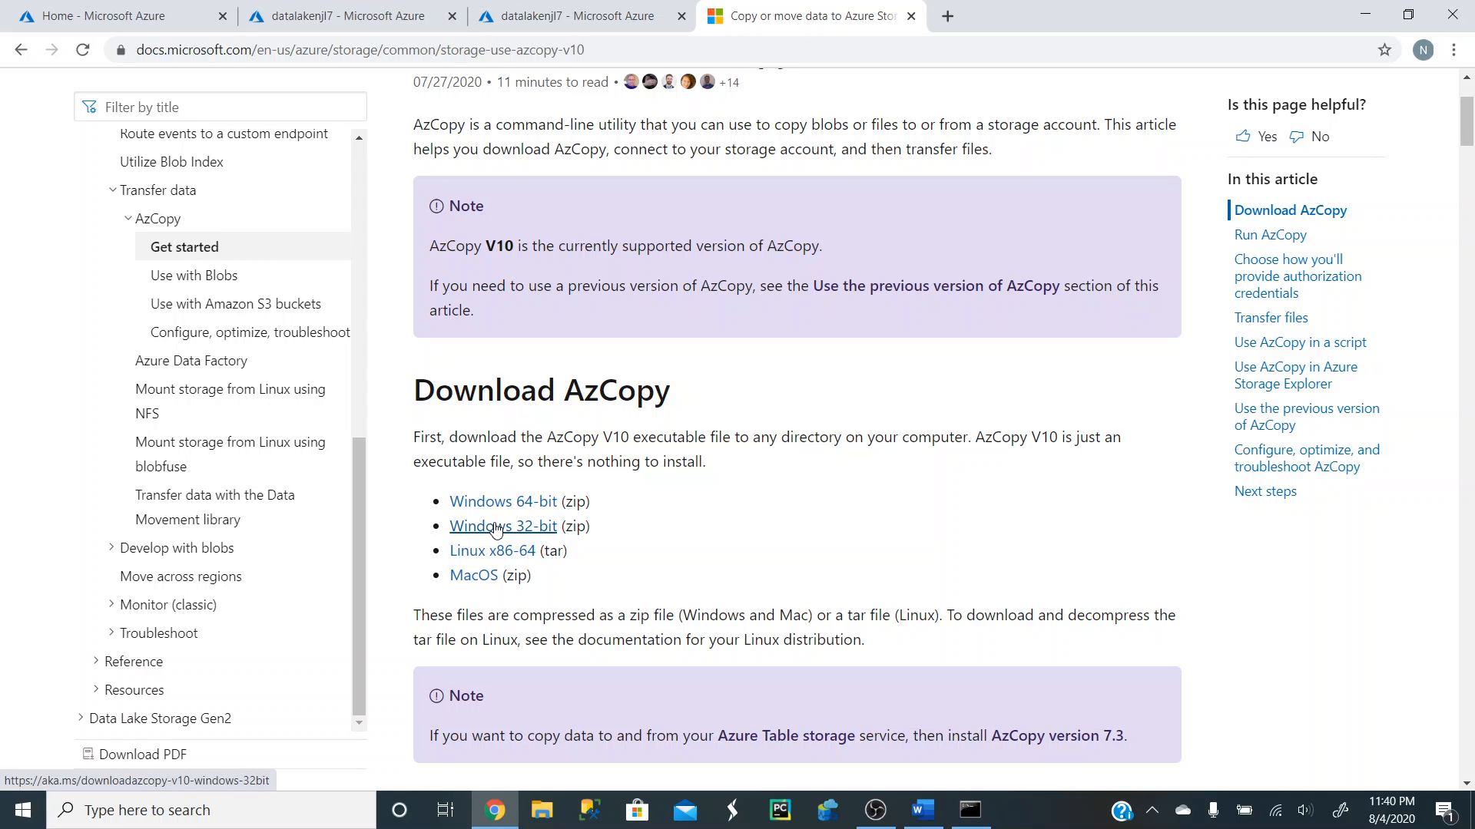
{"action": "left_click", "coordinate": [502, 525]}
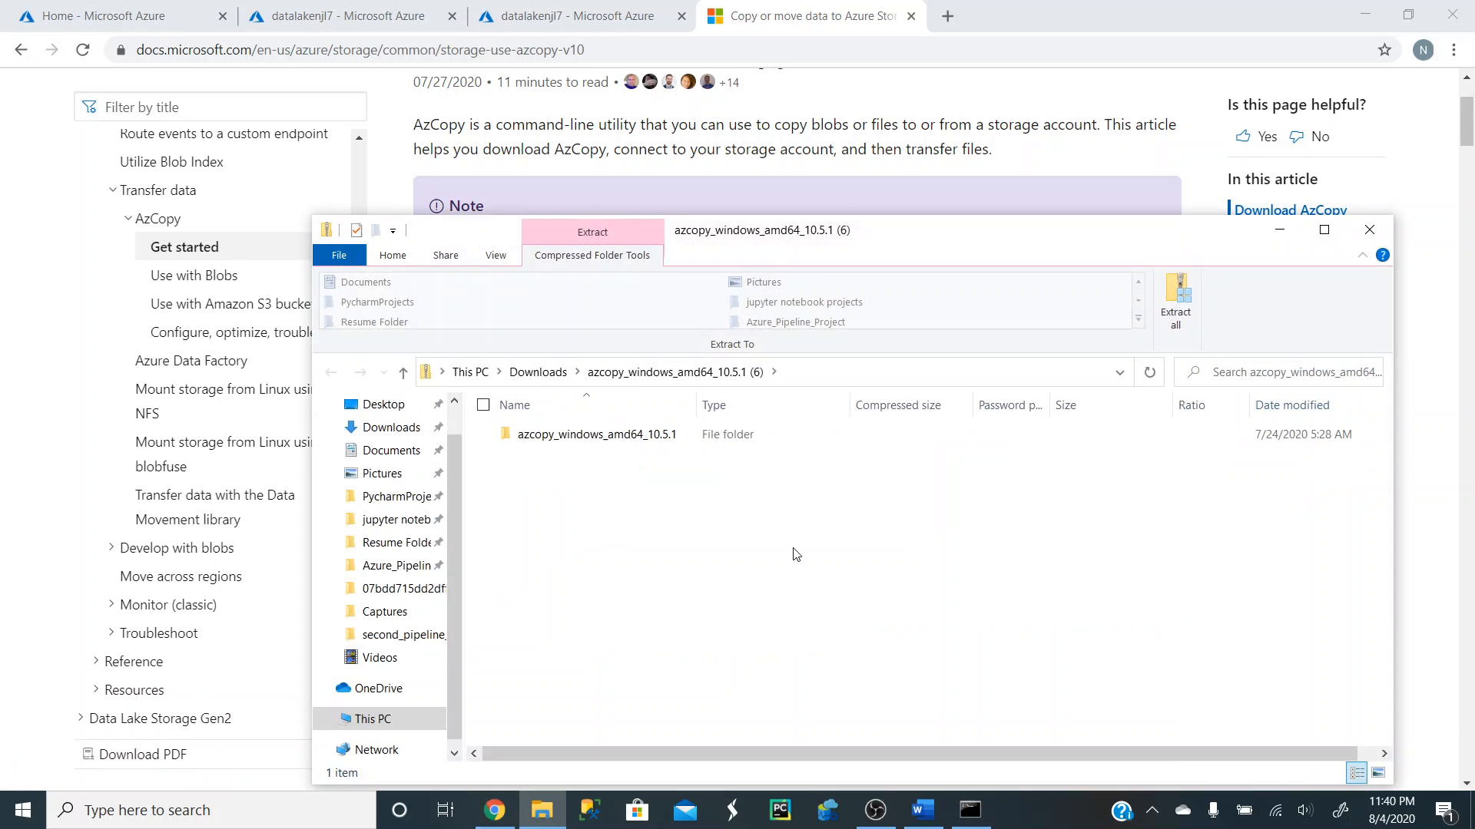
{"action": "mouse_move", "coordinate": [1175, 301]}
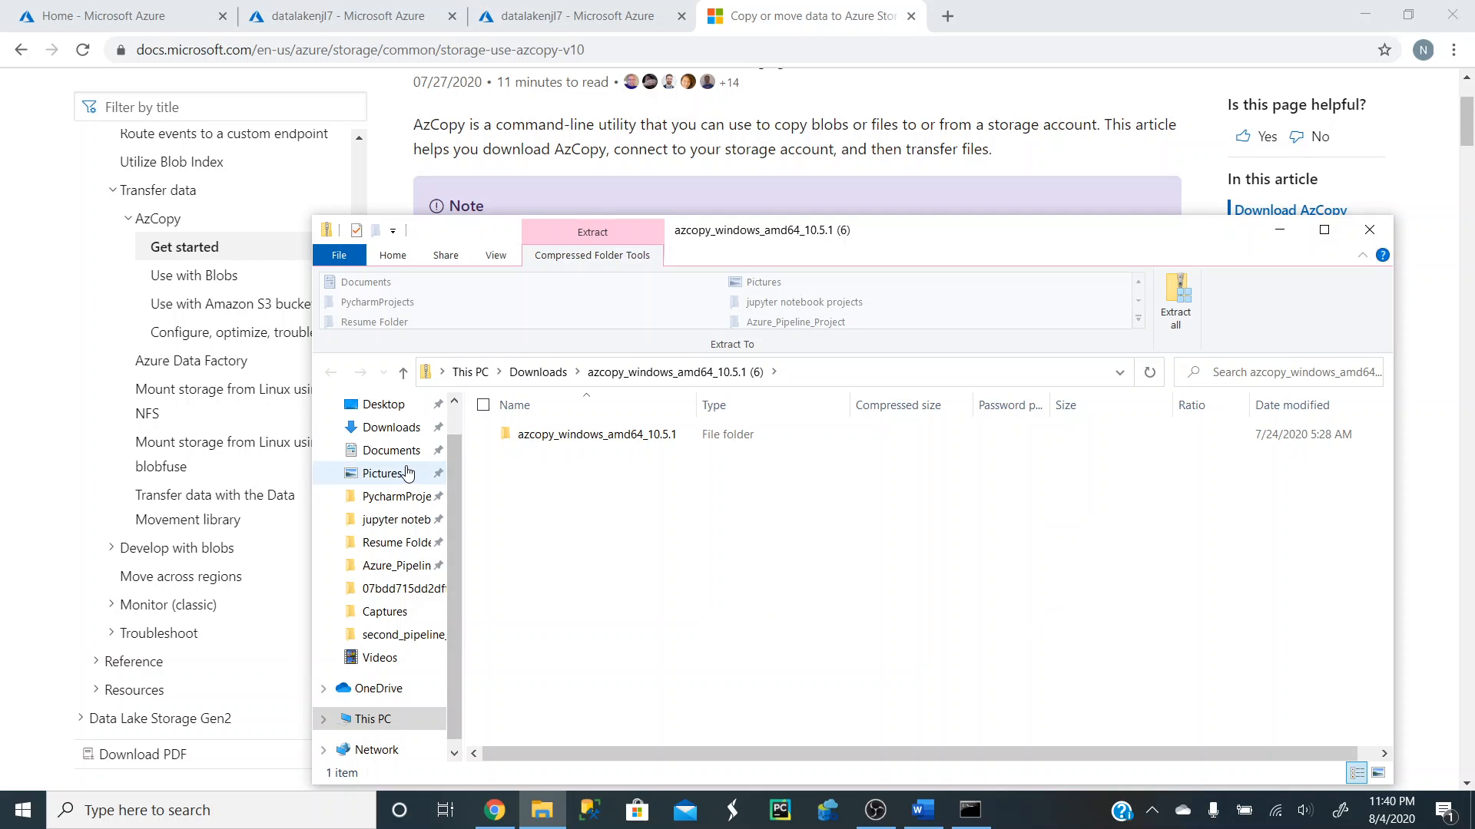
{"action": "mouse_move", "coordinate": [373, 487]}
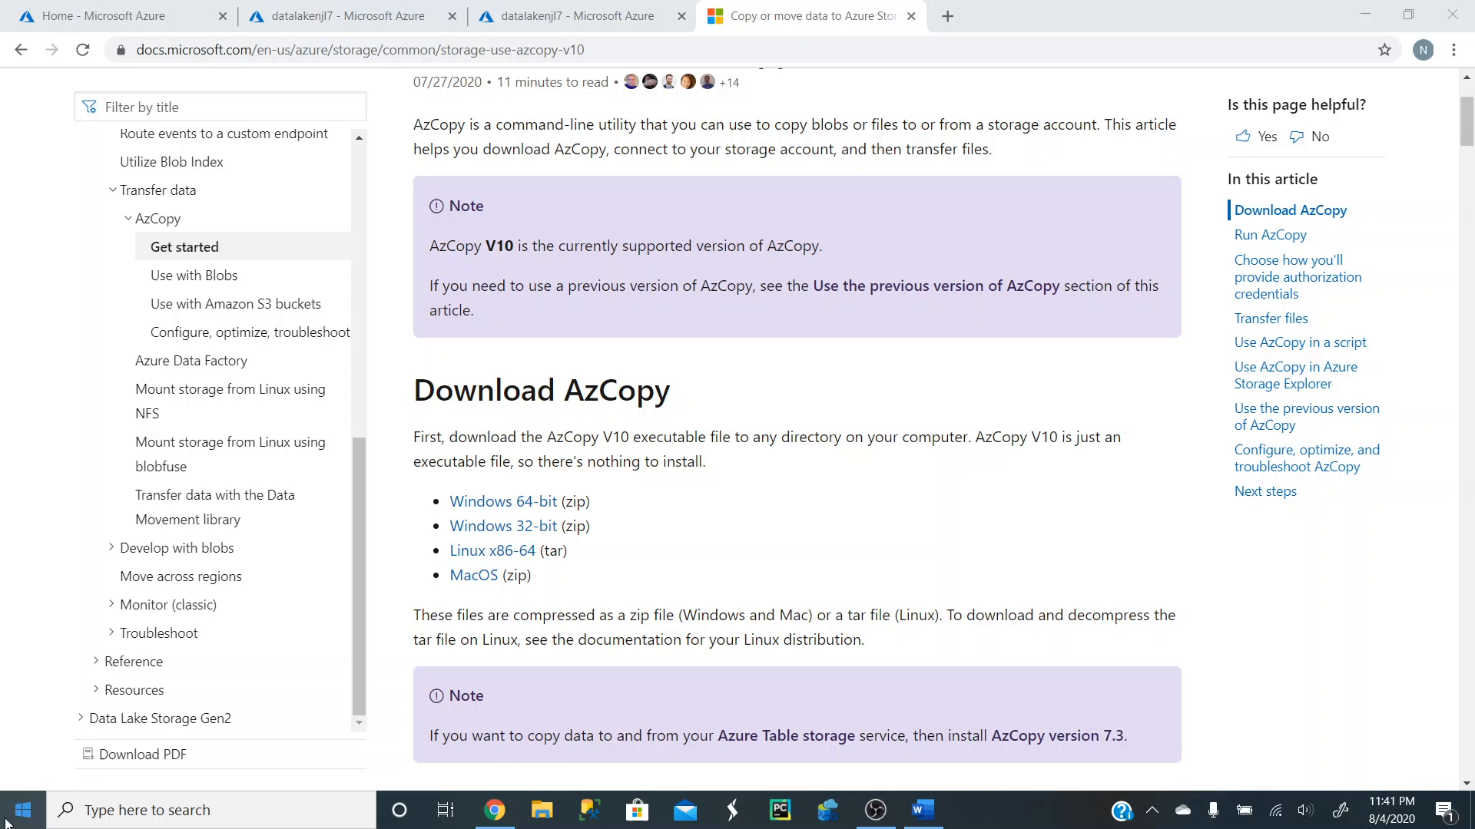
Launch Command Prompt by searching 'cmd' from the Start menu.
{"action": "left_click", "coordinate": [14, 809]}
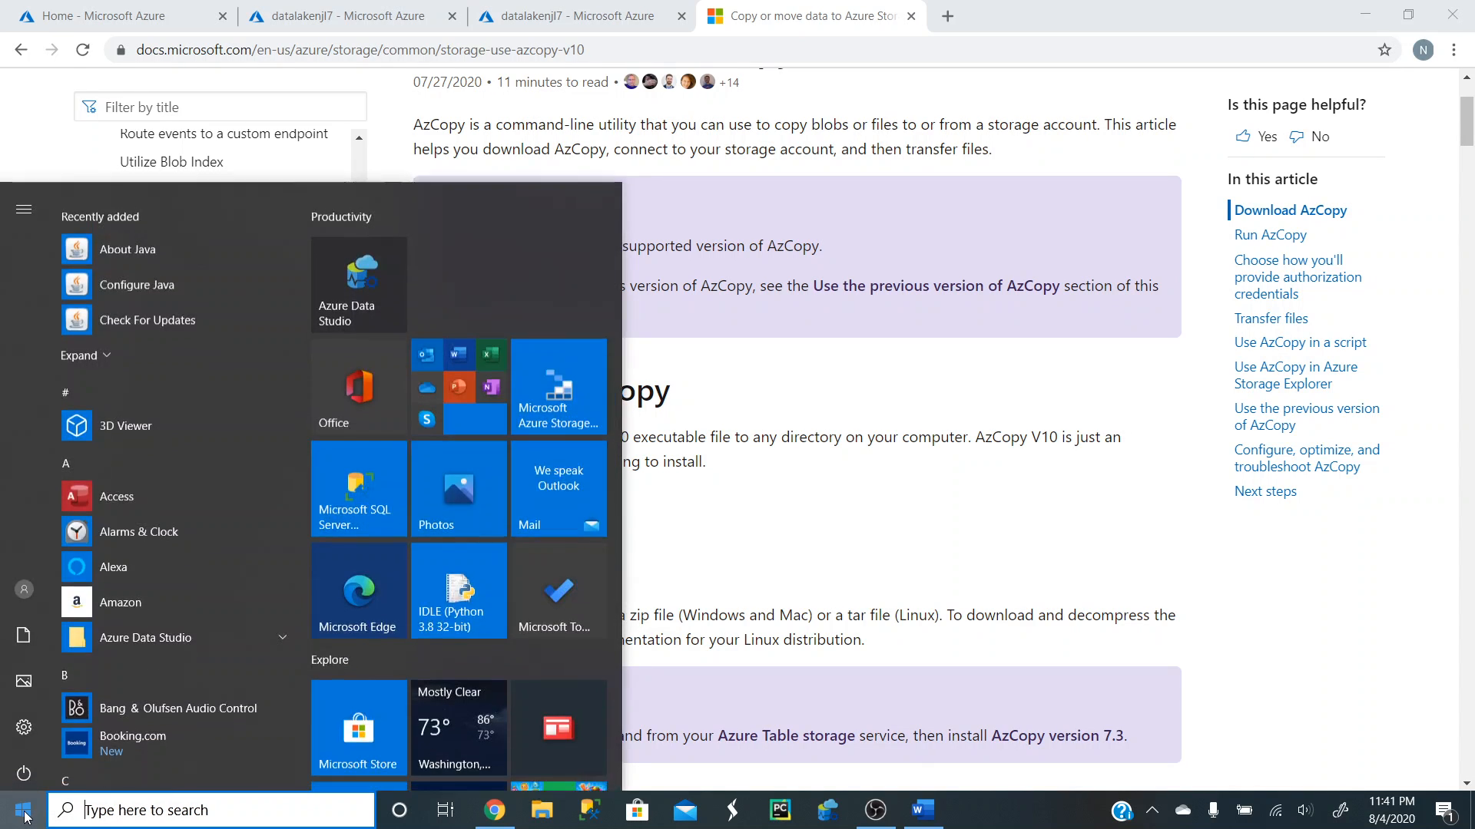
{"action": "type", "text": "cmd"}
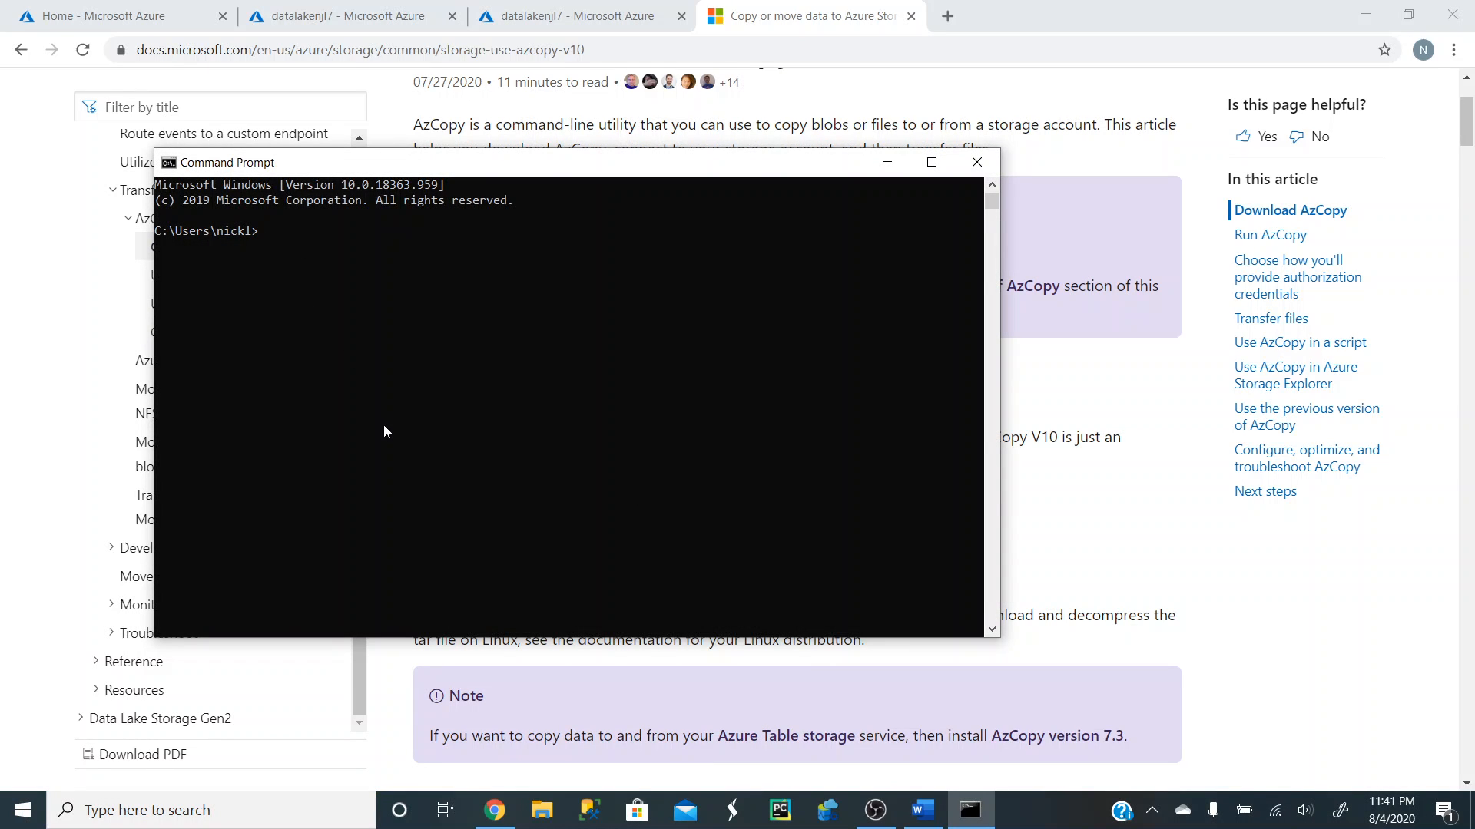
Check the C: drive in File Explorer and change directory into C:/azcopy.
{"action": "left_click", "coordinate": [540, 810]}
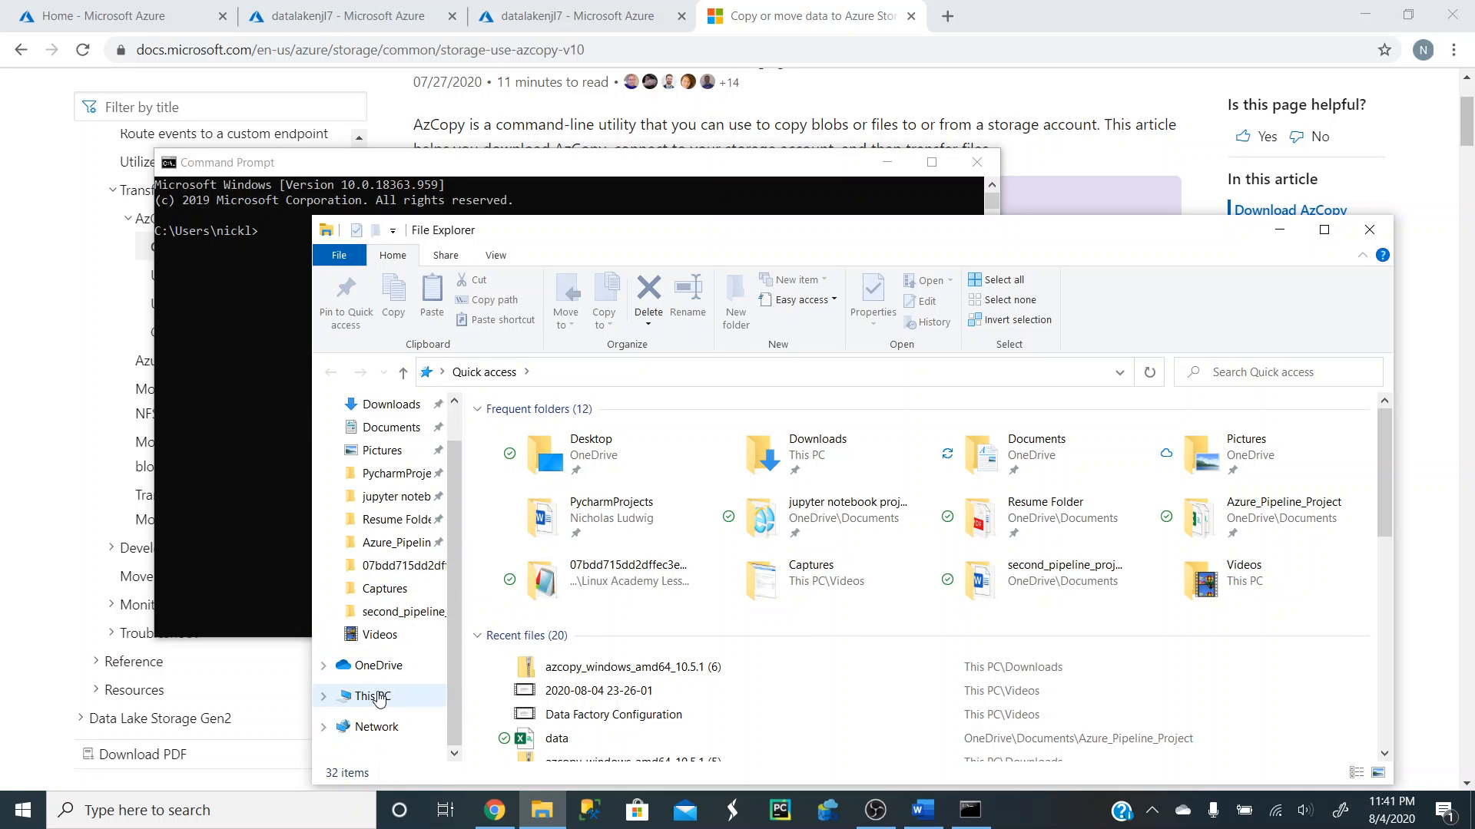
{"action": "left_click", "coordinate": [372, 695]}
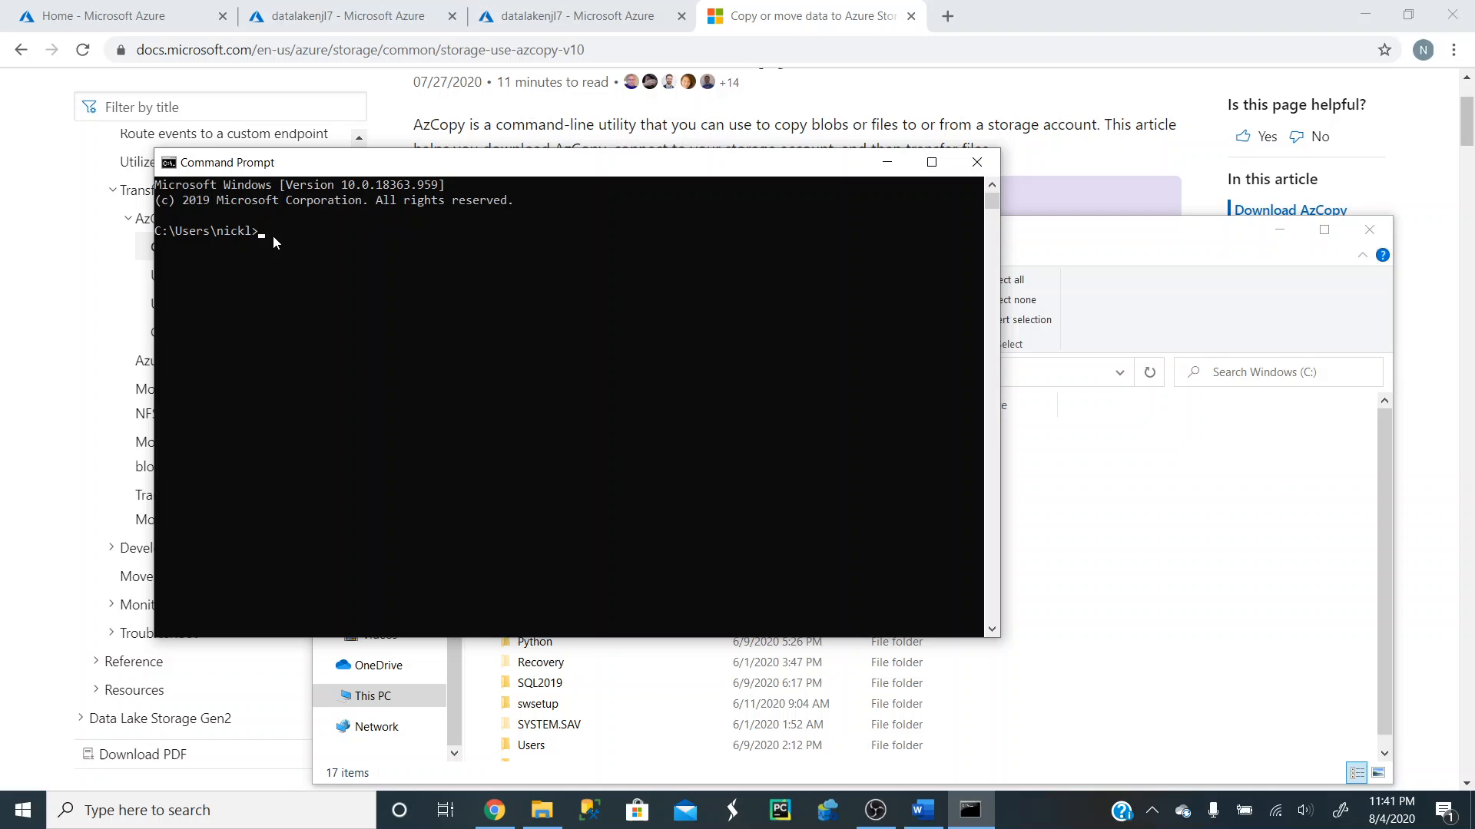
{"action": "type", "text": "cd C:/azcopy"}
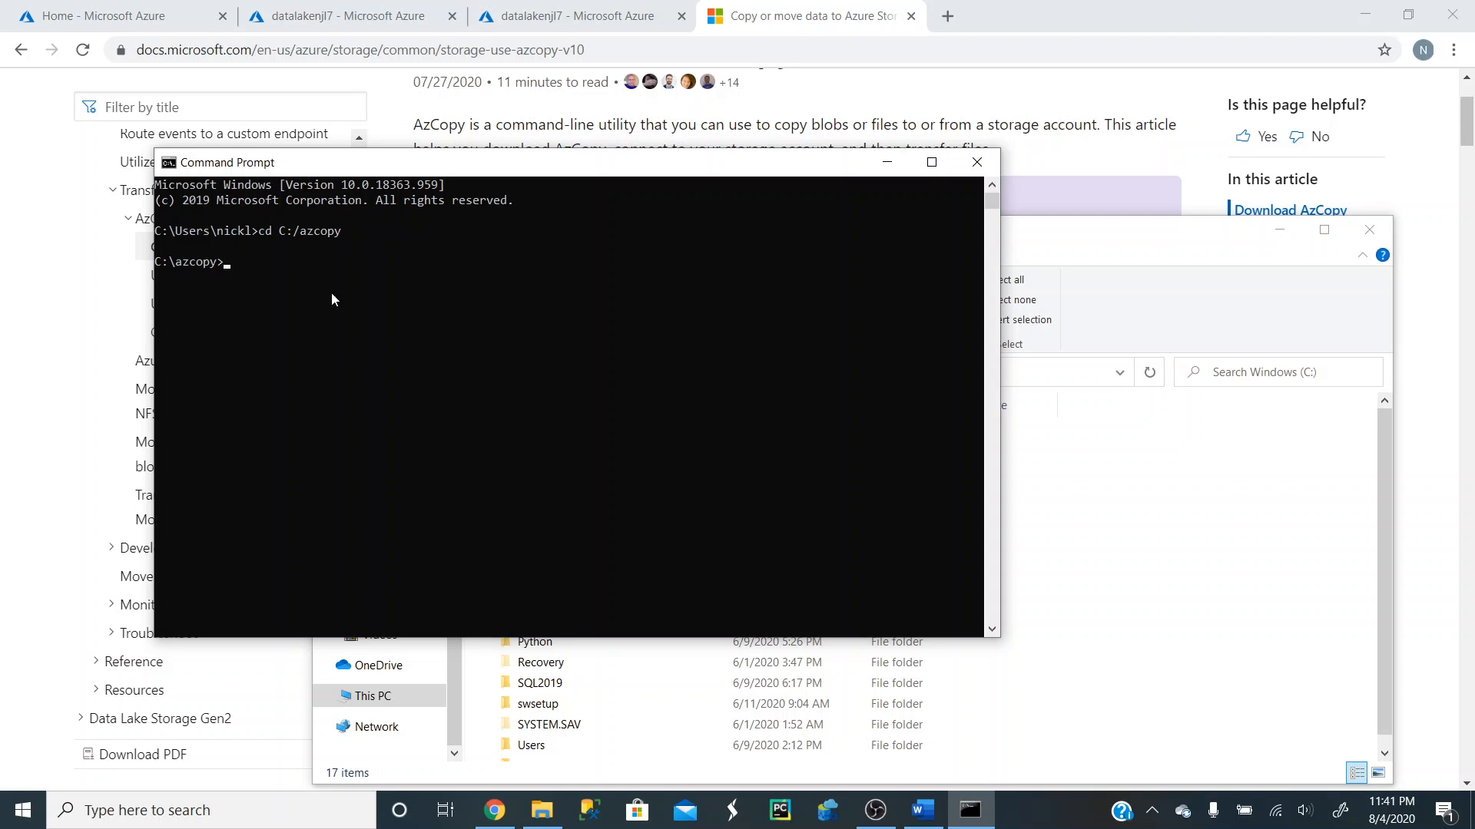
{"action": "mouse_move", "coordinate": [811, 550]}
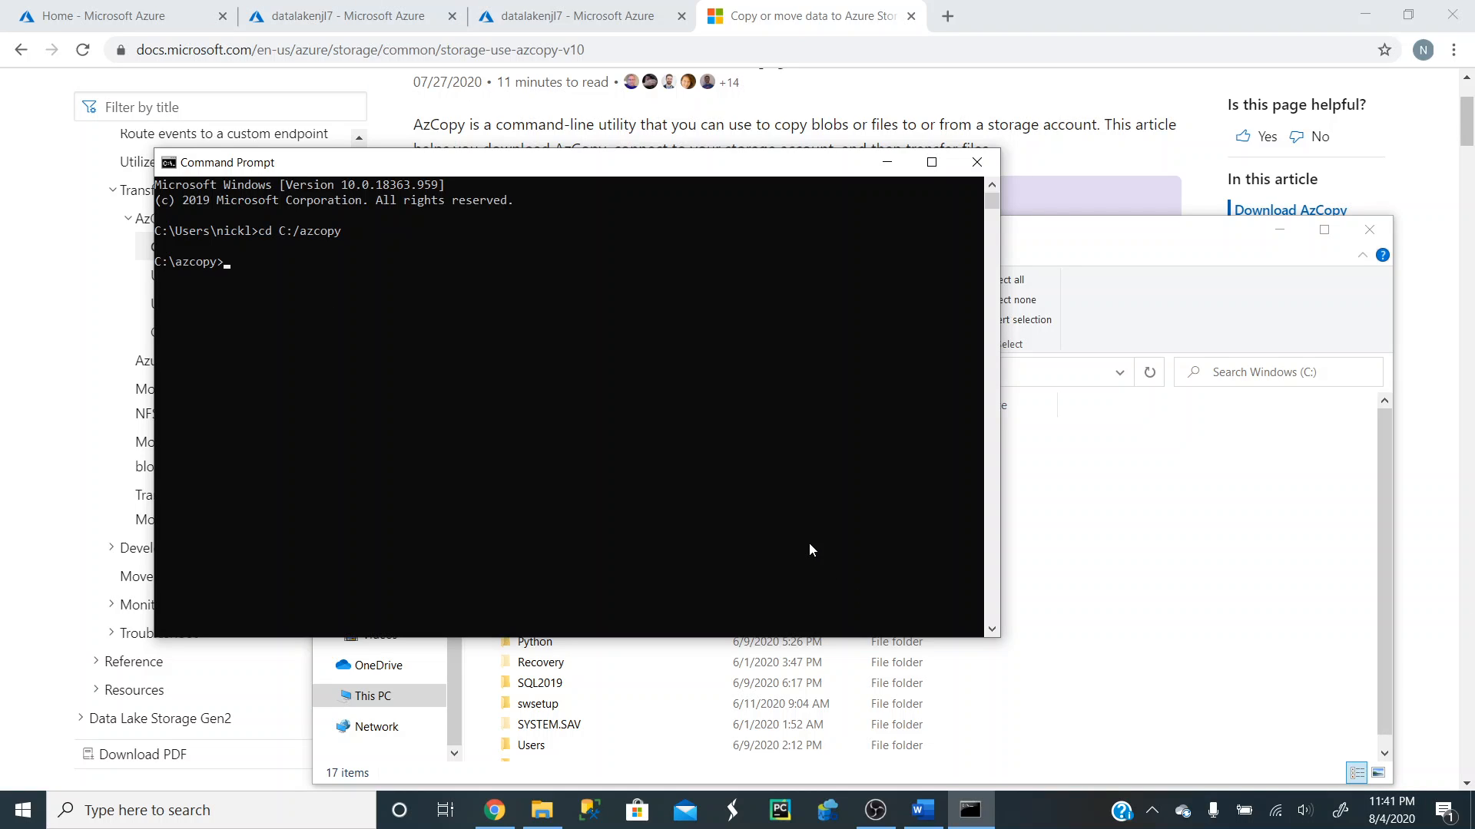
{"action": "mouse_move", "coordinate": [734, 535]}
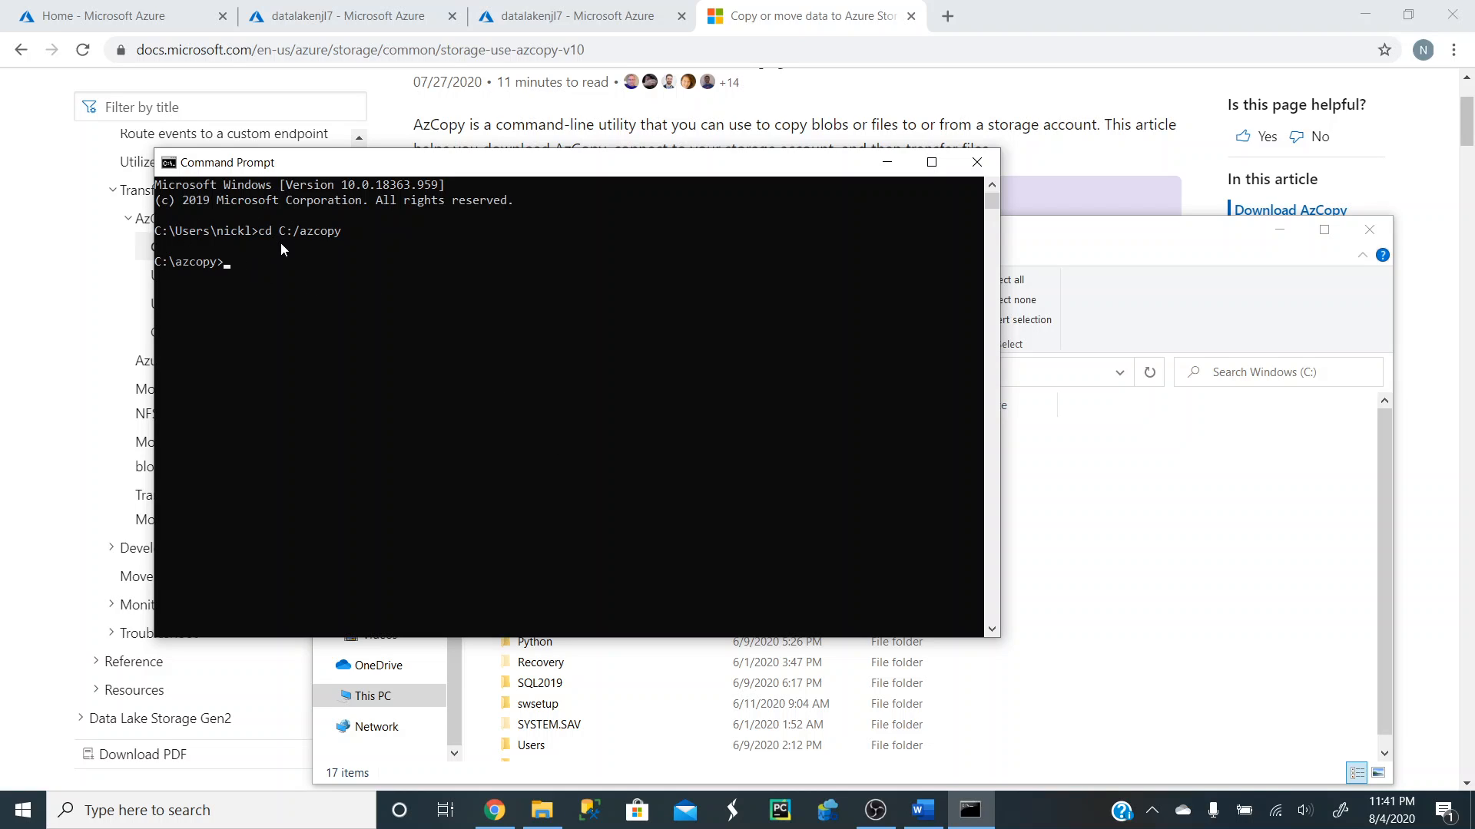
{"action": "mouse_move", "coordinate": [350, 302]}
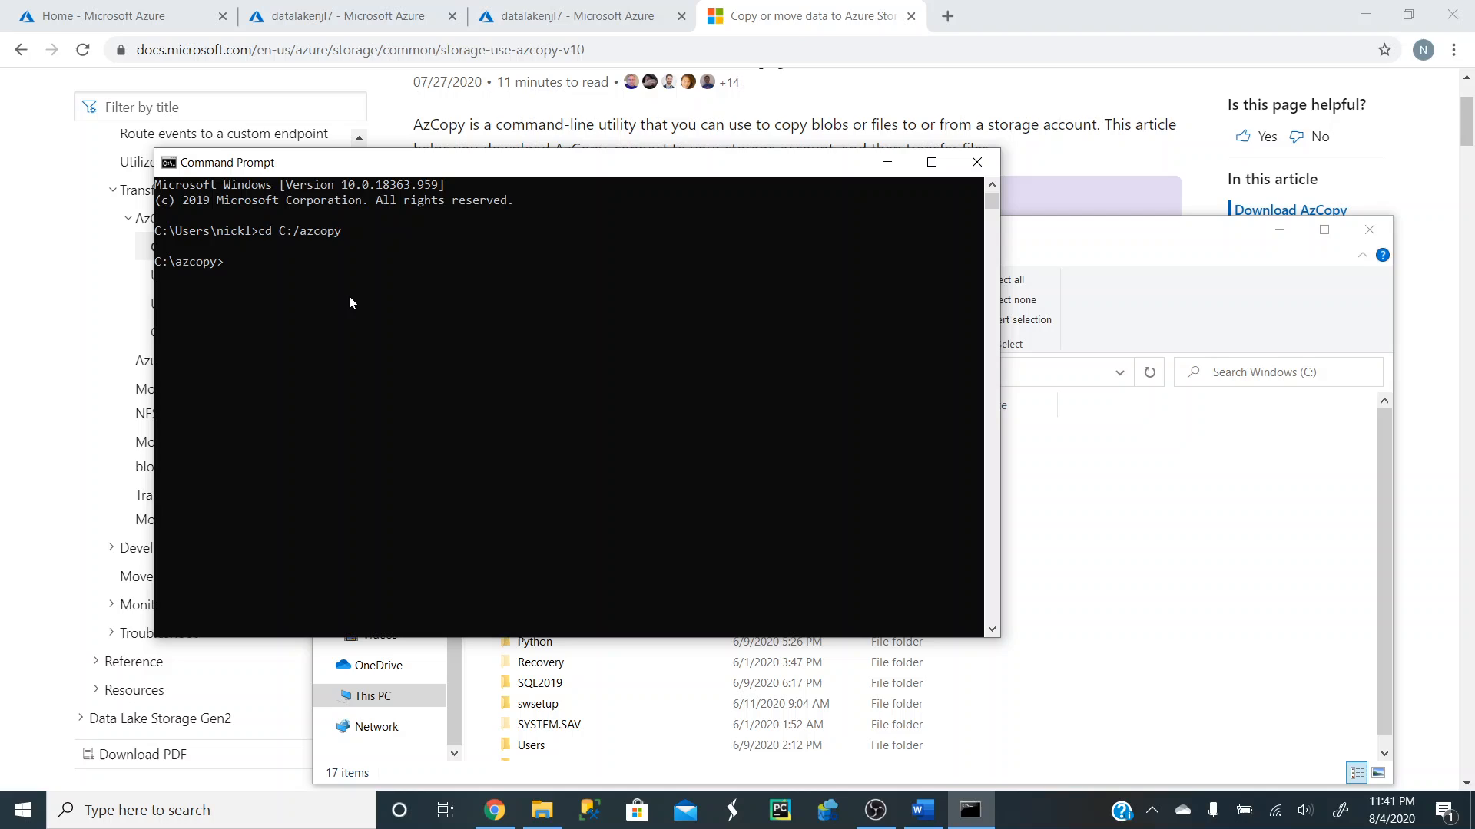
Change directory back to C:/Users/ni... home folder and clear the screen with cls.
{"action": "type", "text": "cd"}
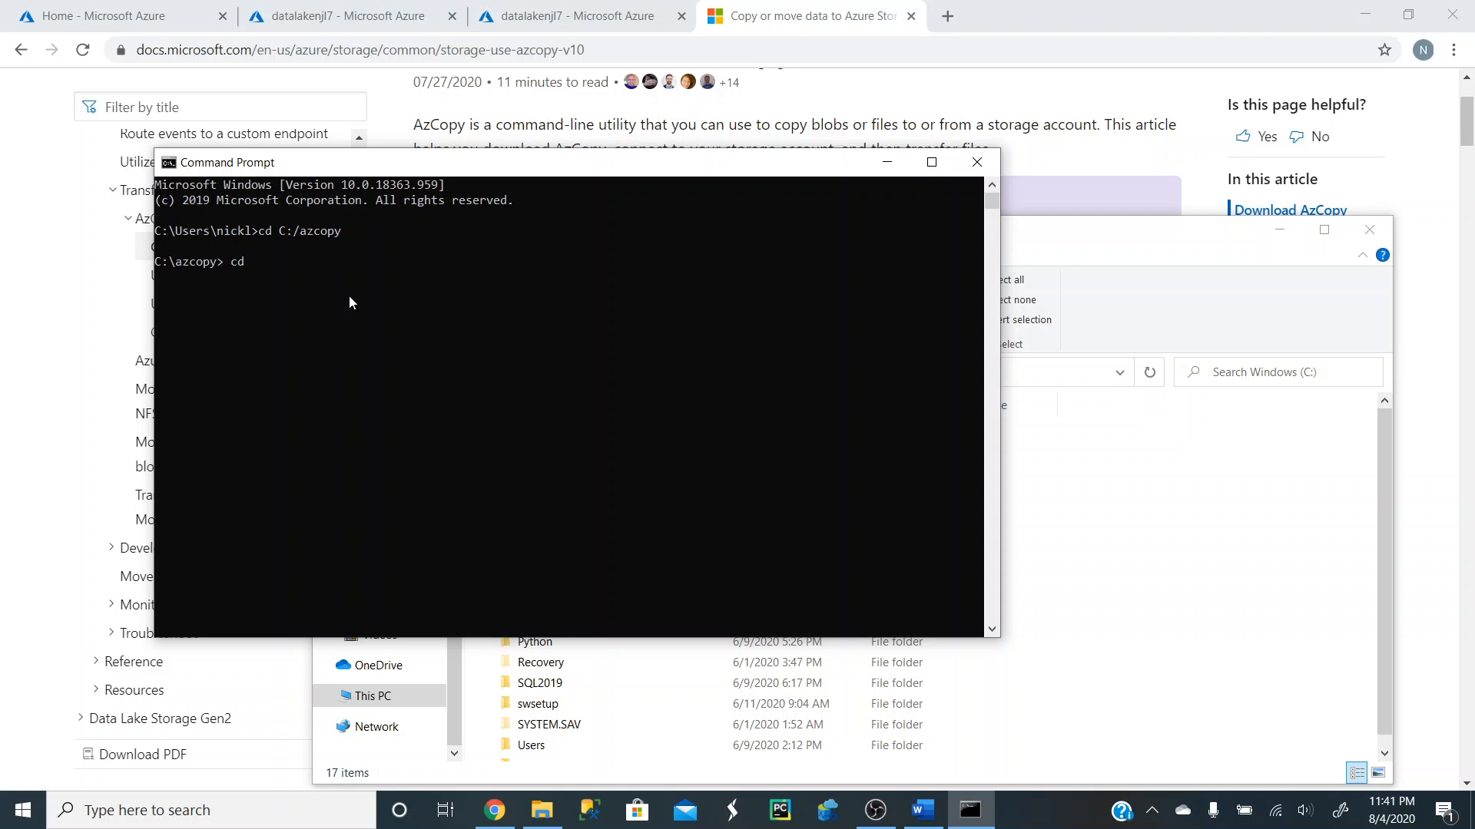
{"action": "type", "text": "C:/"}
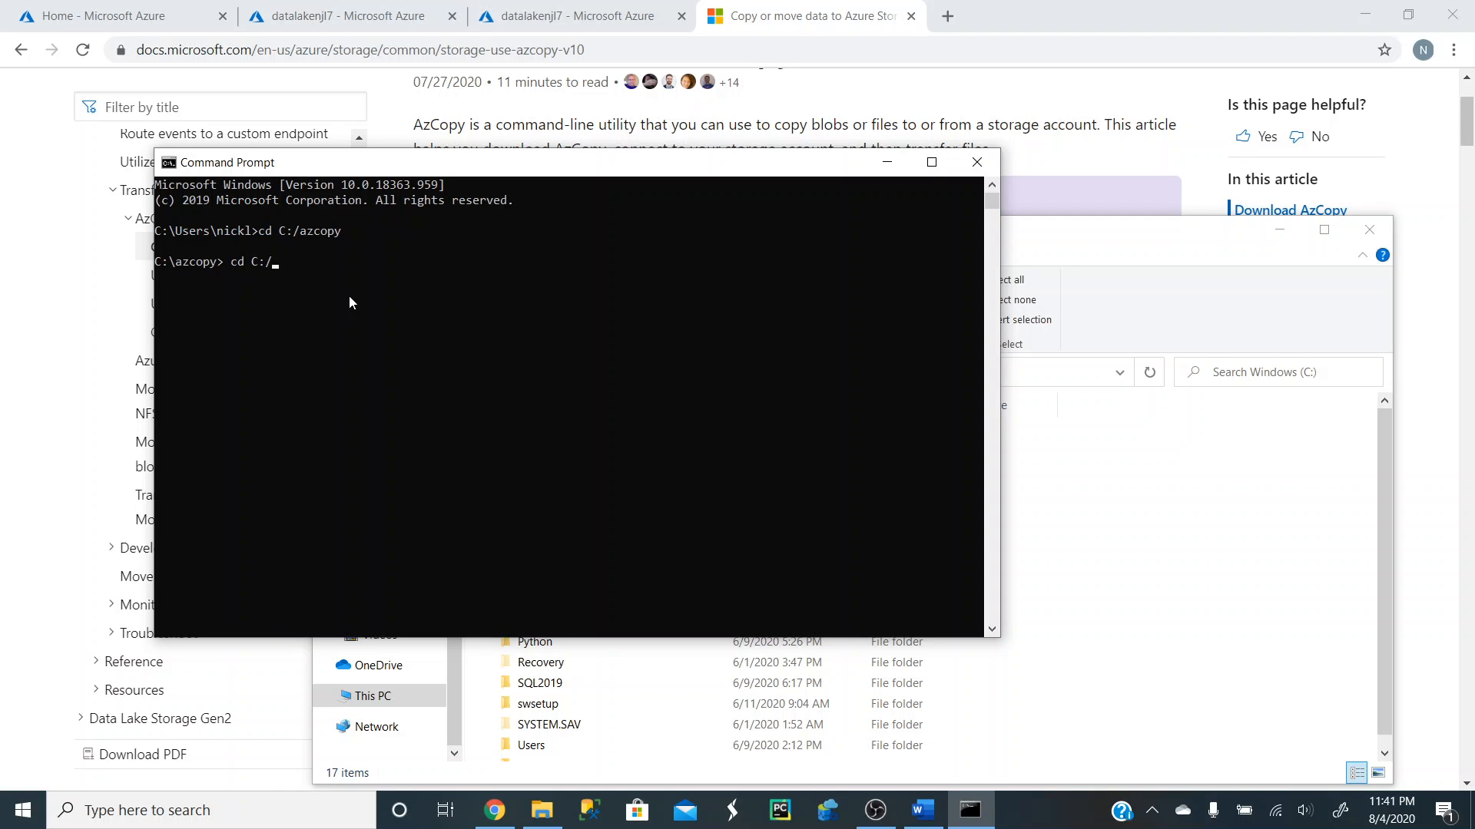
{"action": "type", "text": "Users/nickl"}
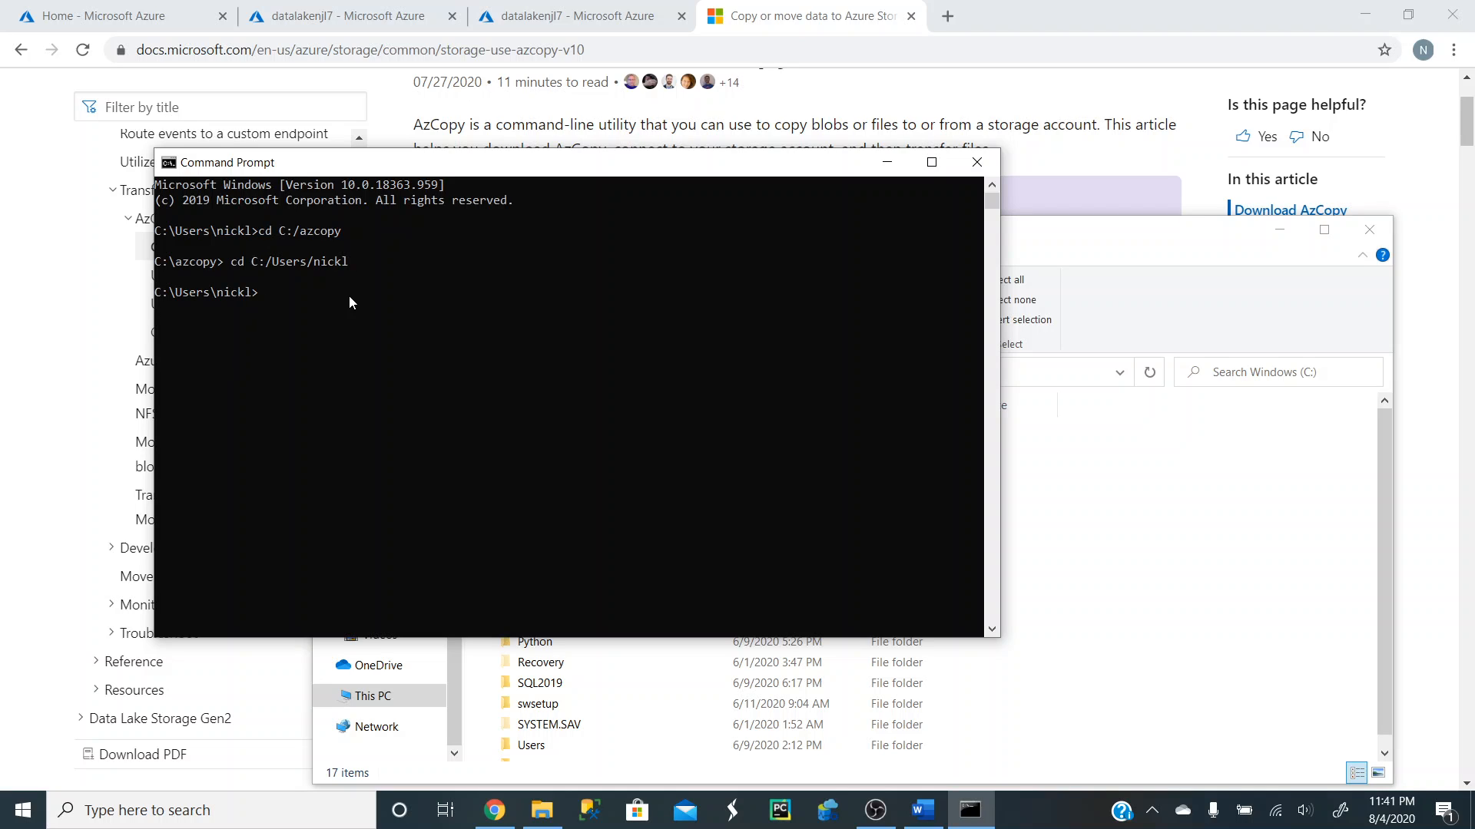
{"action": "type", "text": "cls"}
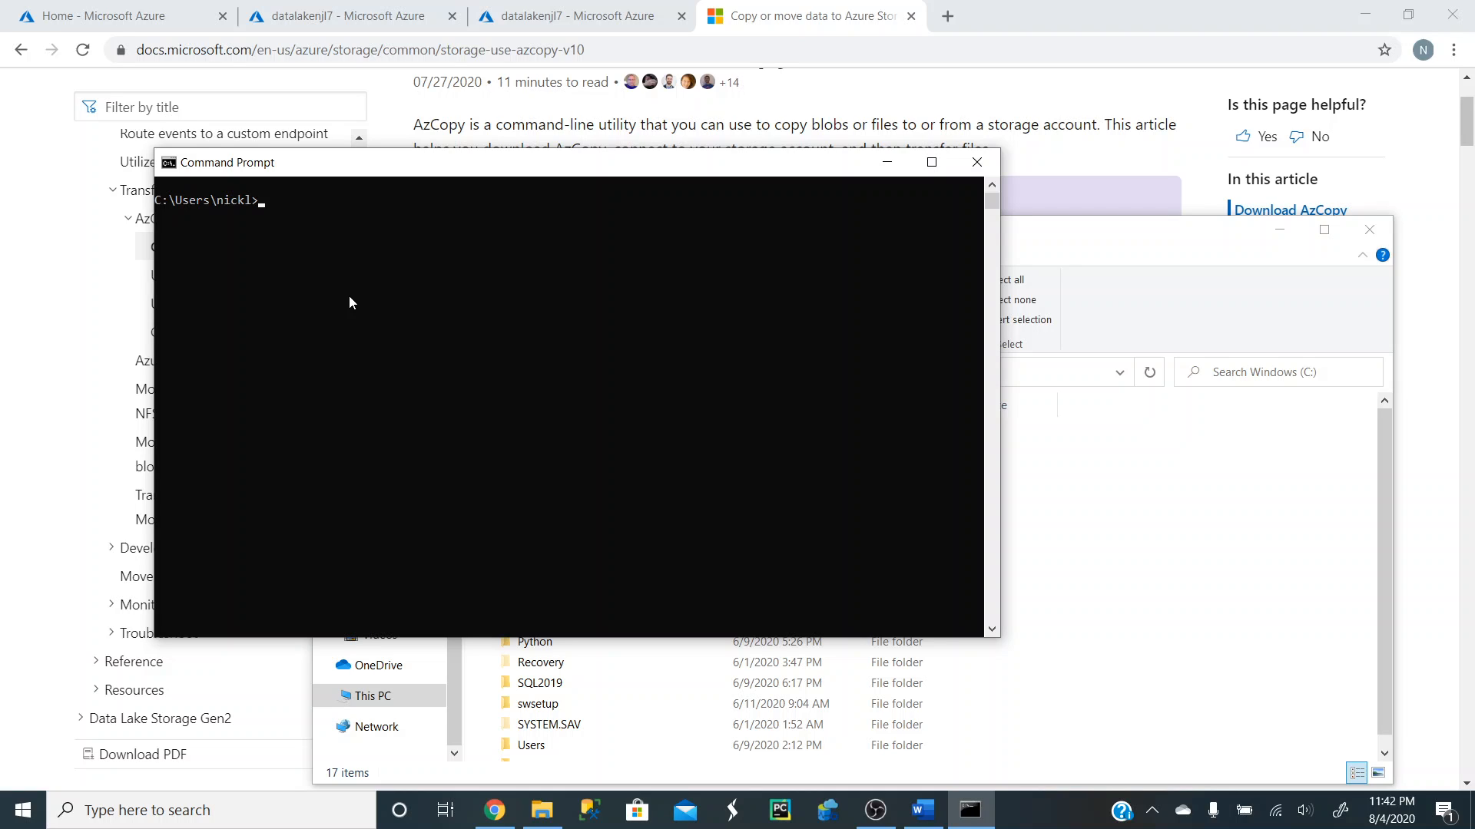
Run 'azcopy login' to request a browser device-code sign-in.
{"action": "type", "text": "a"}
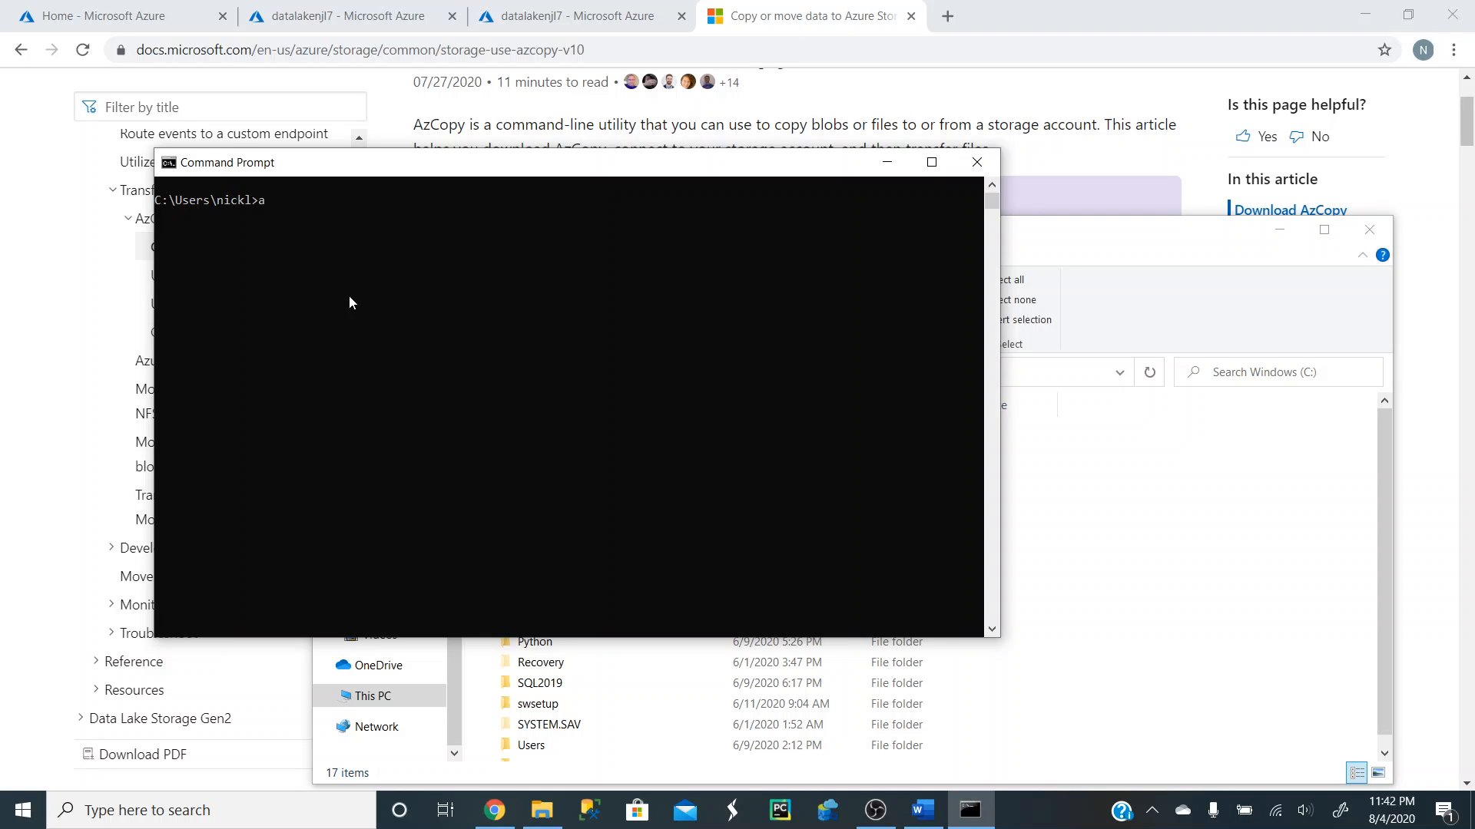
{"action": "type", "text": "zcopy"}
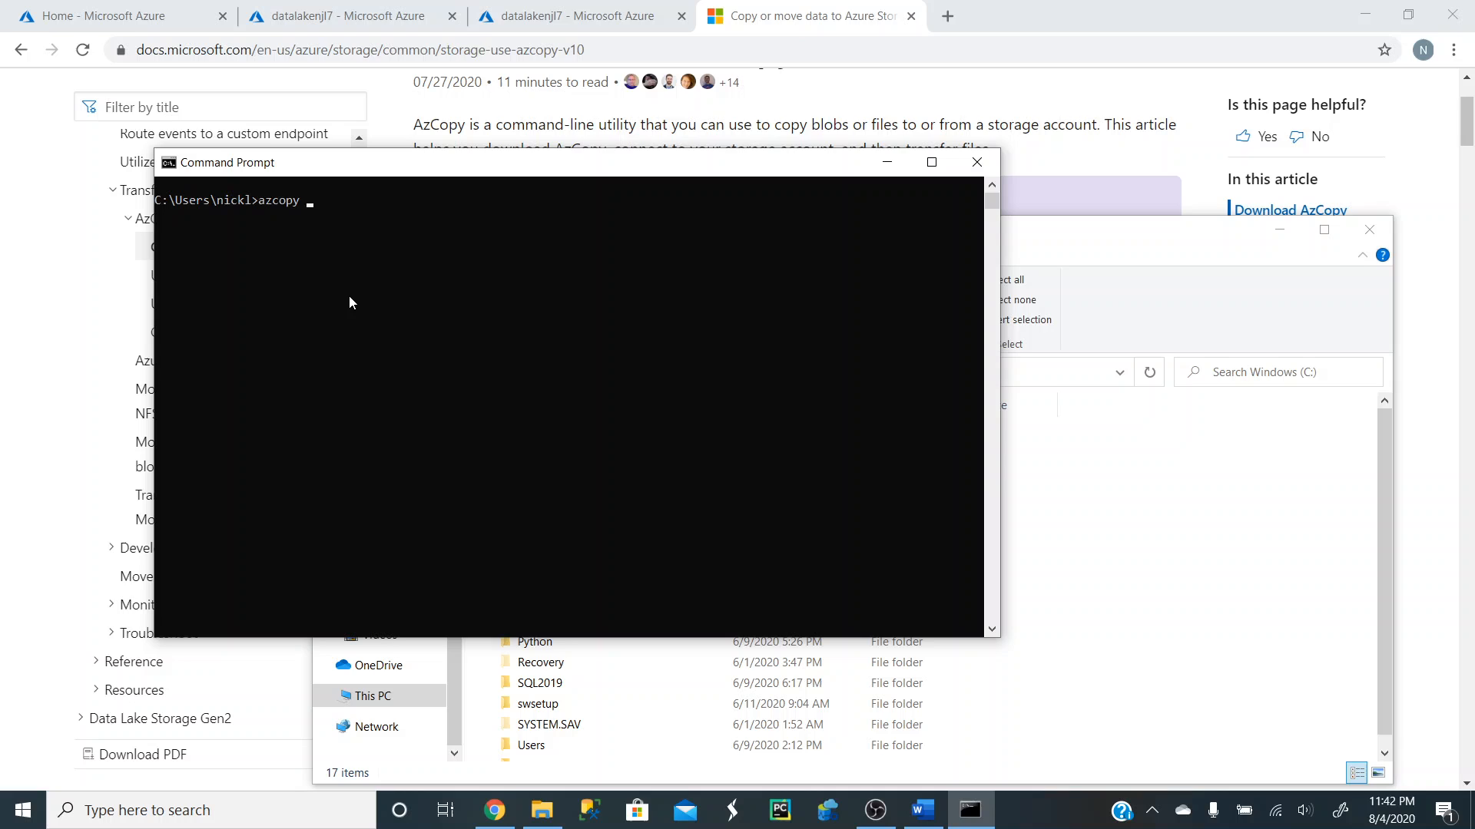
{"action": "type", "text": "login"}
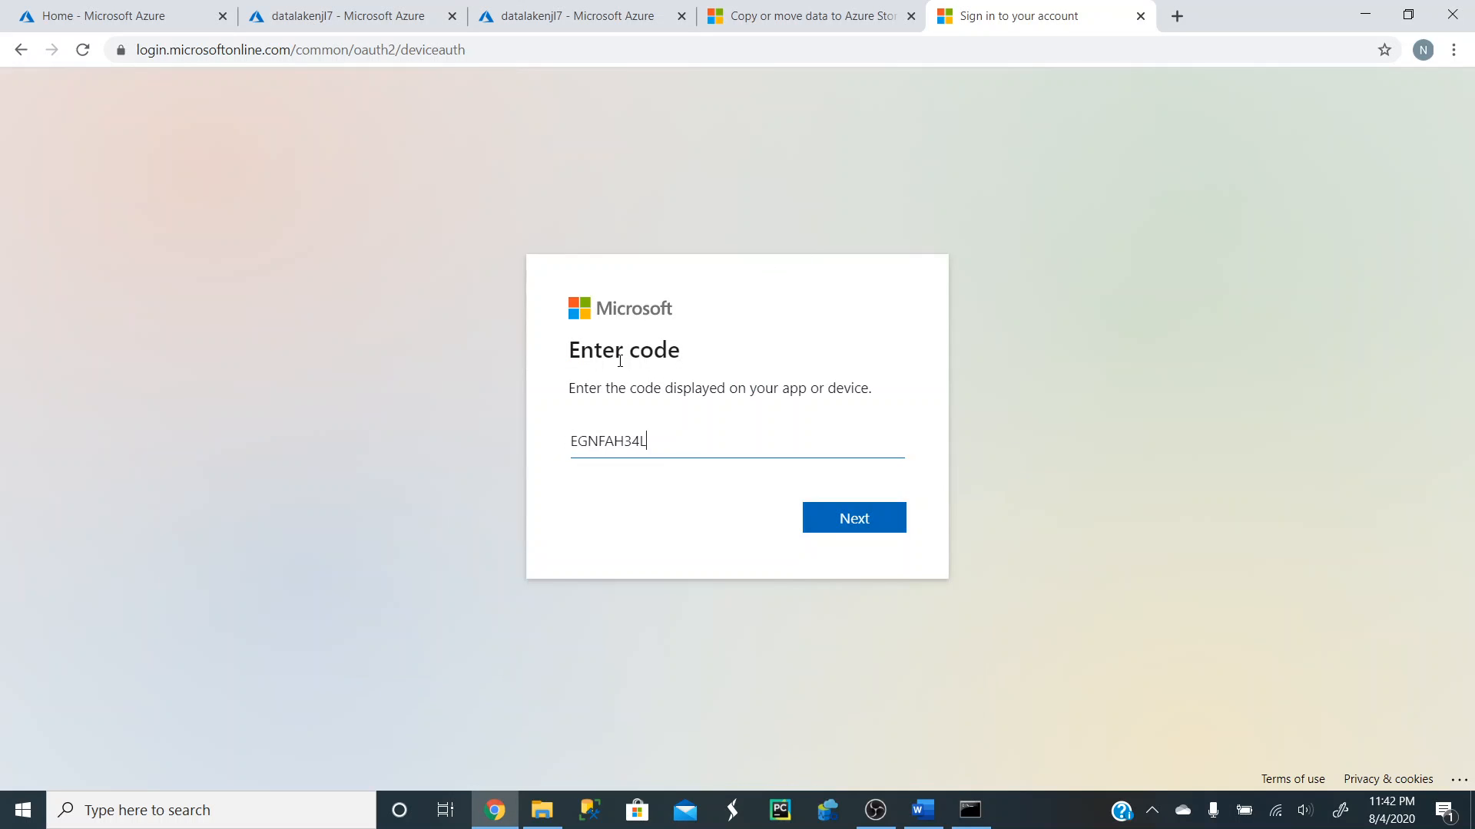
{"action": "left_click", "coordinate": [852, 517]}
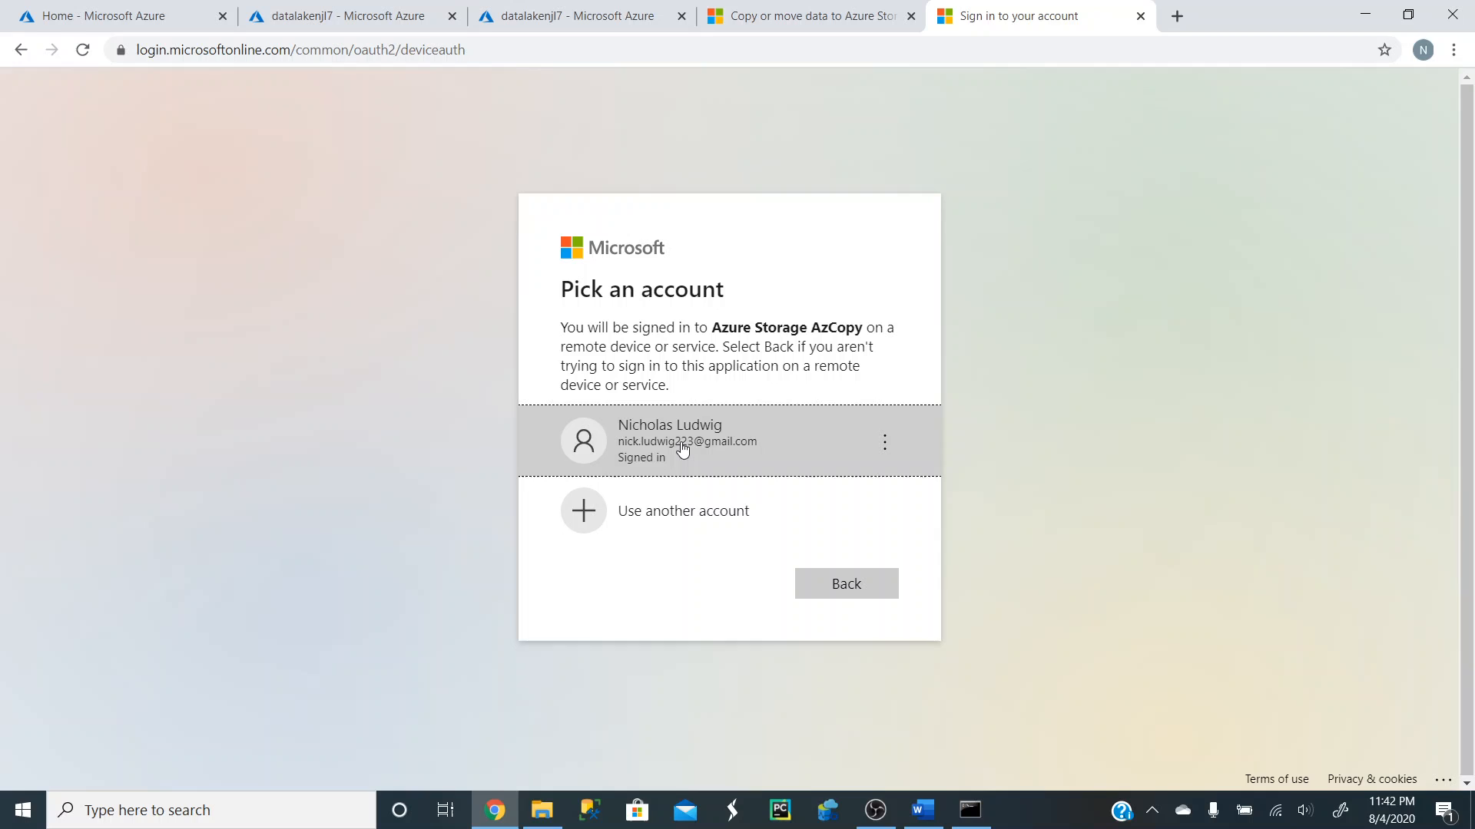
{"action": "mouse_move", "coordinate": [930, 367]}
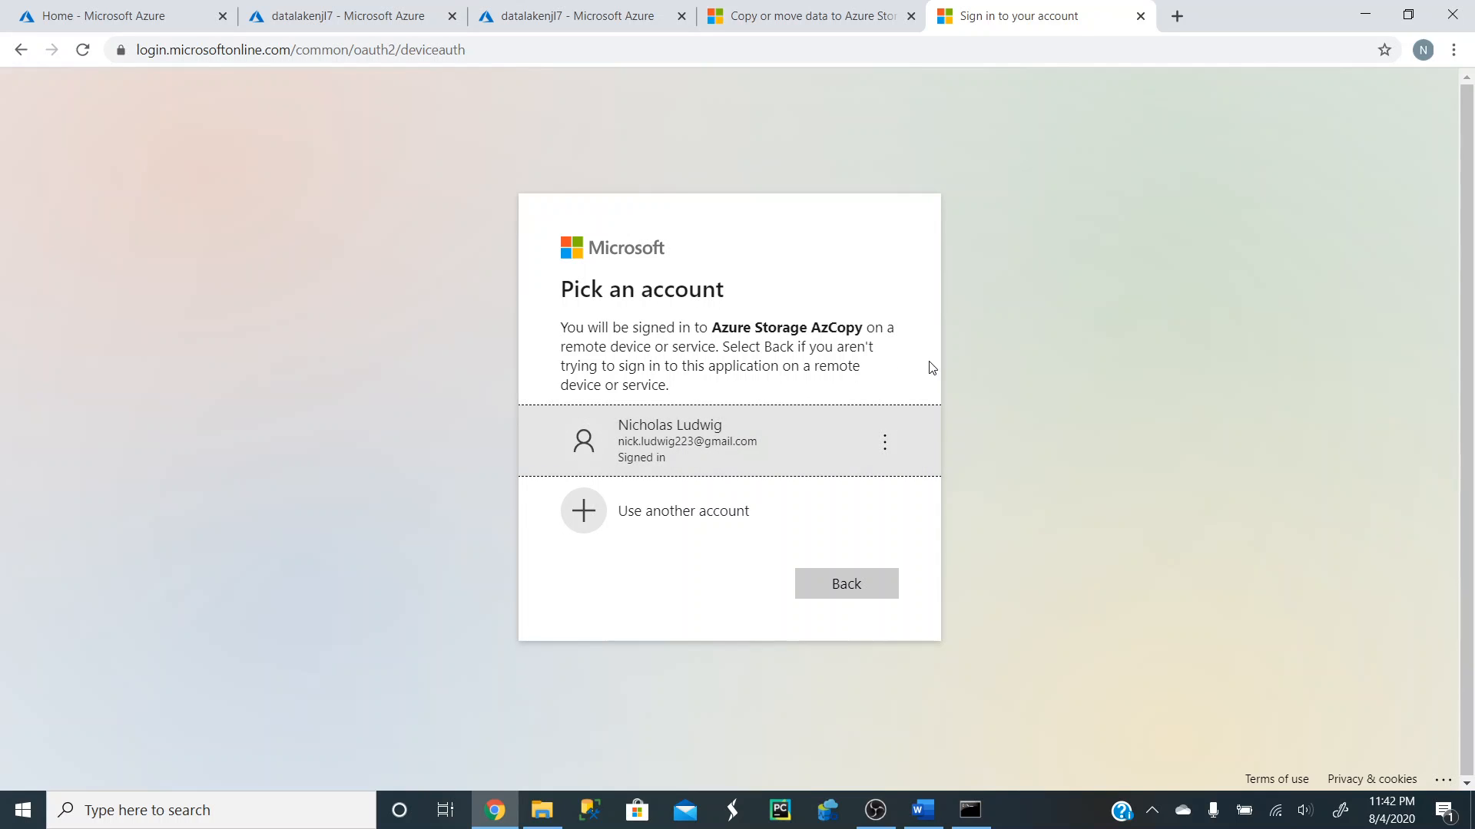
{"action": "mouse_move", "coordinate": [1155, 43]}
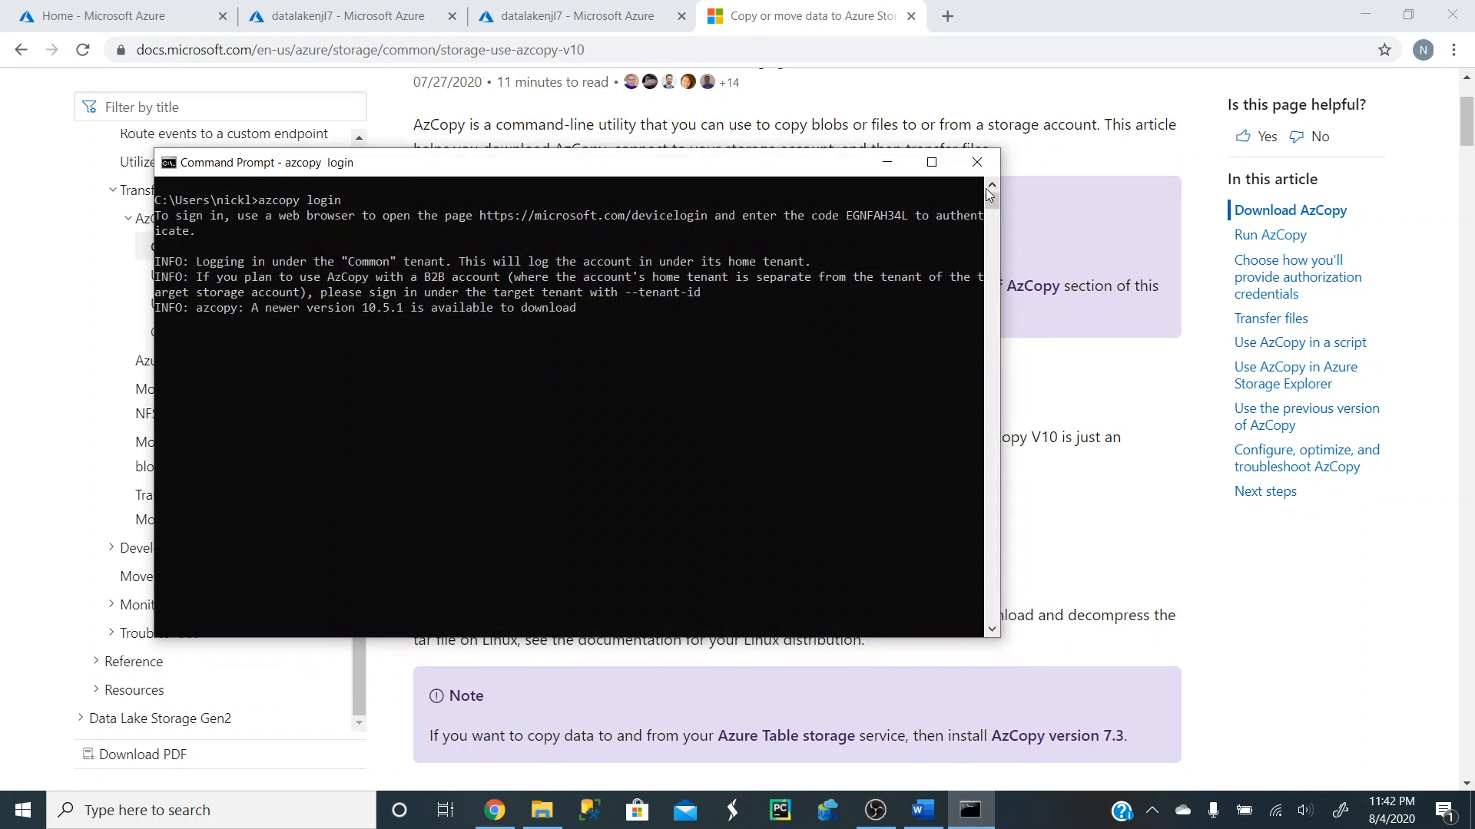
Return to Command Prompt to view AzCopy's list of available commands.
{"action": "left_click", "coordinate": [19, 810]}
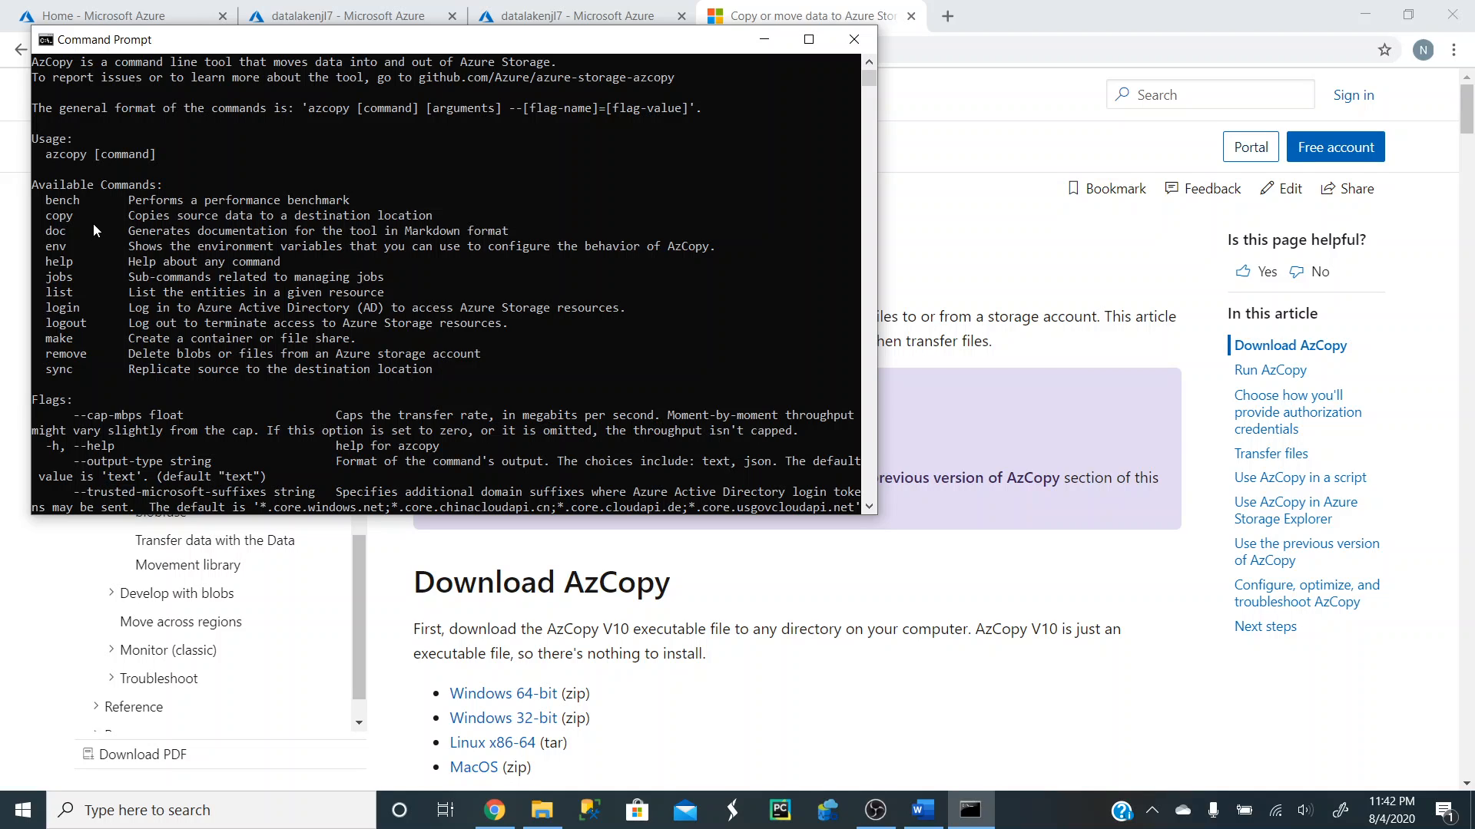
{"action": "mouse_move", "coordinate": [95, 302]}
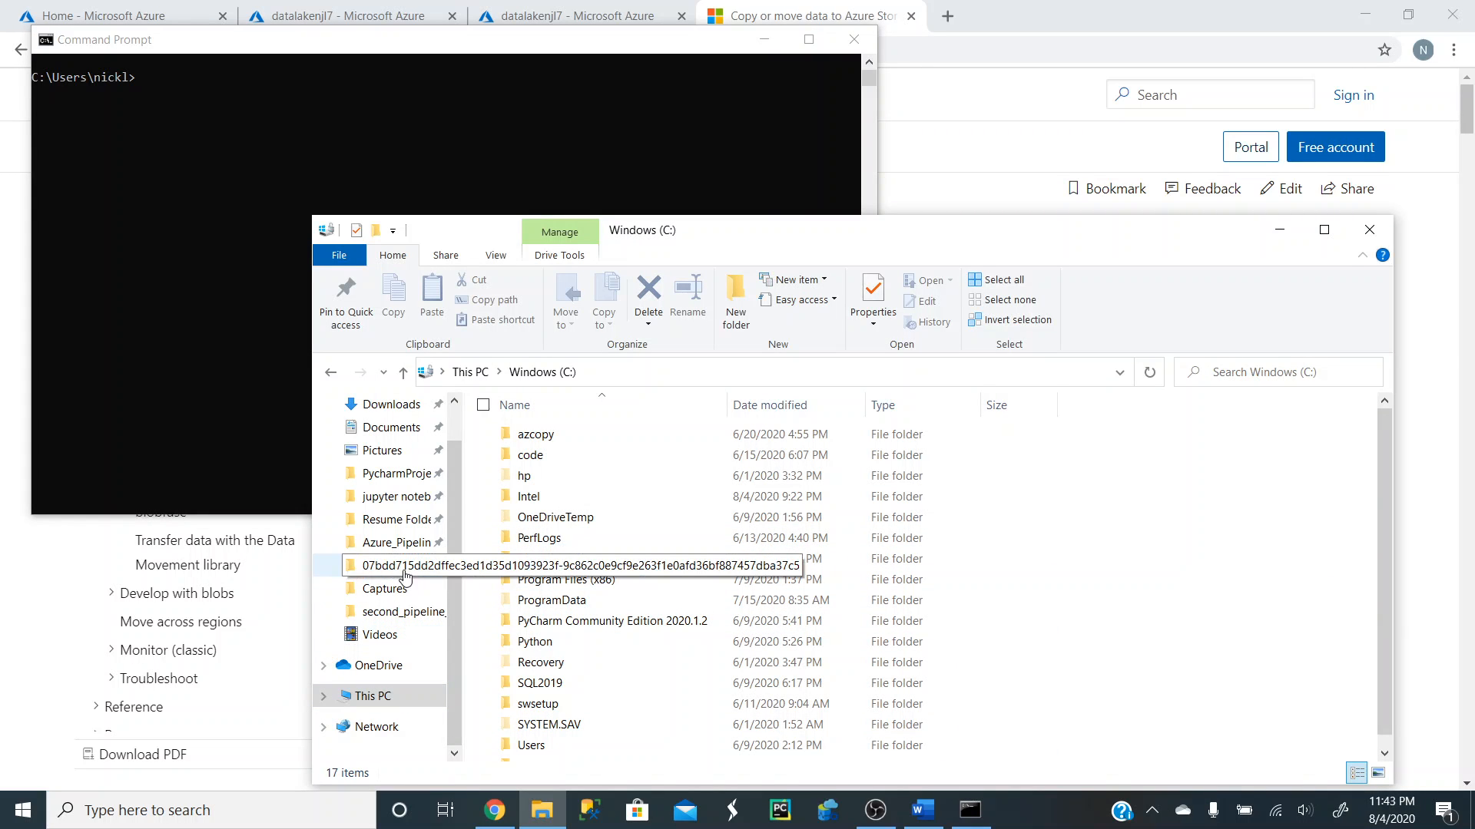
Locate the data file in Documents > Azure_Pipeline_Project while starting an 'azcopy copy' command.
{"action": "left_click", "coordinate": [395, 543]}
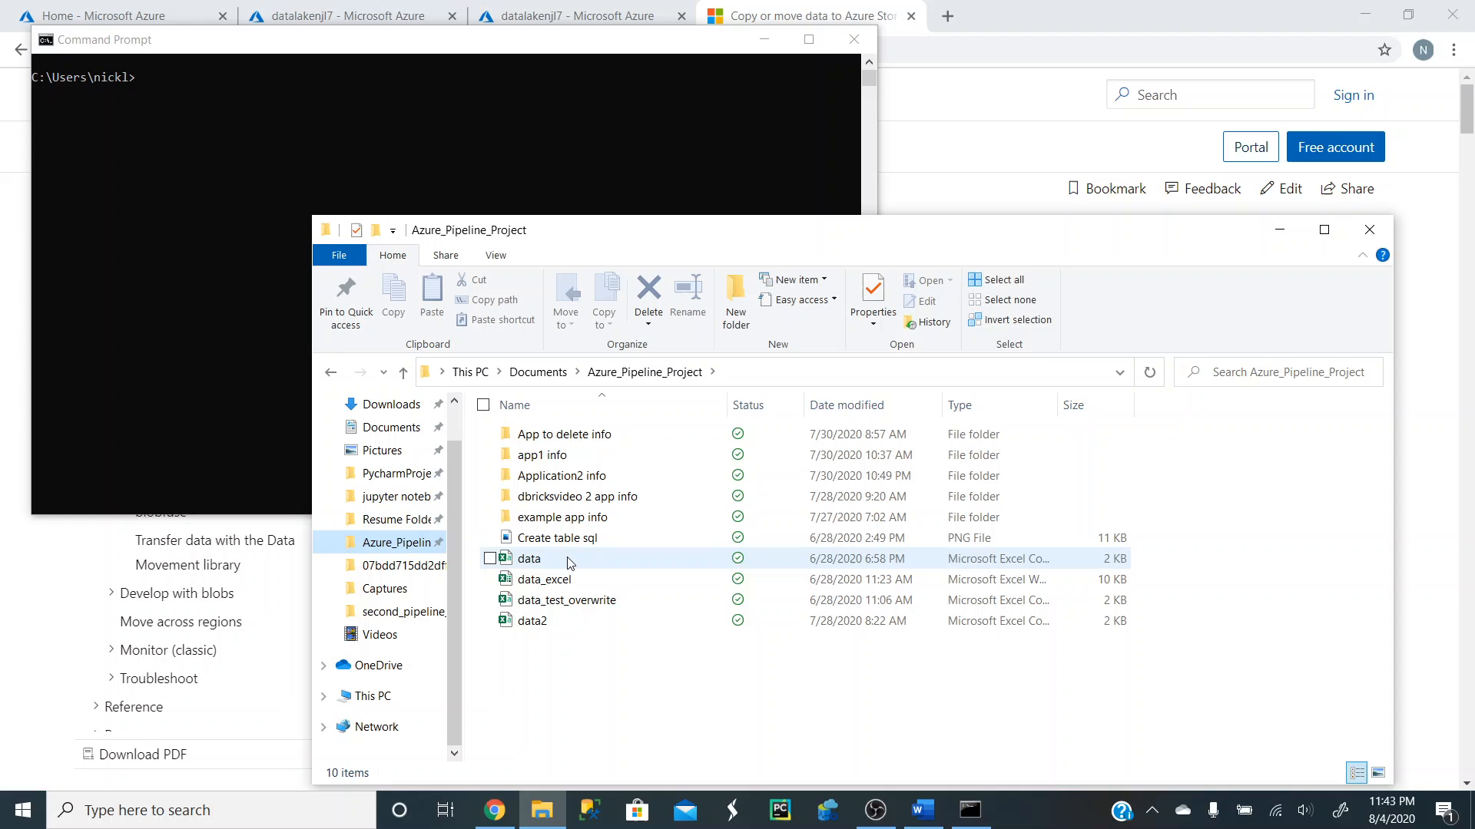
{"action": "left_click", "coordinate": [527, 560]}
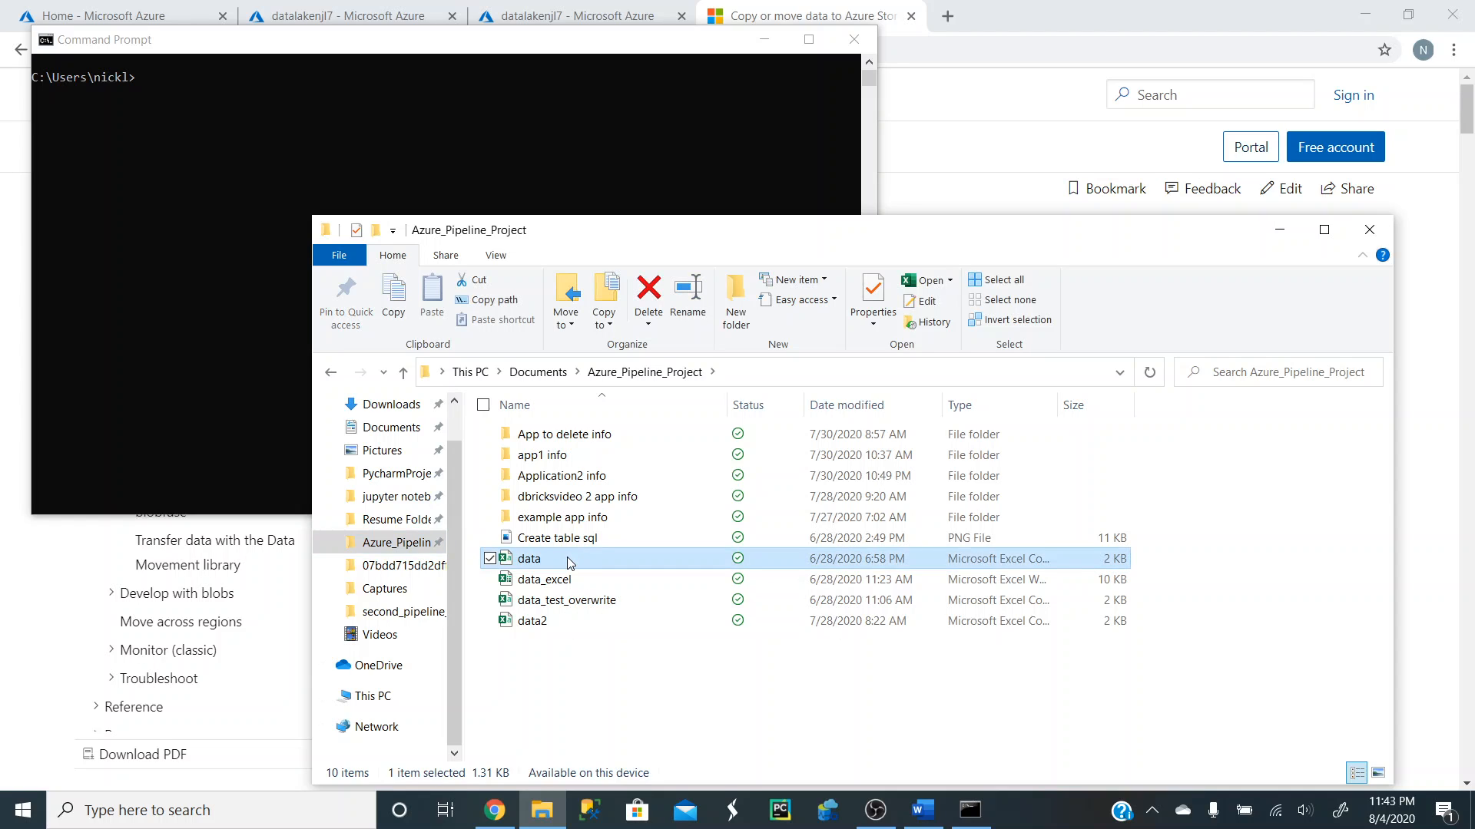
{"action": "mouse_move", "coordinate": [567, 569]}
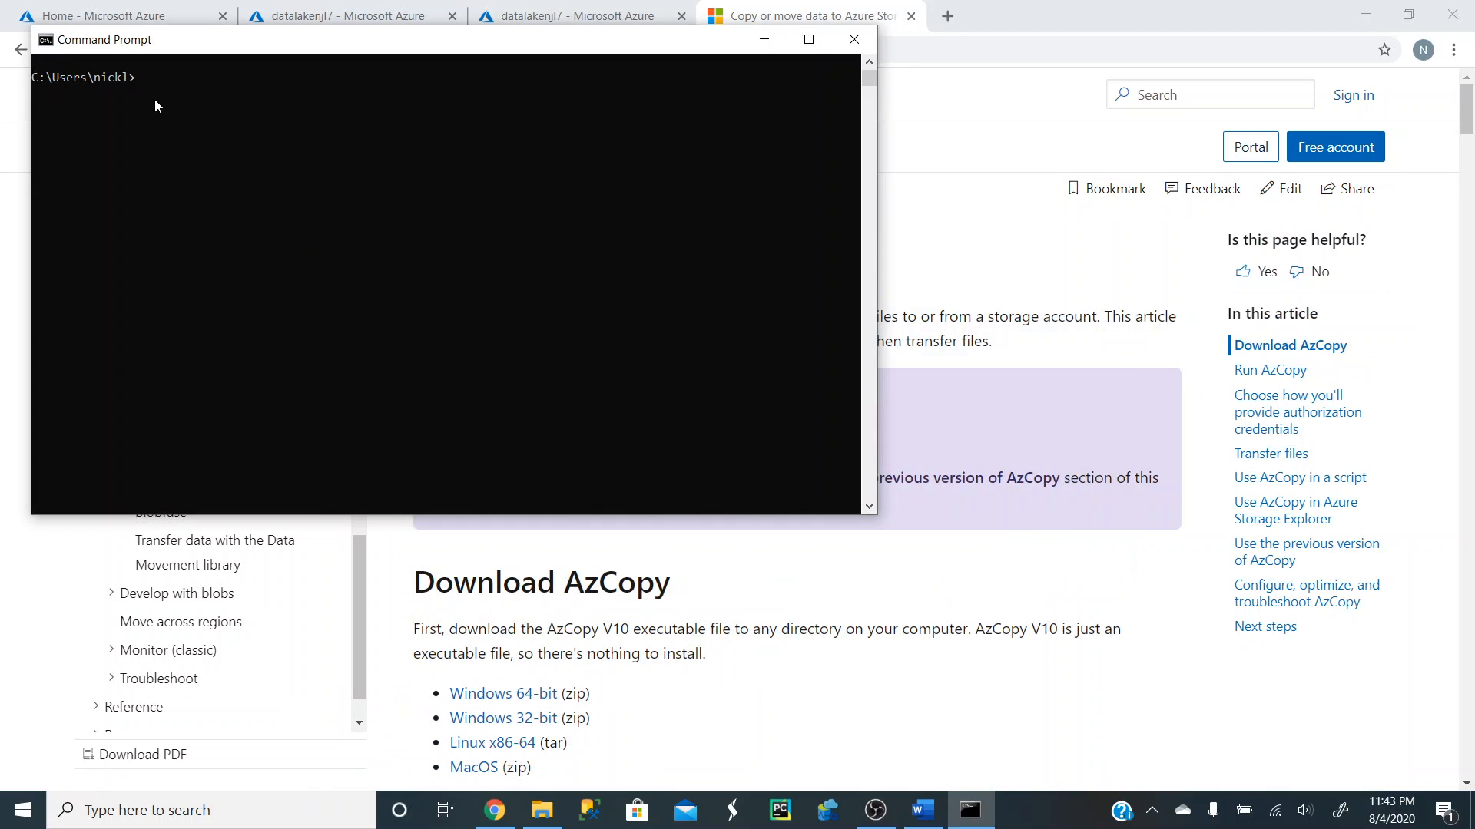
{"action": "type", "text": "azcop"}
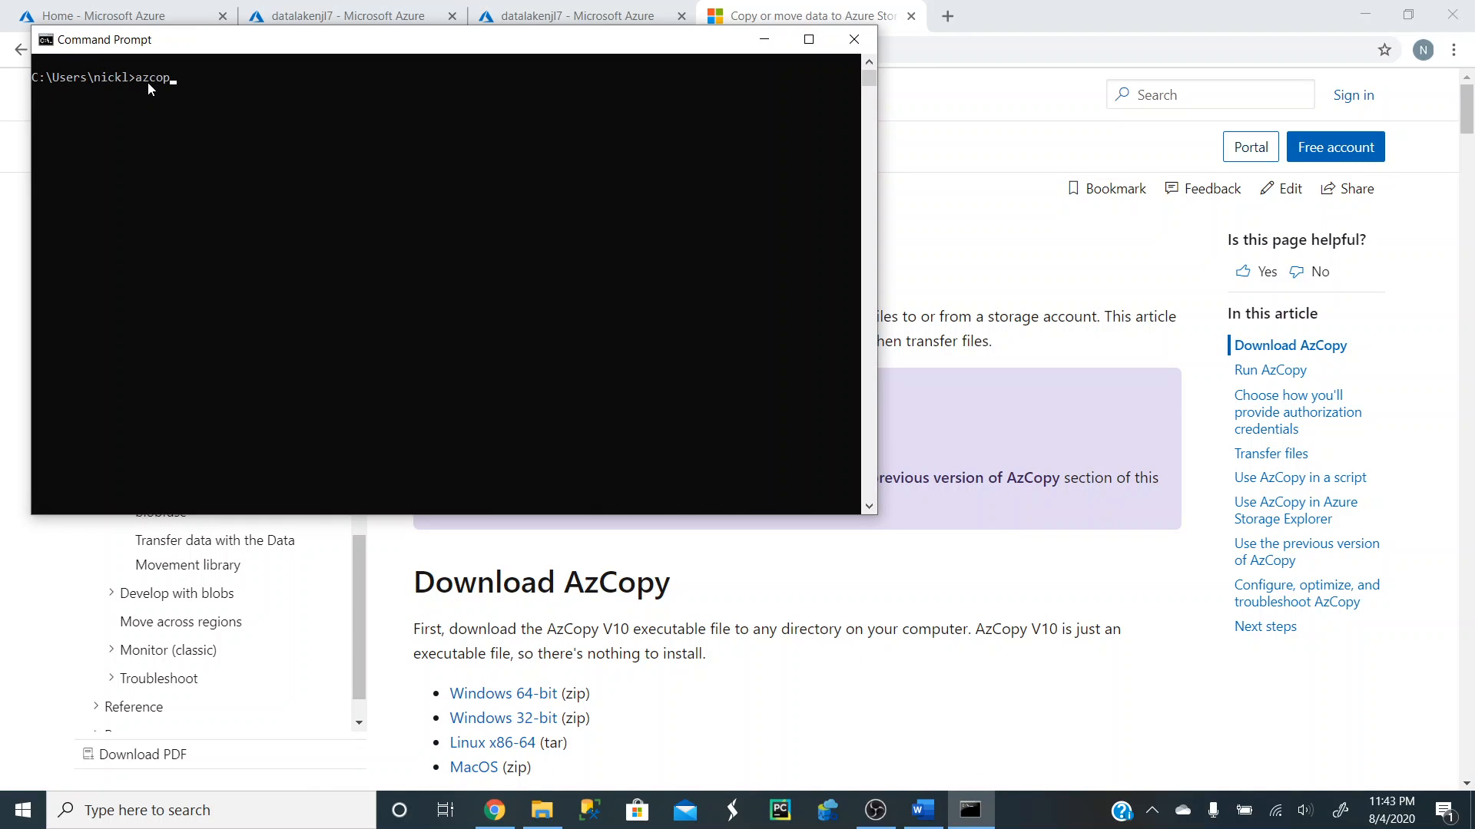
{"action": "type", "text": "copy"}
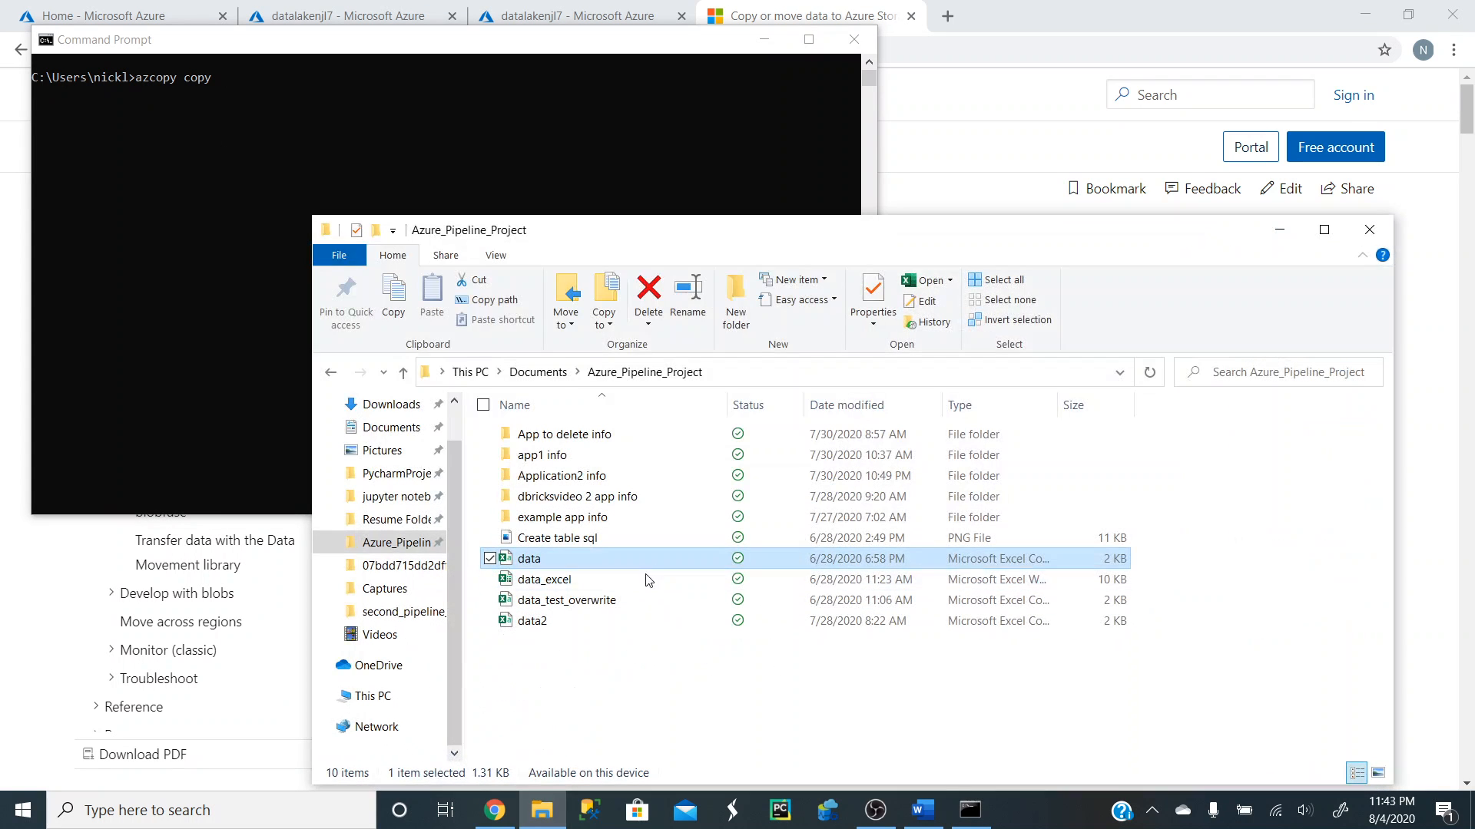
{"action": "left_click", "coordinate": [544, 579]}
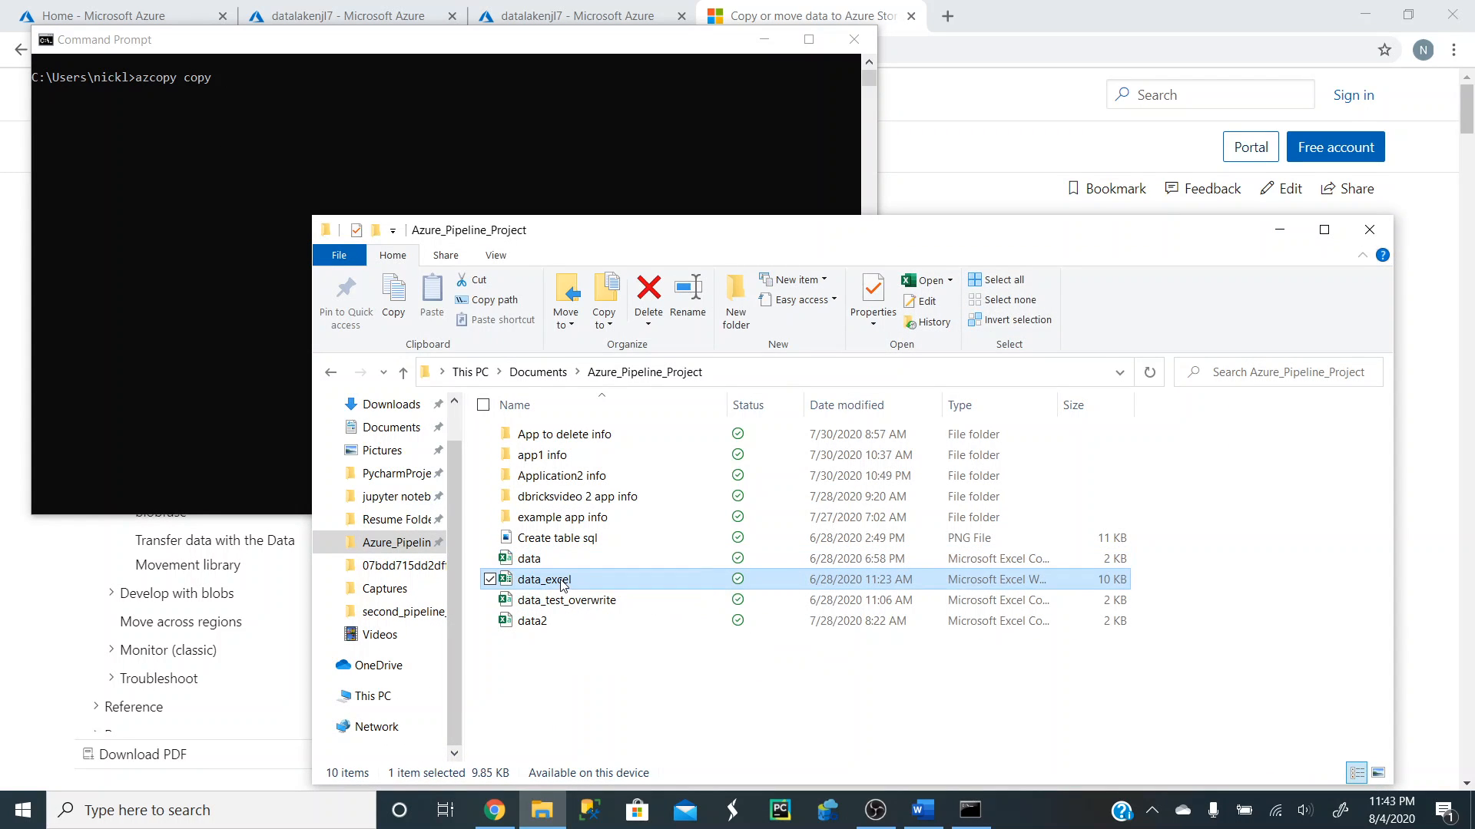
Add the quoted source path C:\Users\nickl\OneDrive\Documents\Azure_Pipeline_Project\data.csv to the copy command.
{"action": "left_click", "coordinate": [530, 559]}
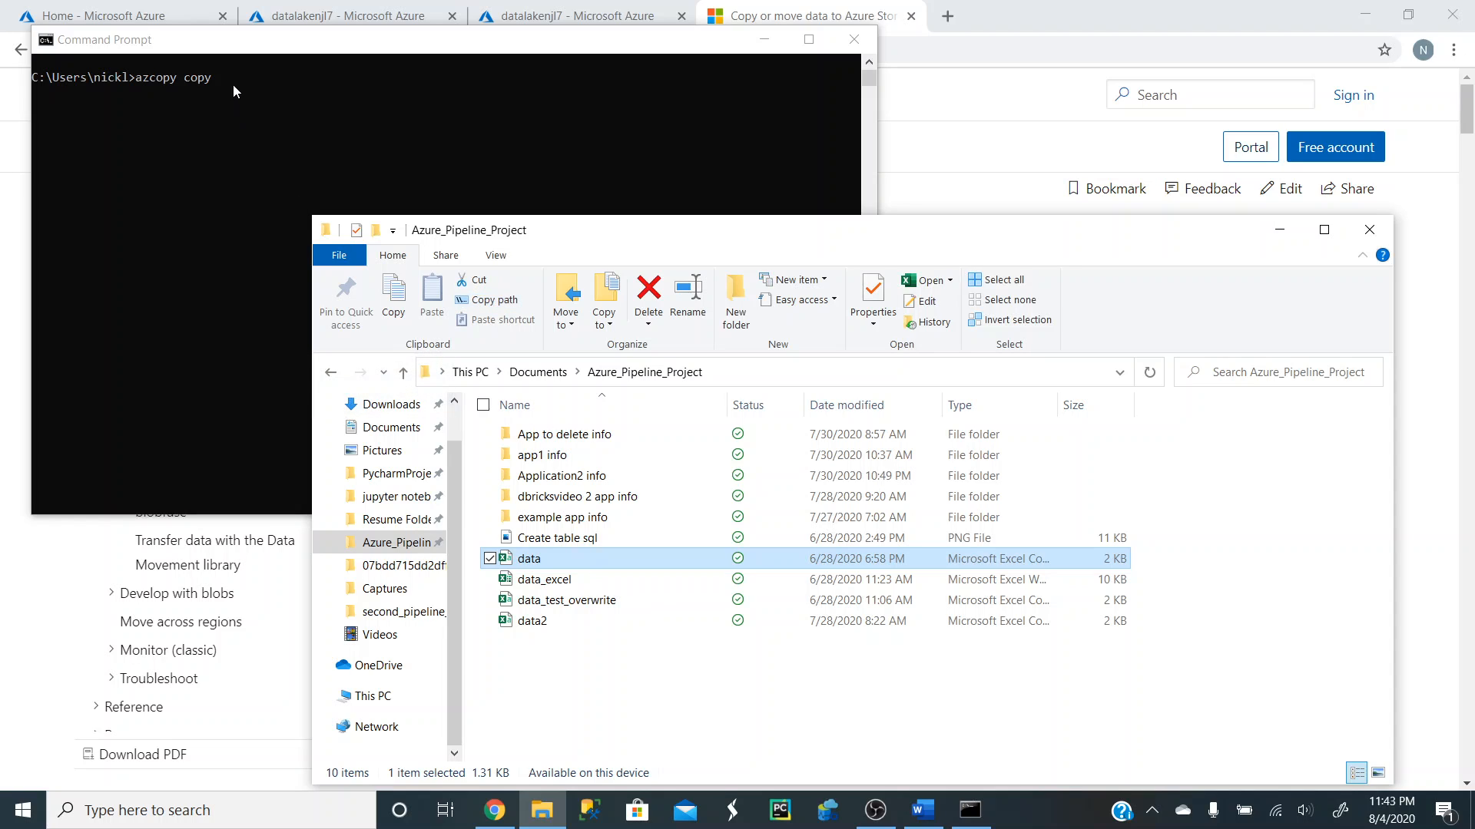
{"action": "type", "text": "\"C:\\Users\\nickl\\OneDrive\\Documents\\Azure_Pipeline_Project\\data.csv\""}
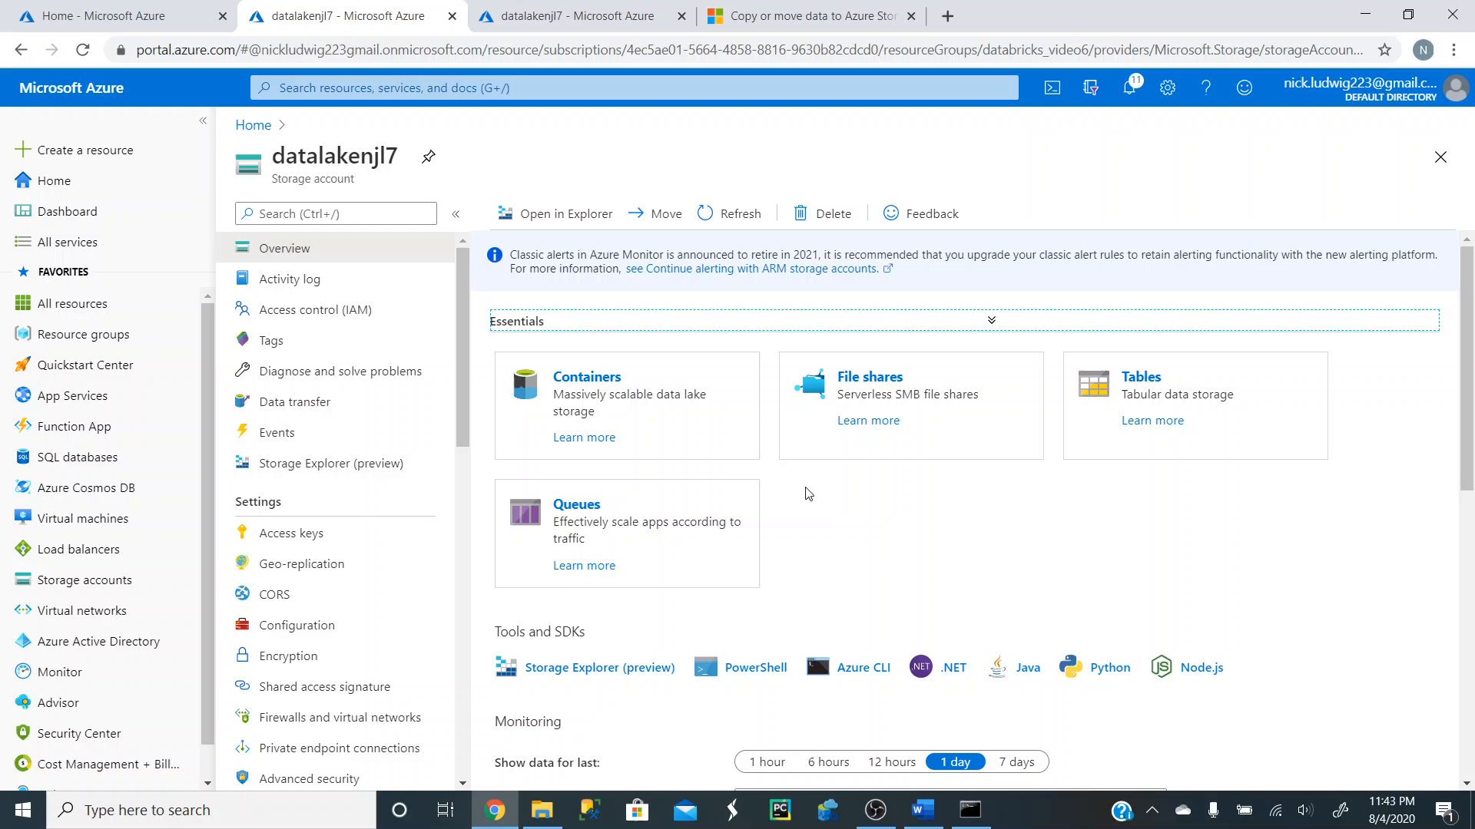
In datalakenjl7 Access control (IAM), assign yourself Storage Blob Data Contributor and save.
{"action": "left_click", "coordinate": [335, 213]}
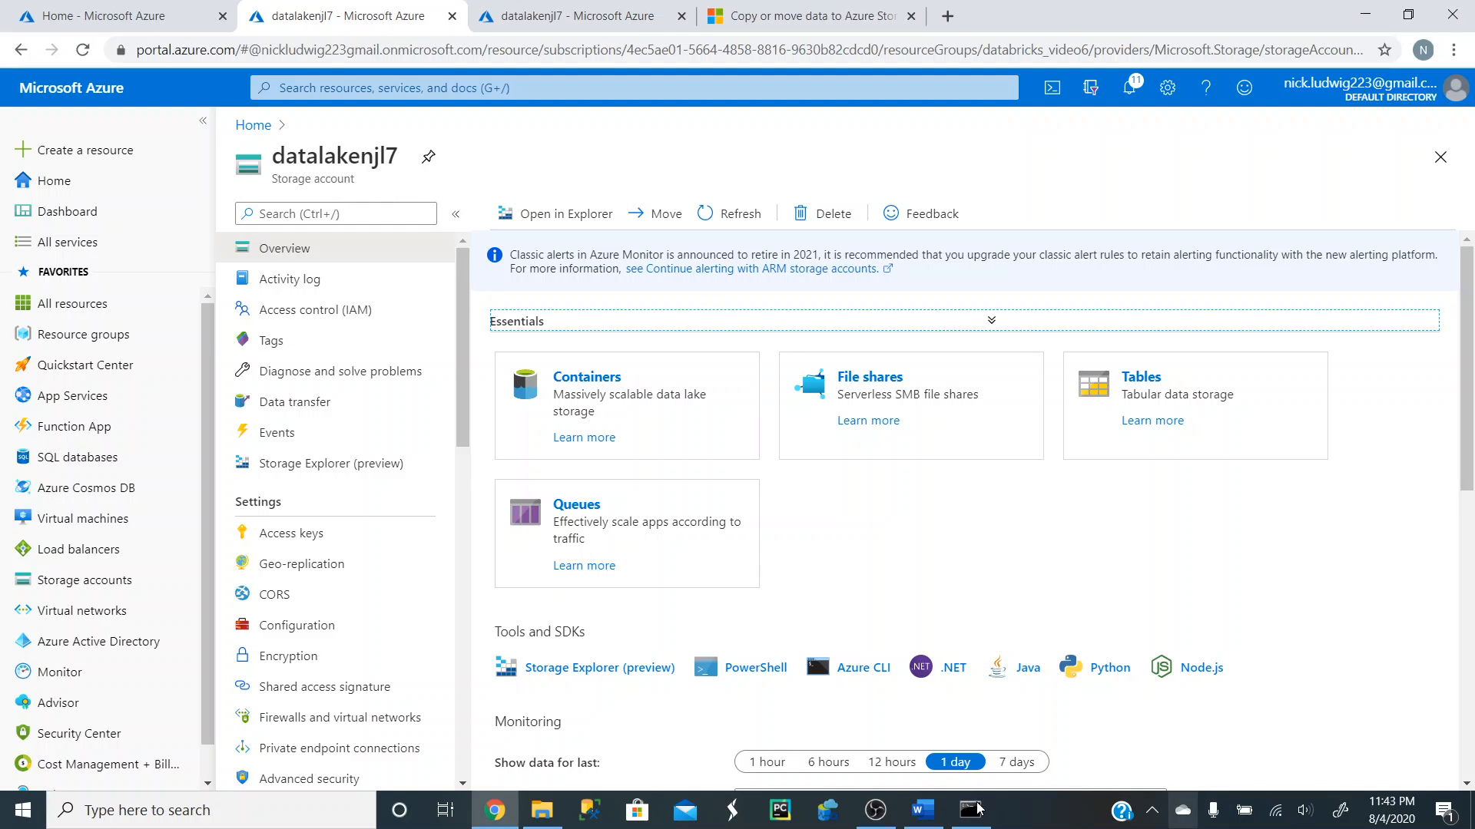
{"action": "mouse_move", "coordinate": [313, 309]}
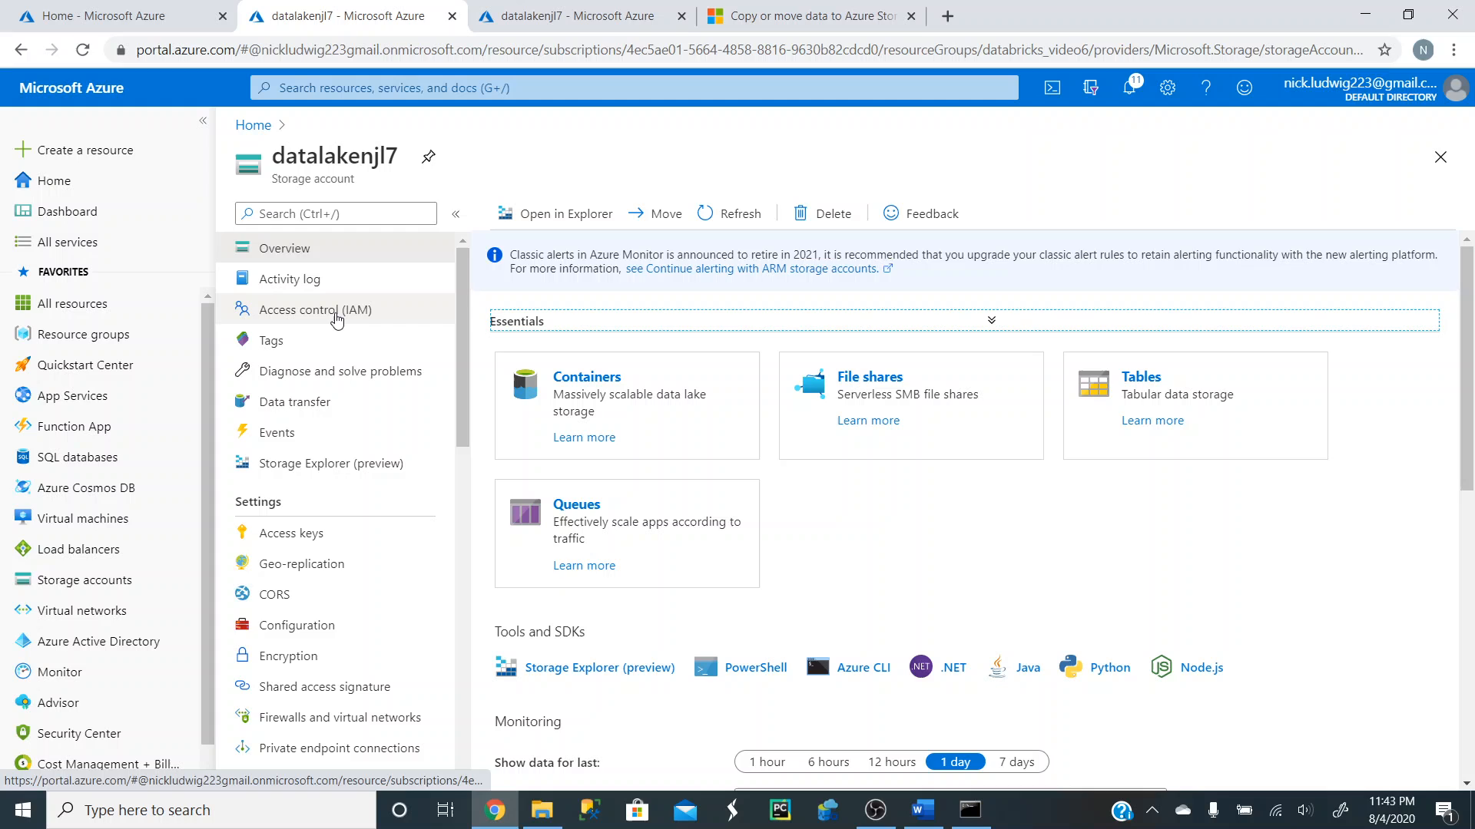
{"action": "left_click", "coordinate": [315, 309]}
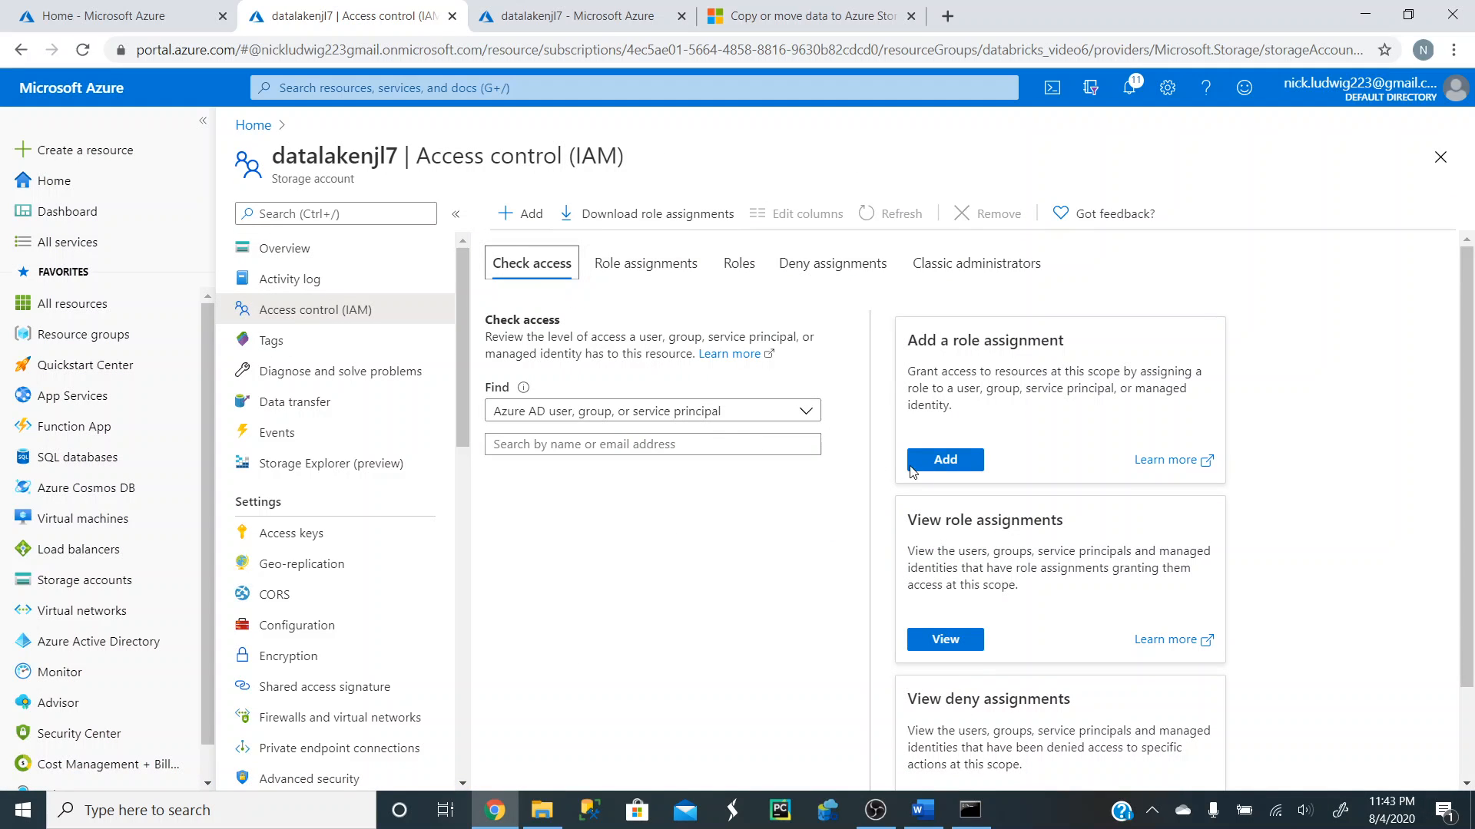
{"action": "left_click", "coordinate": [945, 459]}
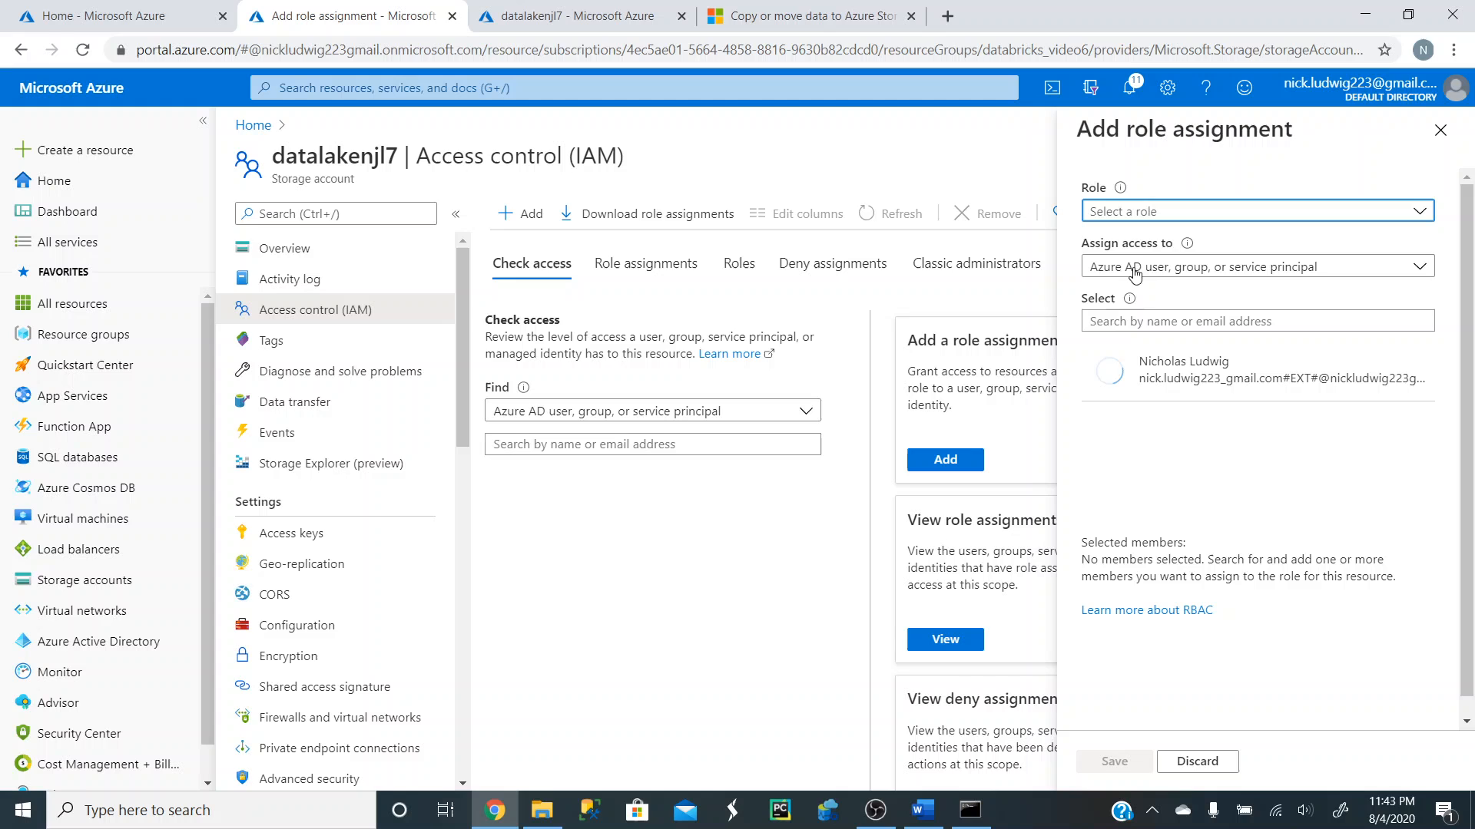
{"action": "left_click", "coordinate": [1255, 210]}
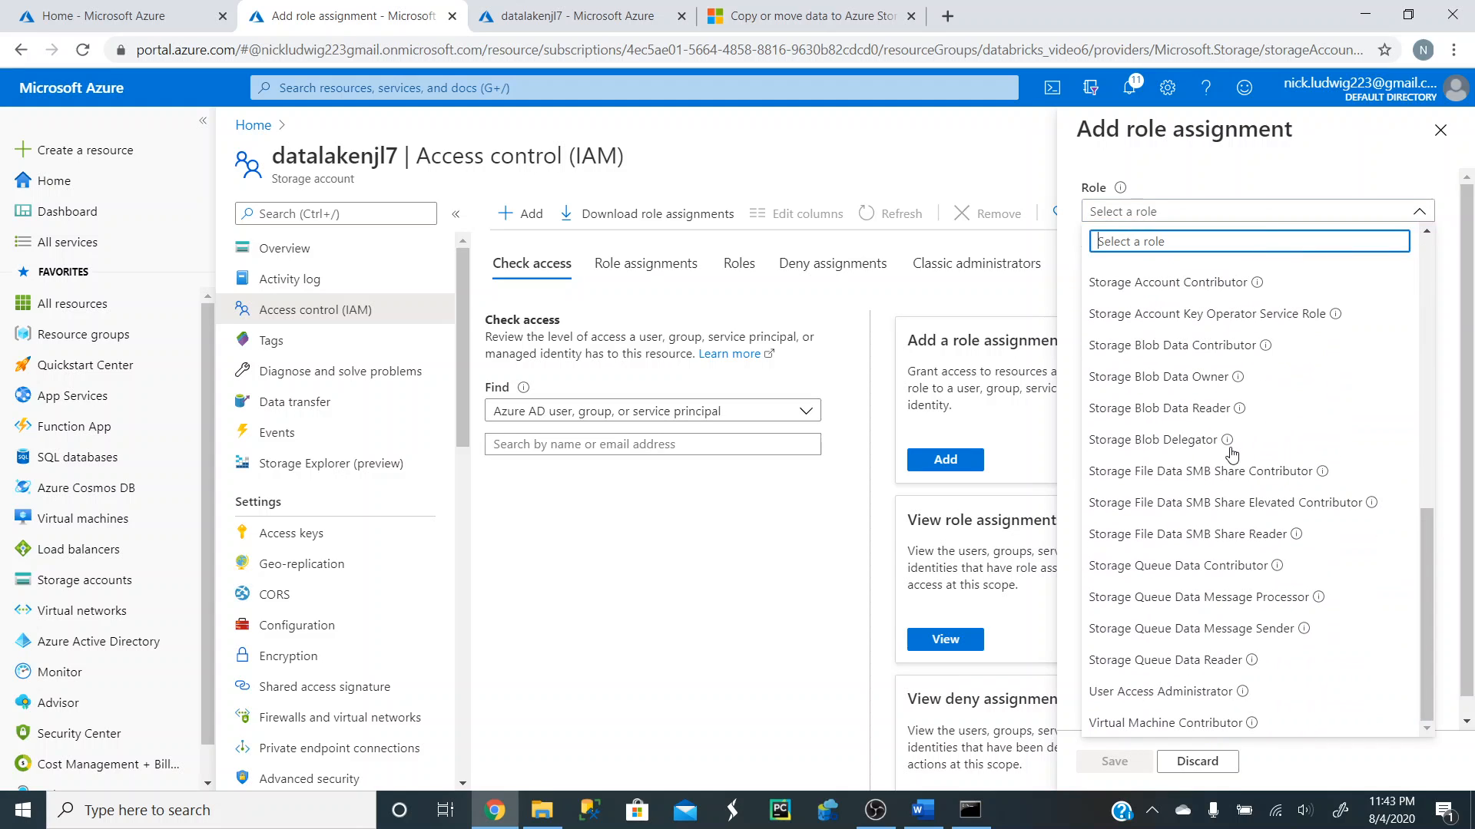
{"action": "left_click", "coordinate": [1174, 346]}
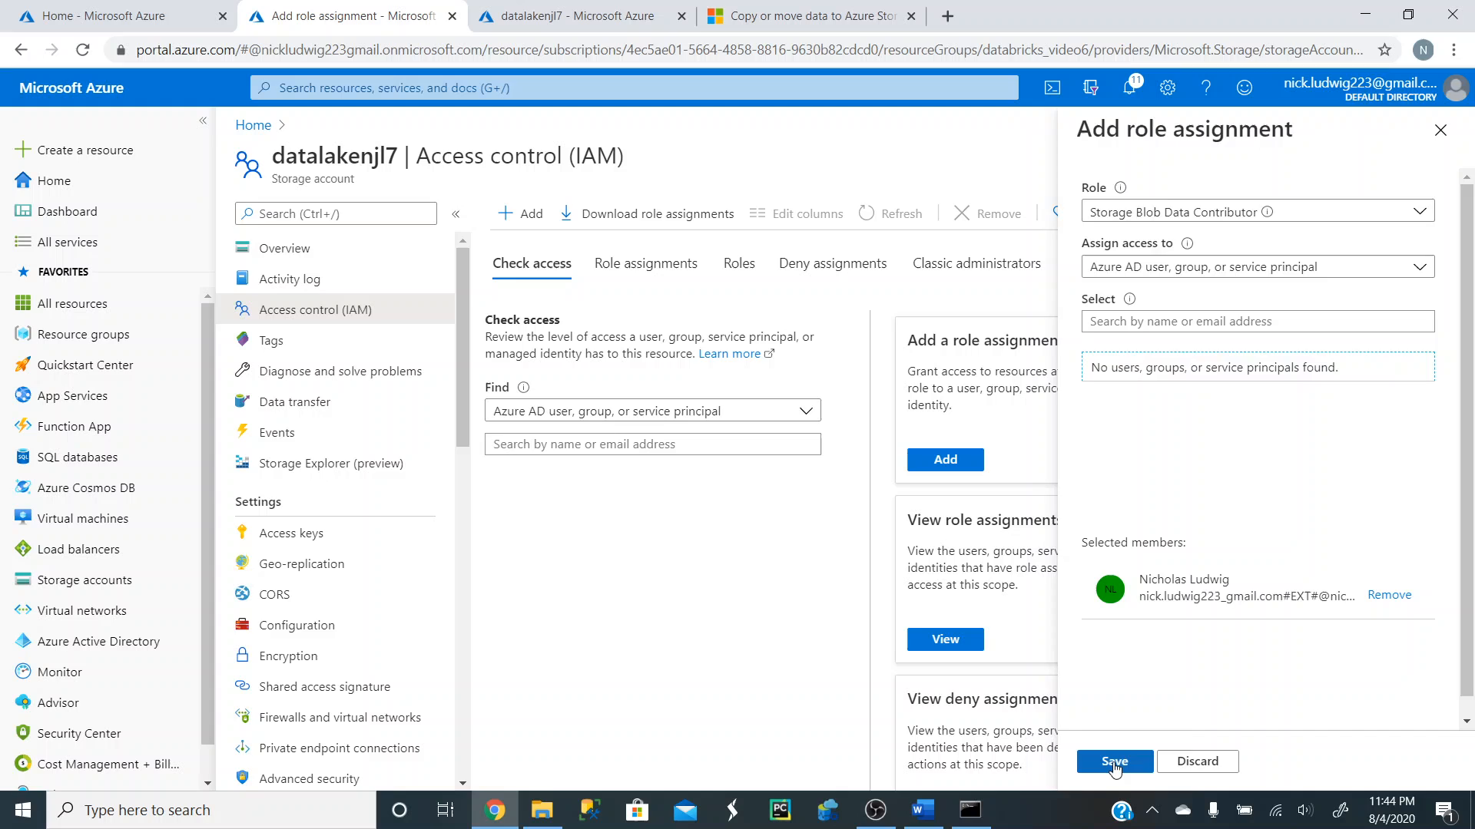
{"action": "left_click", "coordinate": [1114, 760]}
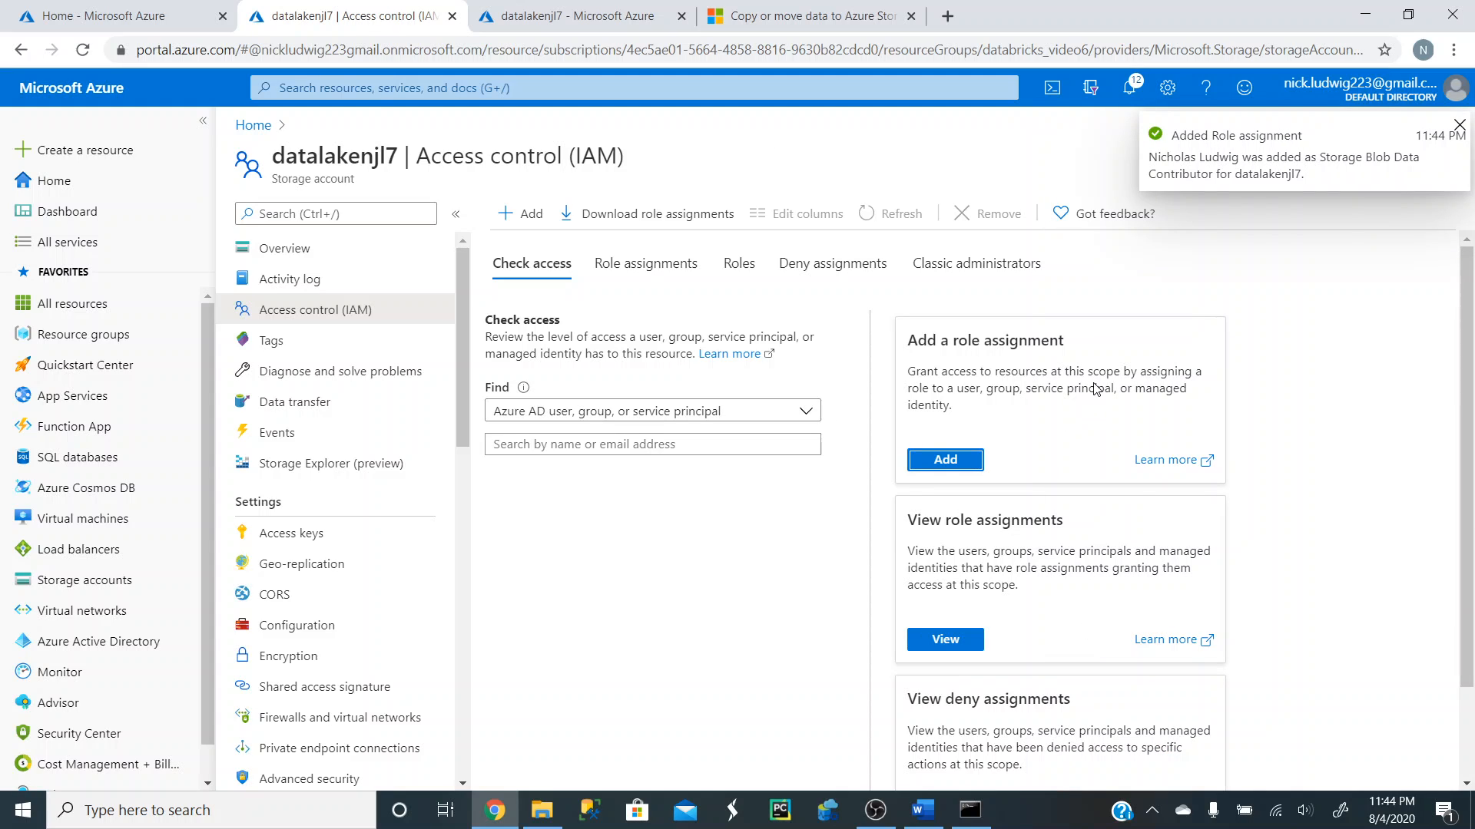
{"action": "mouse_move", "coordinate": [759, 527]}
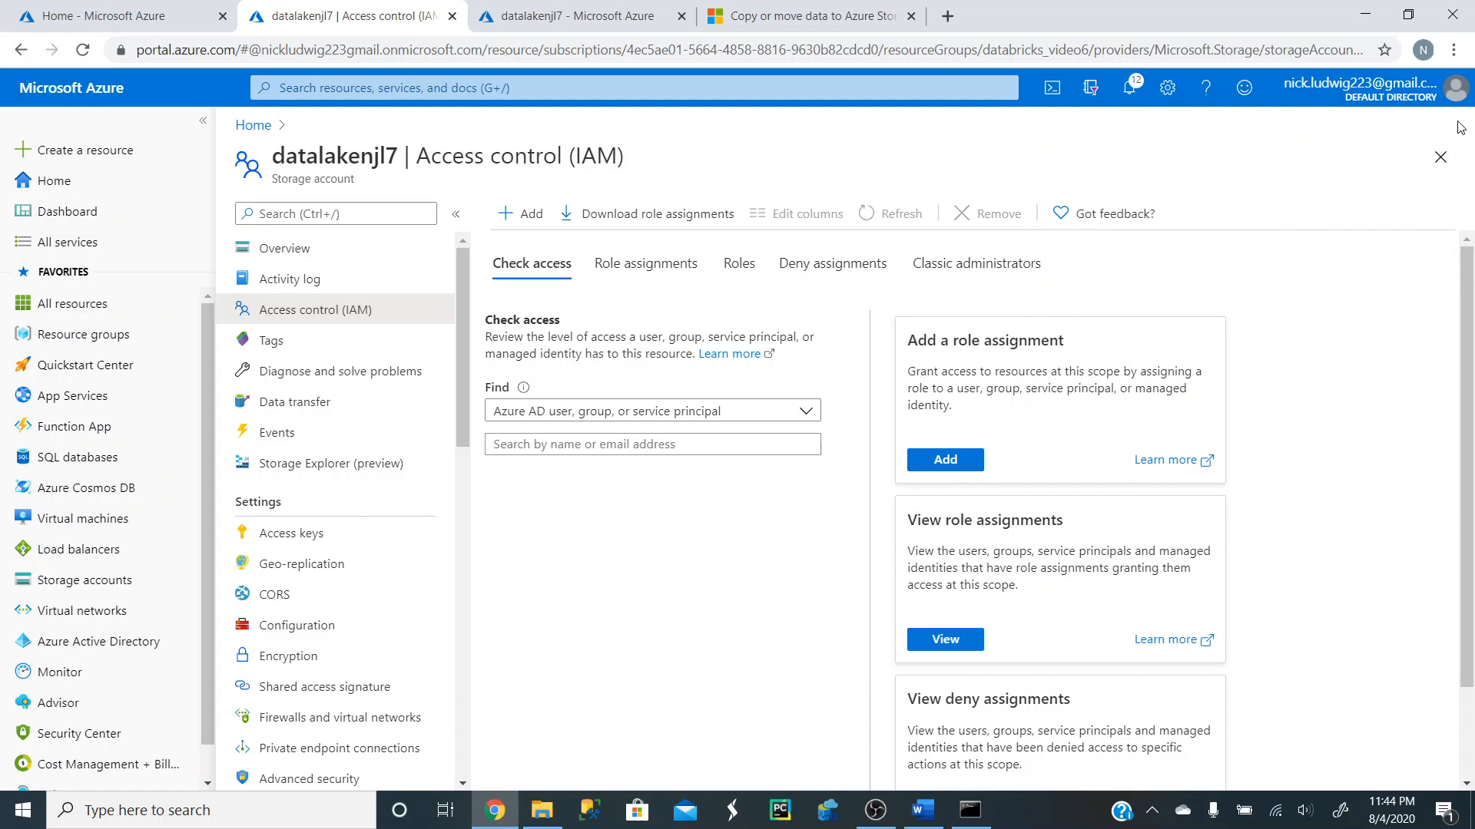
{"action": "mouse_move", "coordinate": [632, 520]}
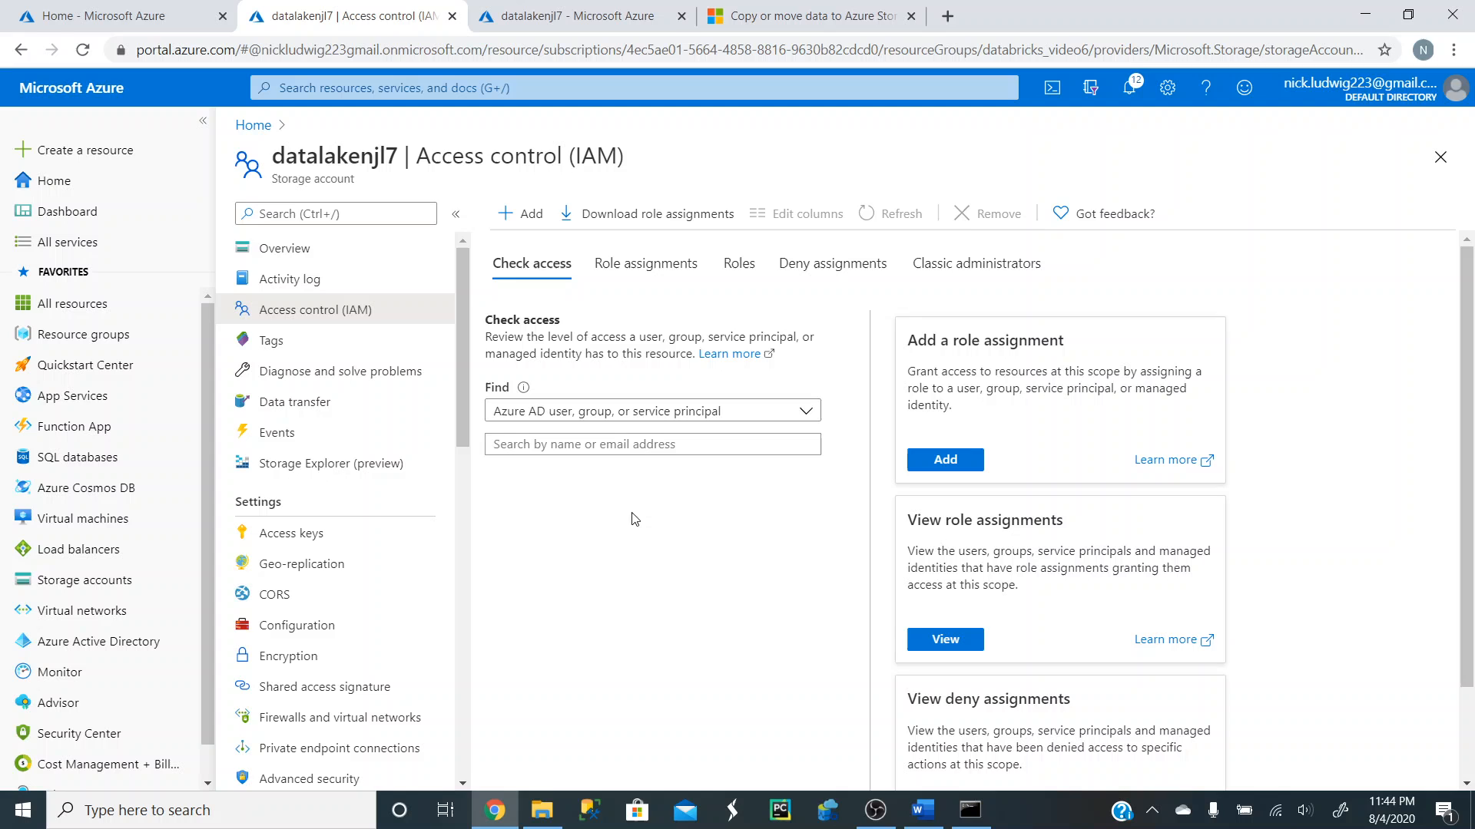
Review the Role assignments list, return to Check access, then go to the Containers list.
{"action": "left_click", "coordinate": [647, 263]}
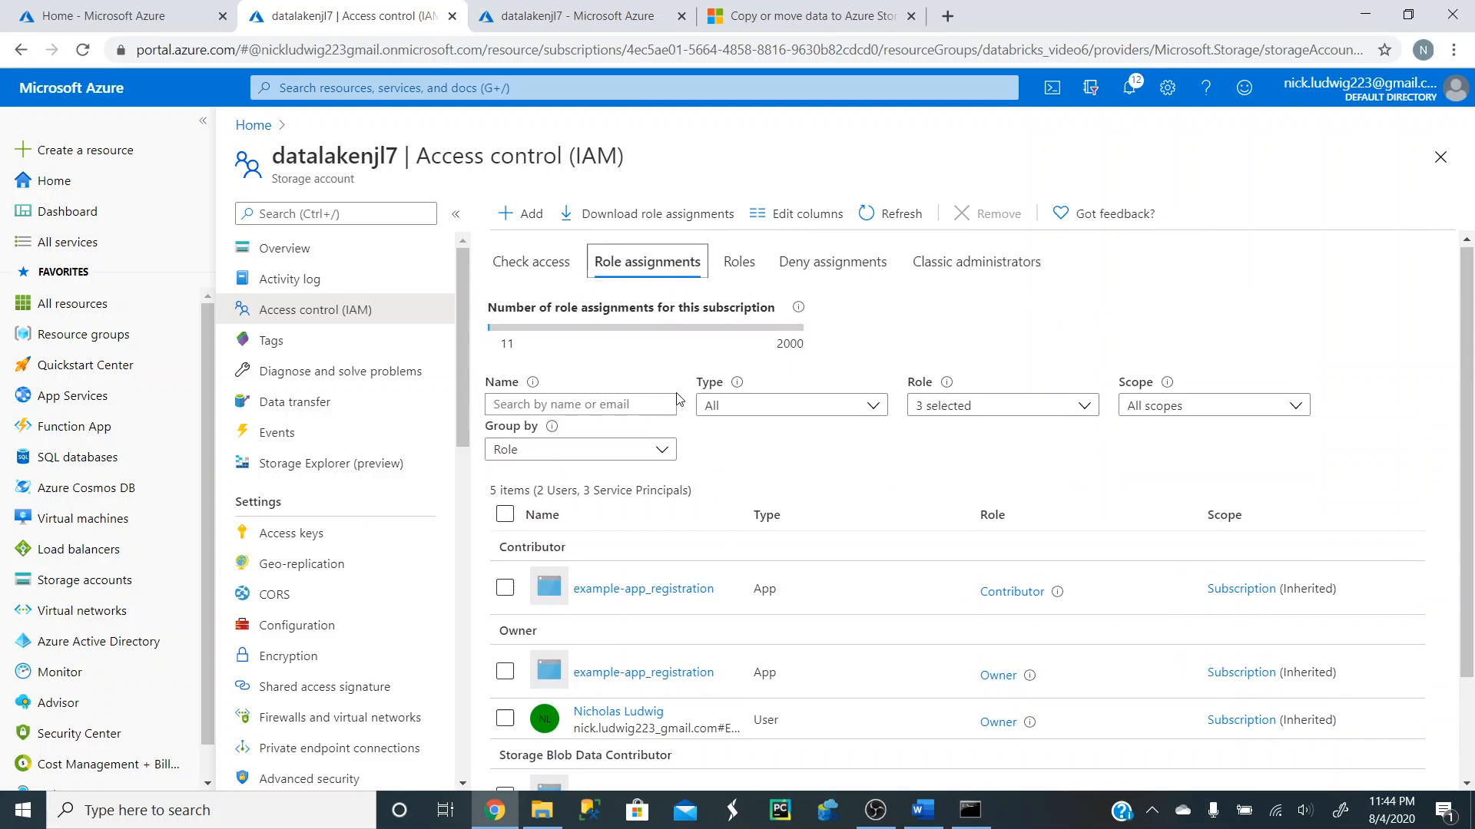
{"action": "scroll", "scroll_direction": "down", "scroll_amount": 3}
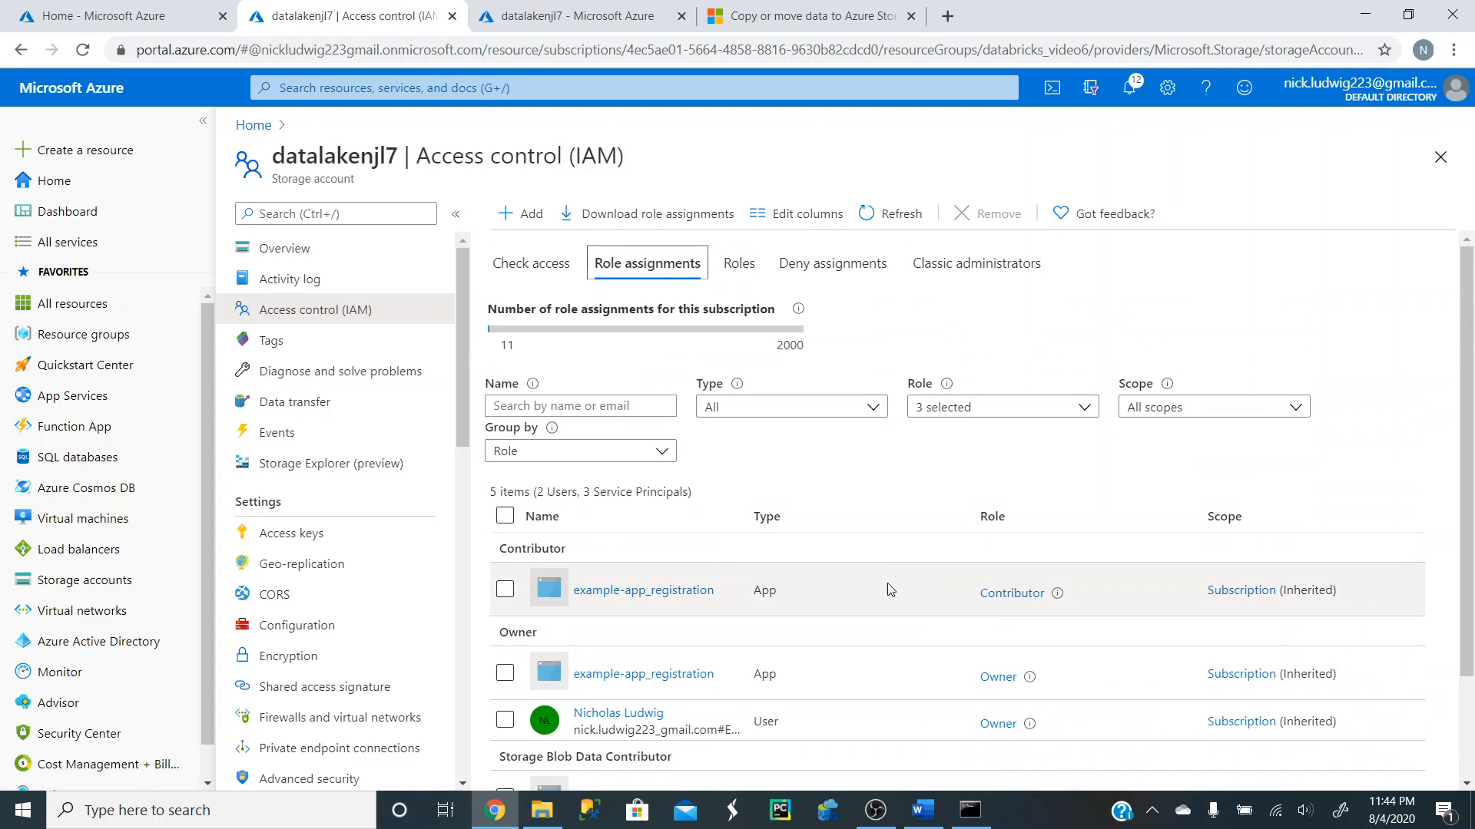
{"action": "left_click", "coordinate": [530, 263]}
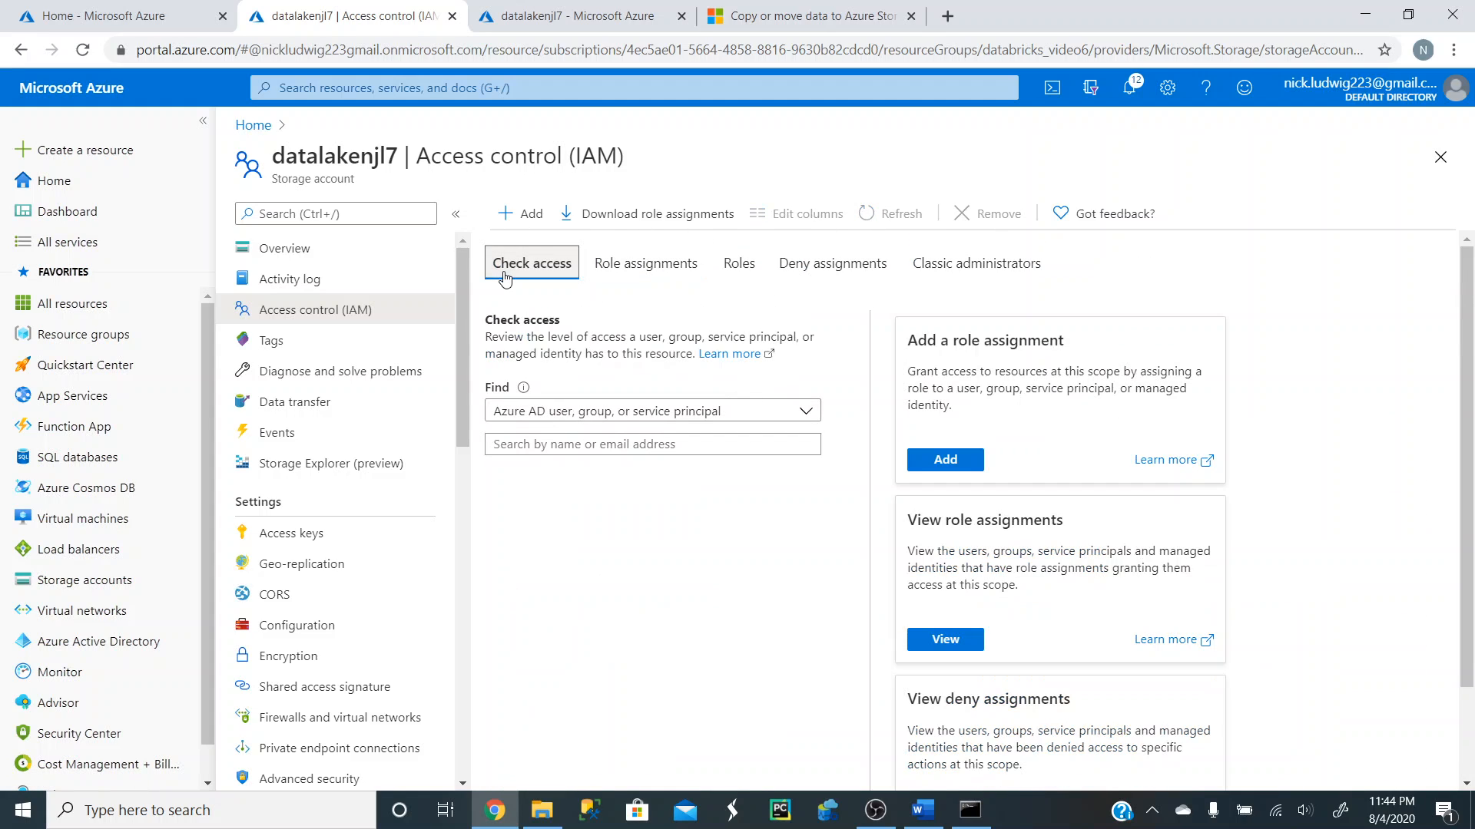
{"action": "left_click", "coordinate": [567, 15]}
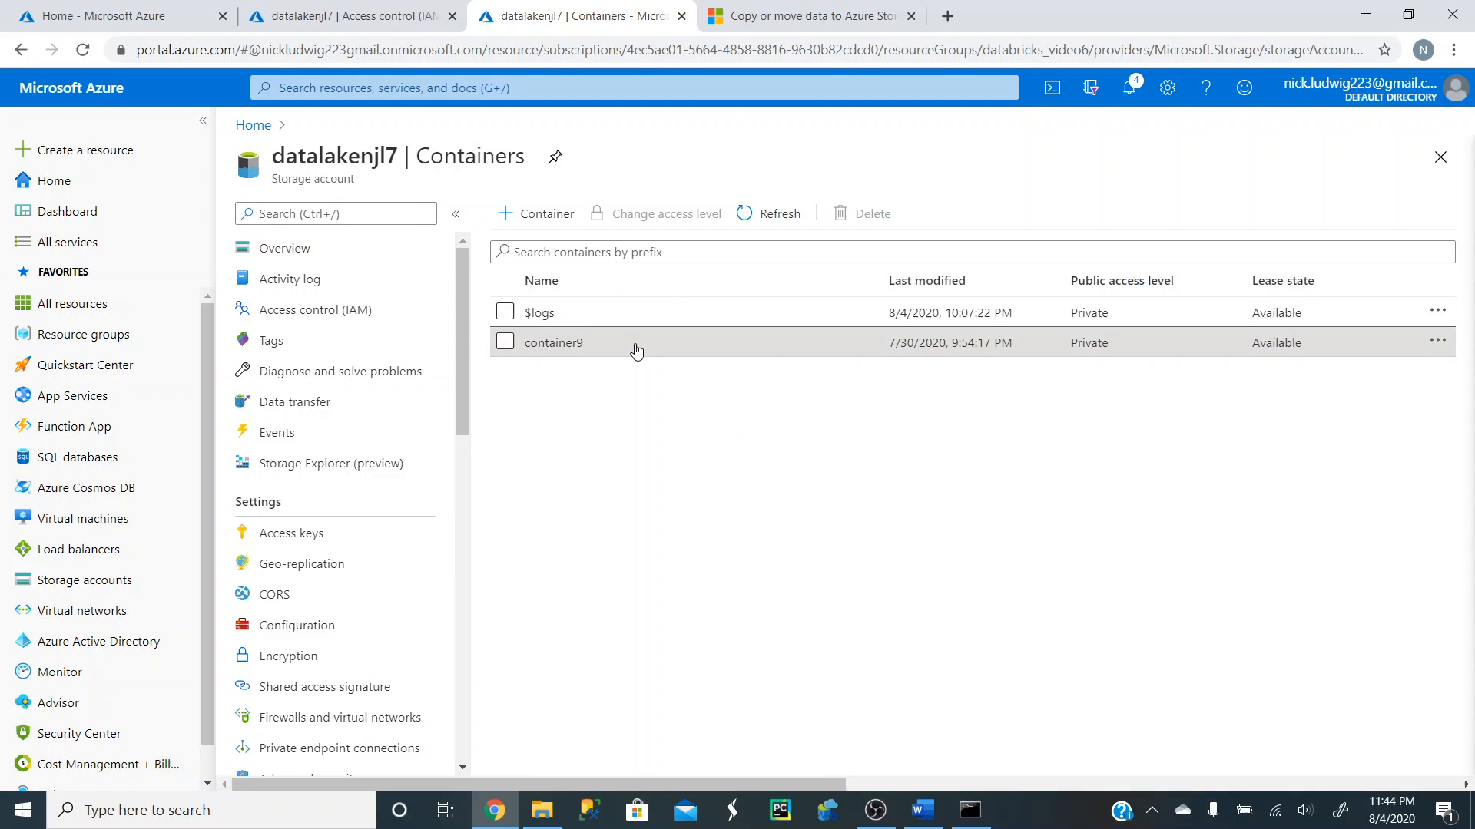
View container9's properties and blob URL under the datalakenjl7 storage account.
{"action": "left_click", "coordinate": [553, 343]}
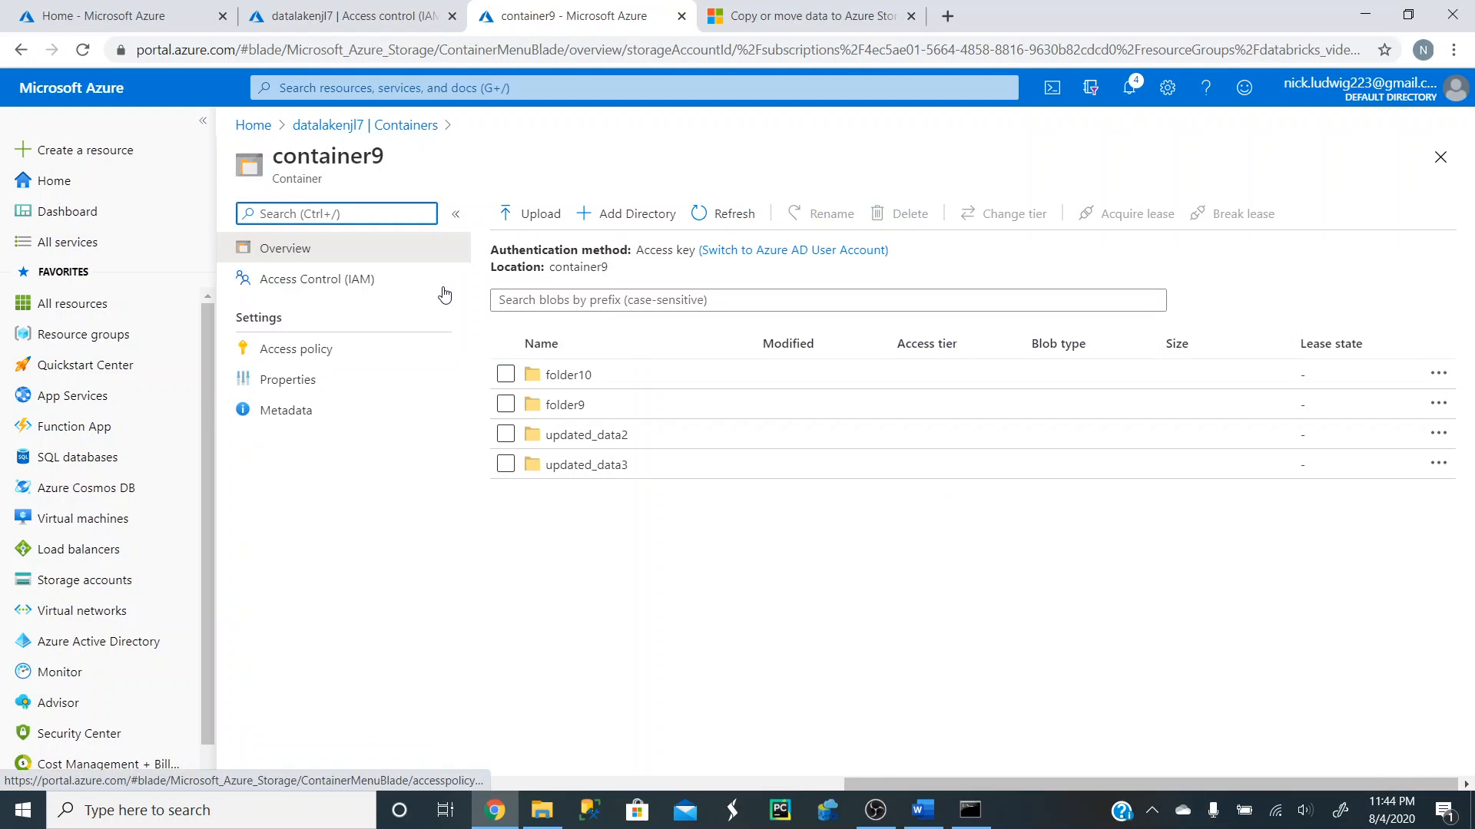
{"action": "mouse_move", "coordinate": [699, 526]}
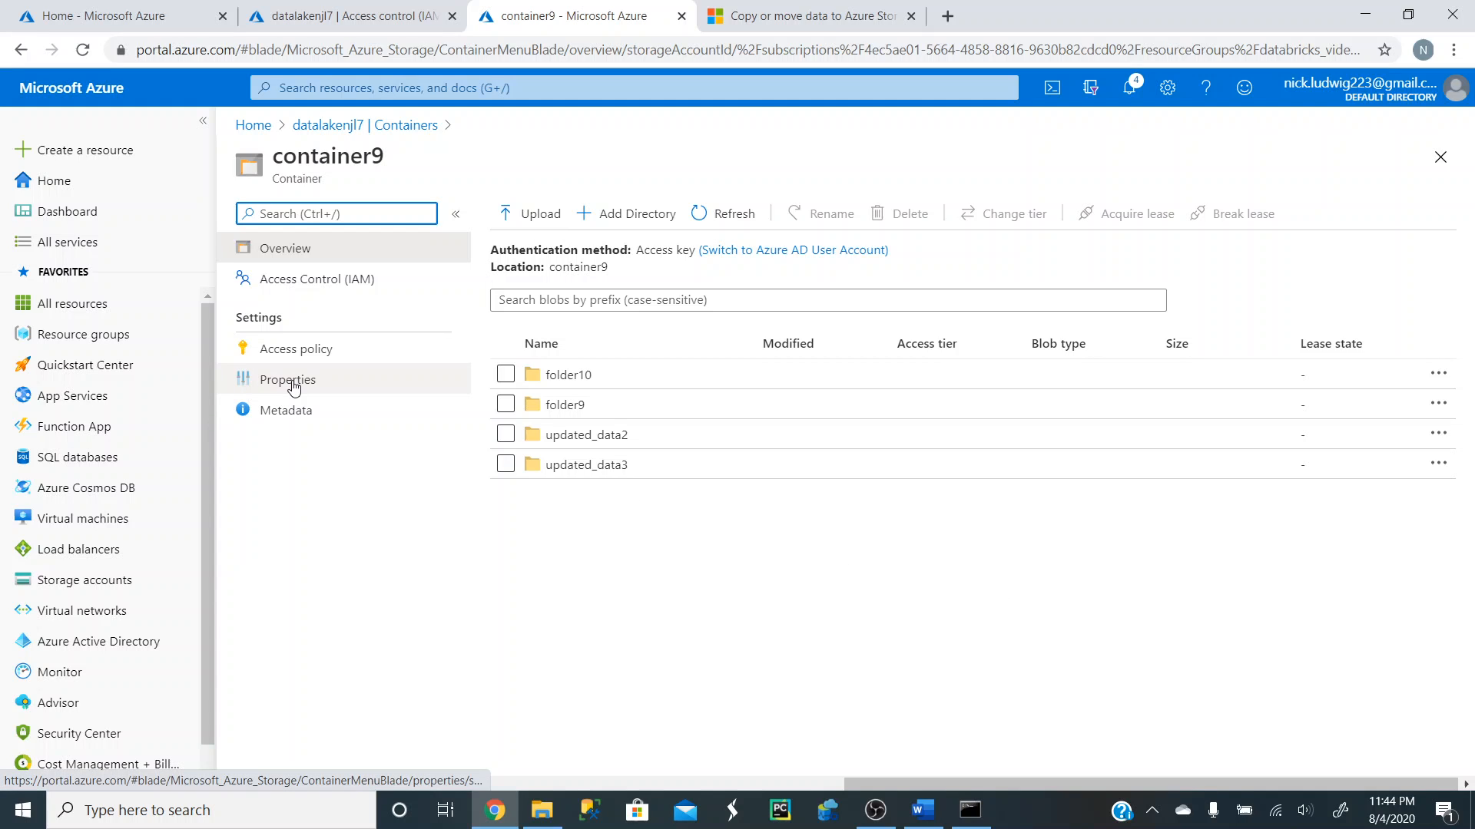
{"action": "left_click", "coordinate": [287, 379]}
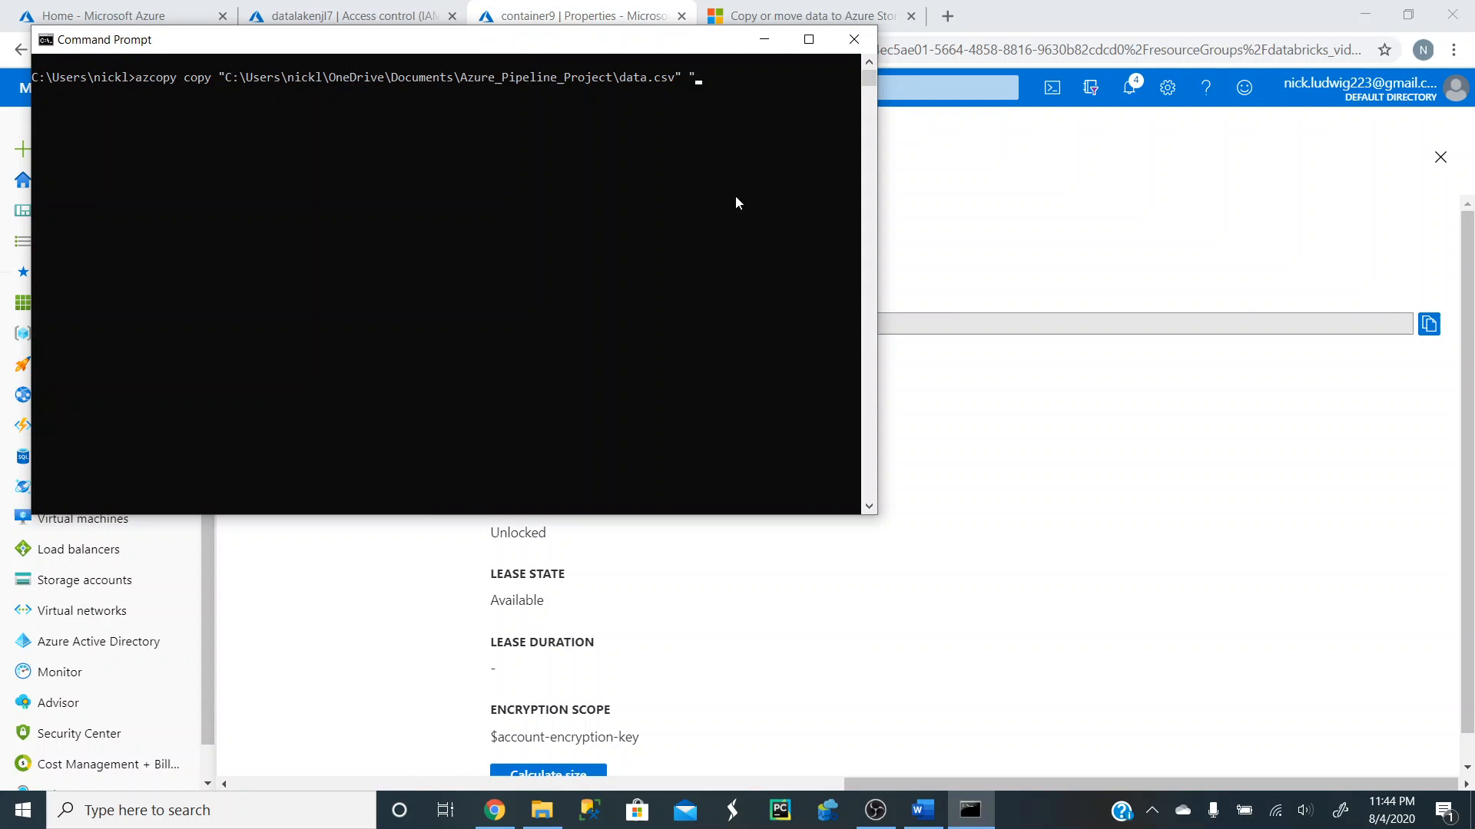
{"action": "type", "text": "\"https://datalakenjl7.blob.core.windows.net/container9\""}
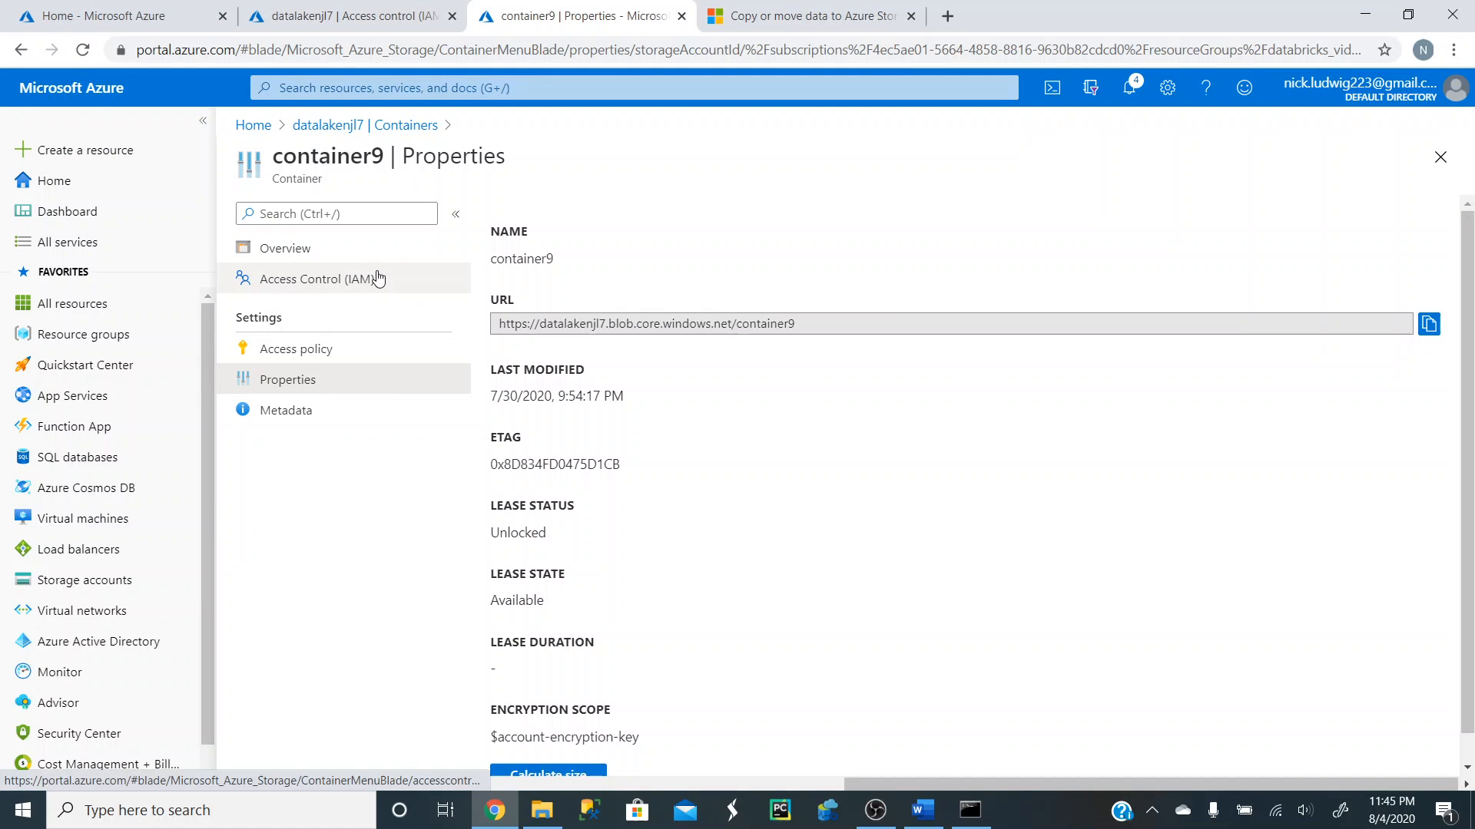
{"action": "mouse_move", "coordinate": [338, 262]}
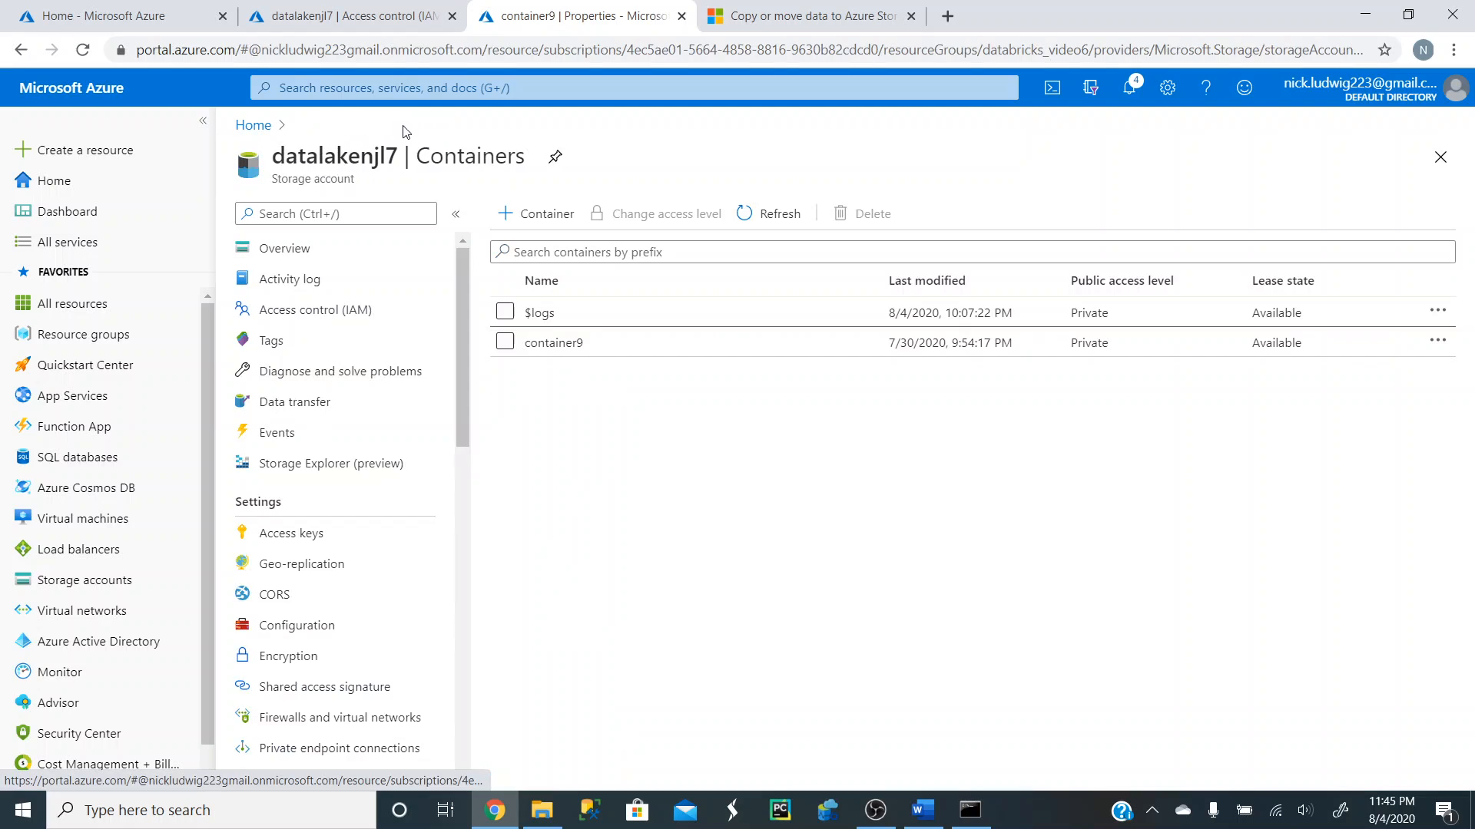
Verify data.csv is listed in container9 and its loan data shows in the Edit view.
{"action": "left_click", "coordinate": [554, 342]}
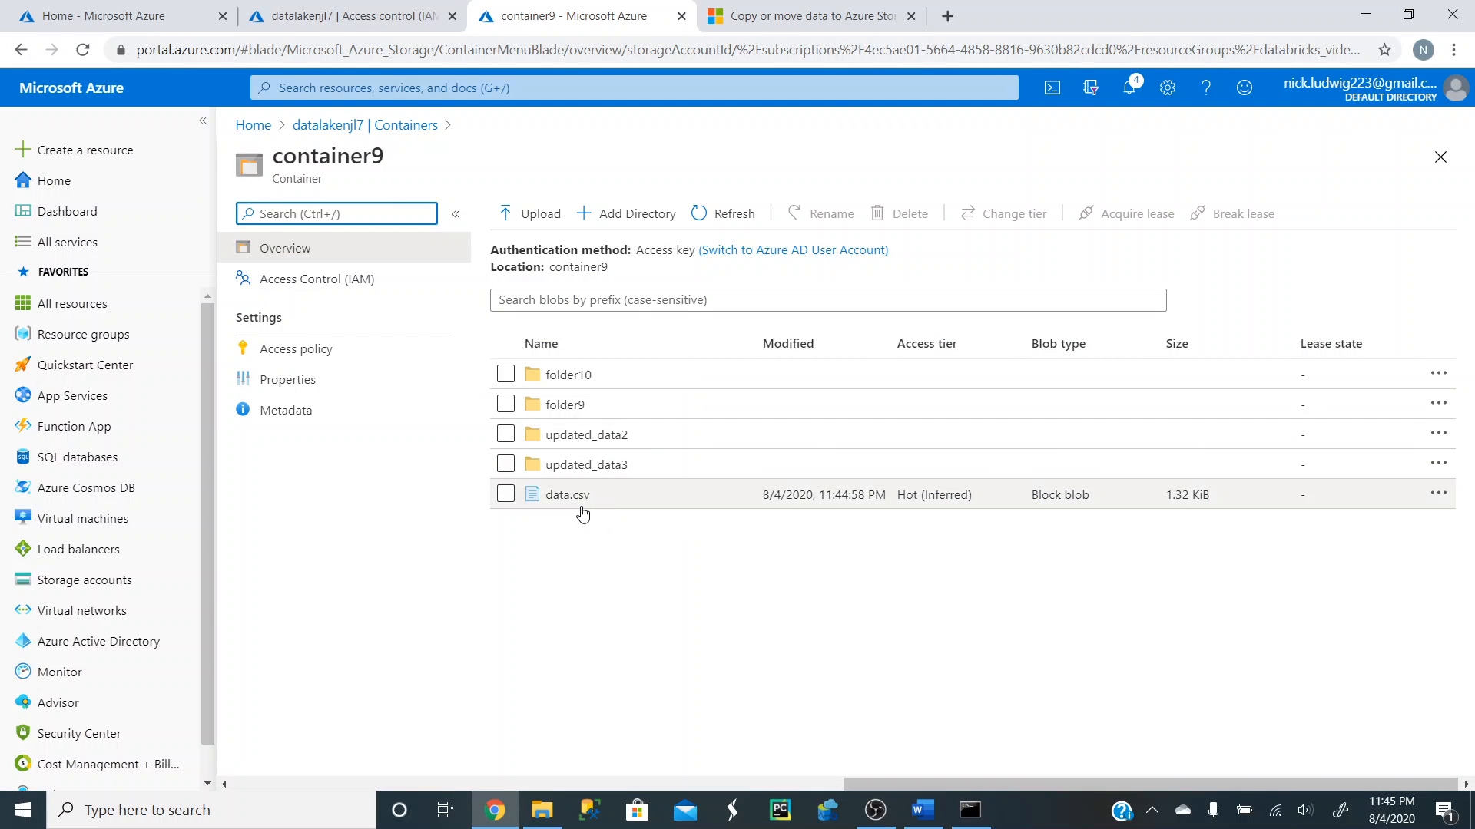
{"action": "left_click", "coordinate": [566, 493]}
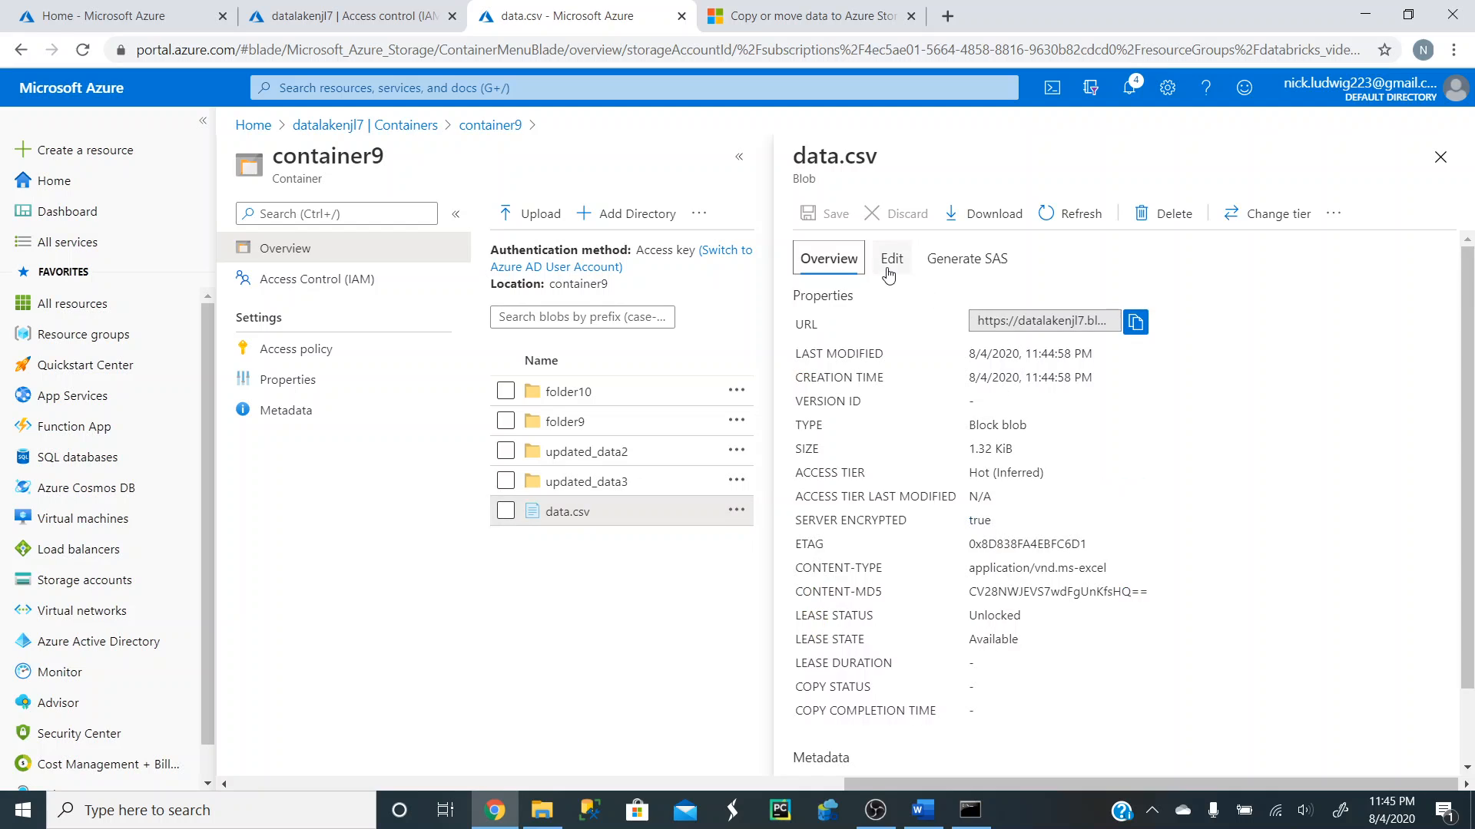
{"action": "left_click", "coordinate": [889, 258]}
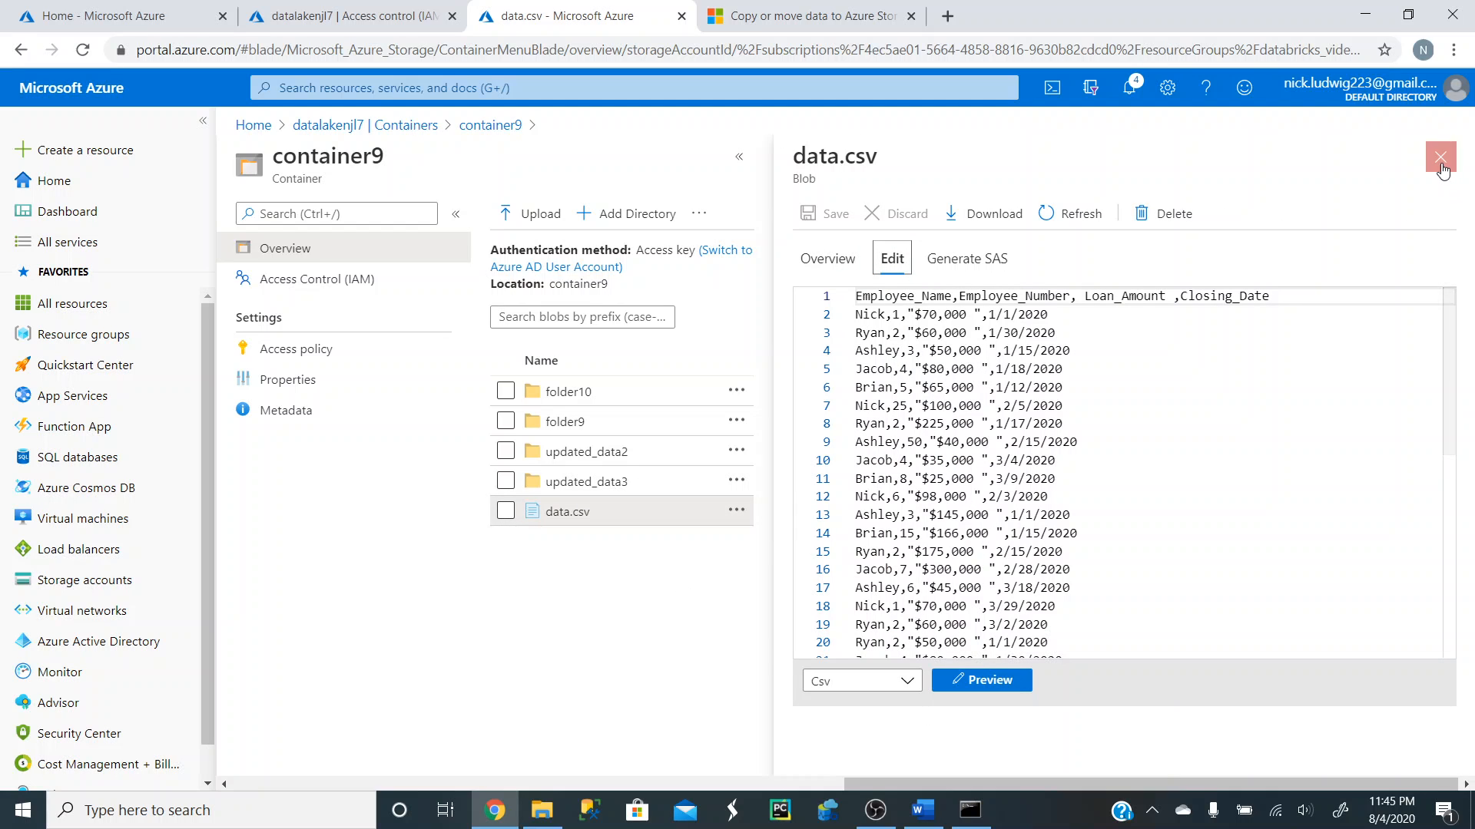
{"action": "left_click", "coordinate": [1439, 157]}
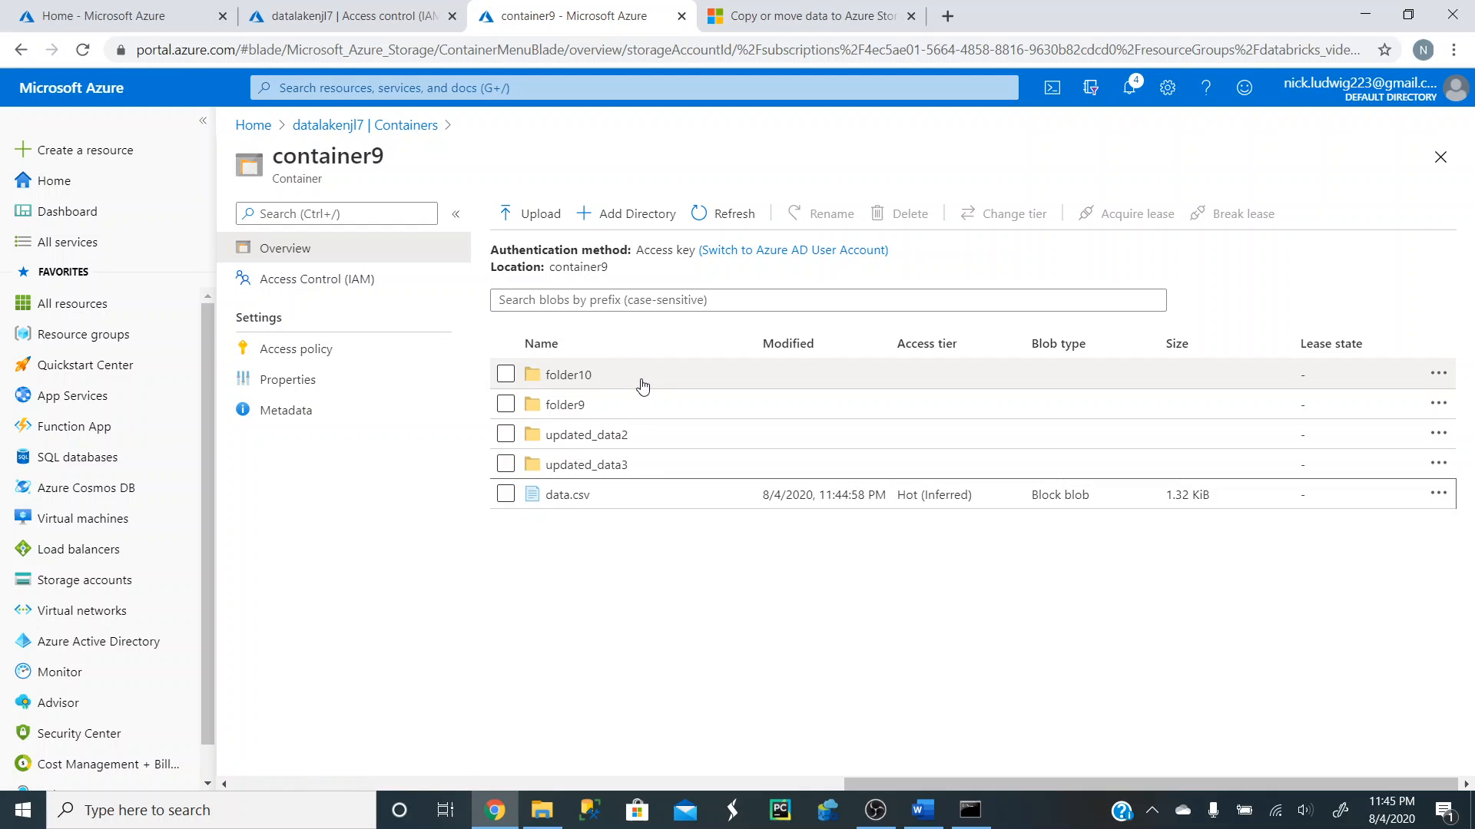
{"action": "mouse_move", "coordinate": [601, 378]}
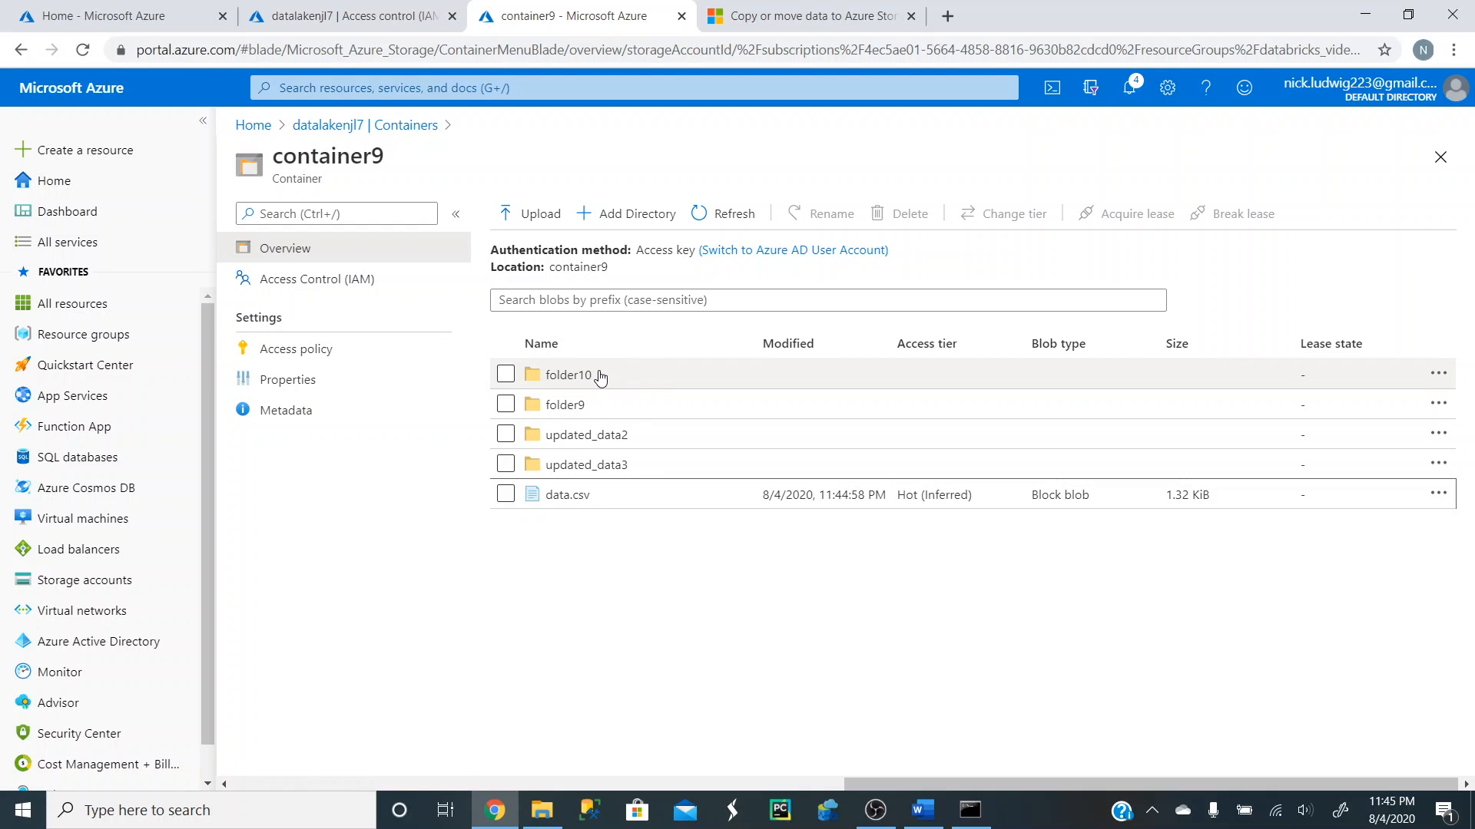
Rerun the azcopy copy of data.csv with /folder10/ appended to the container9 destination URL.
{"action": "left_click", "coordinate": [288, 379]}
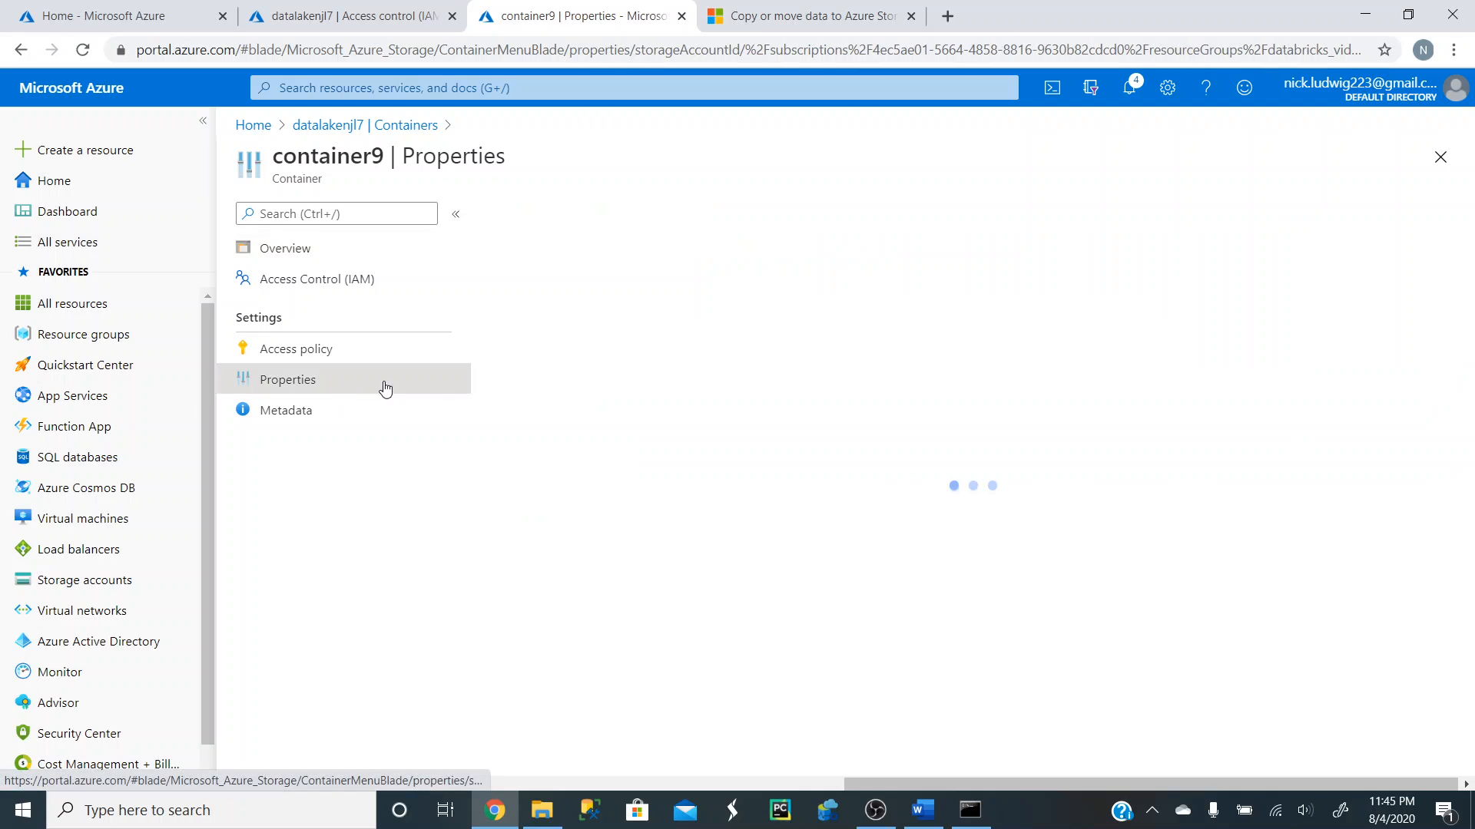
{"action": "left_click", "coordinate": [1425, 324]}
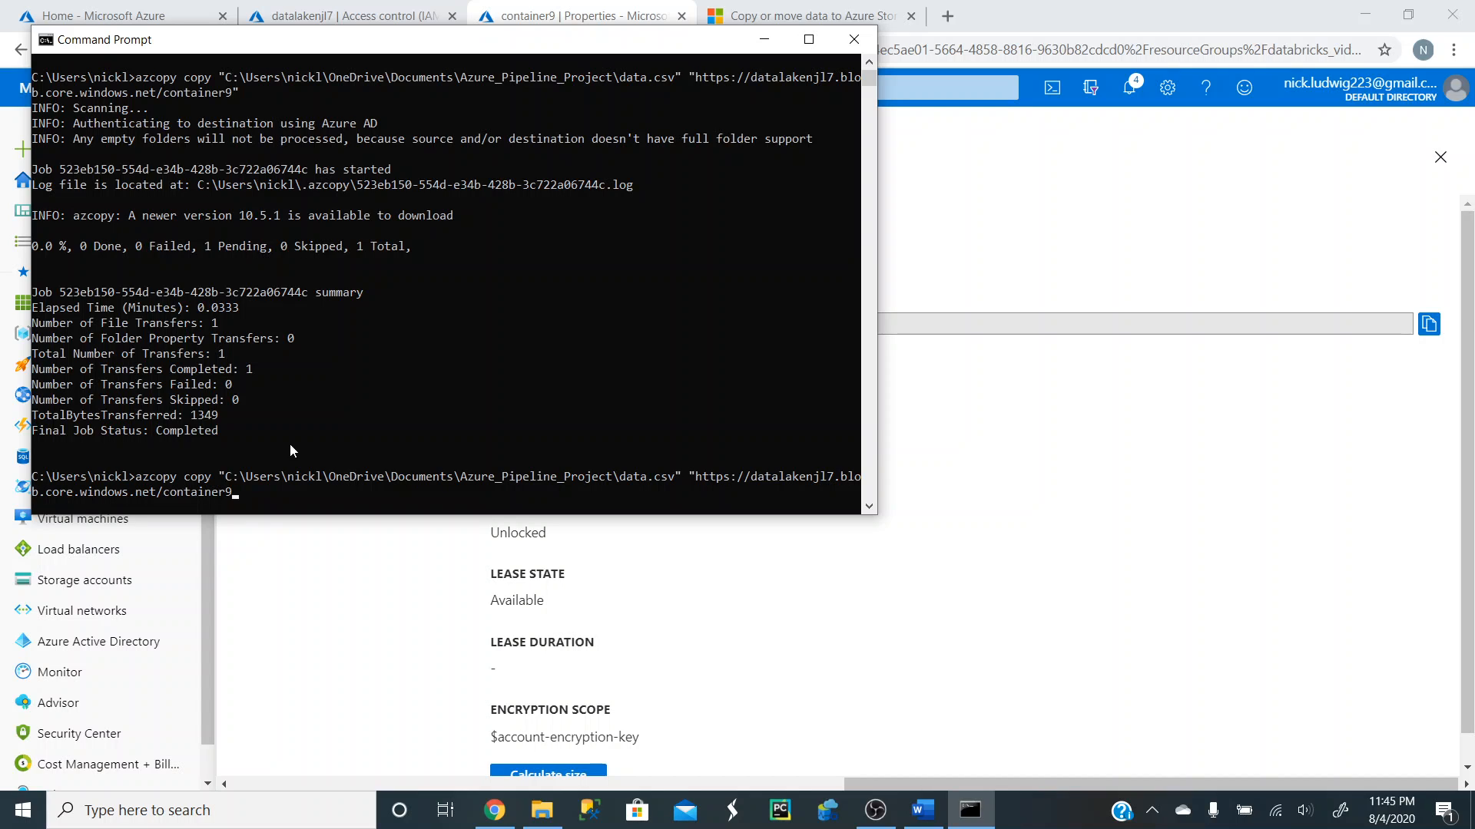
{"action": "type", "text": "/folder"}
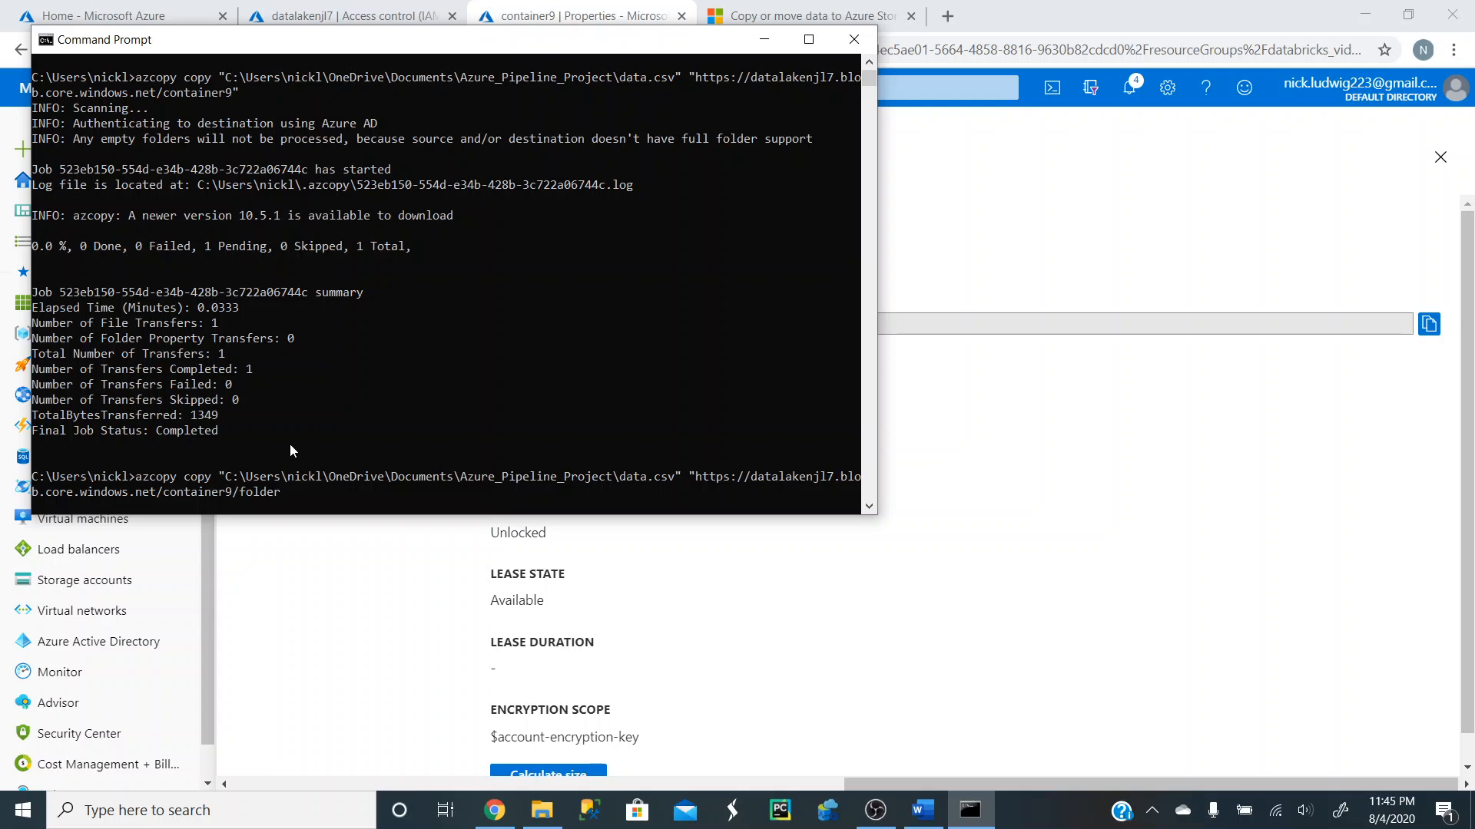
{"action": "type", "text": "10"}
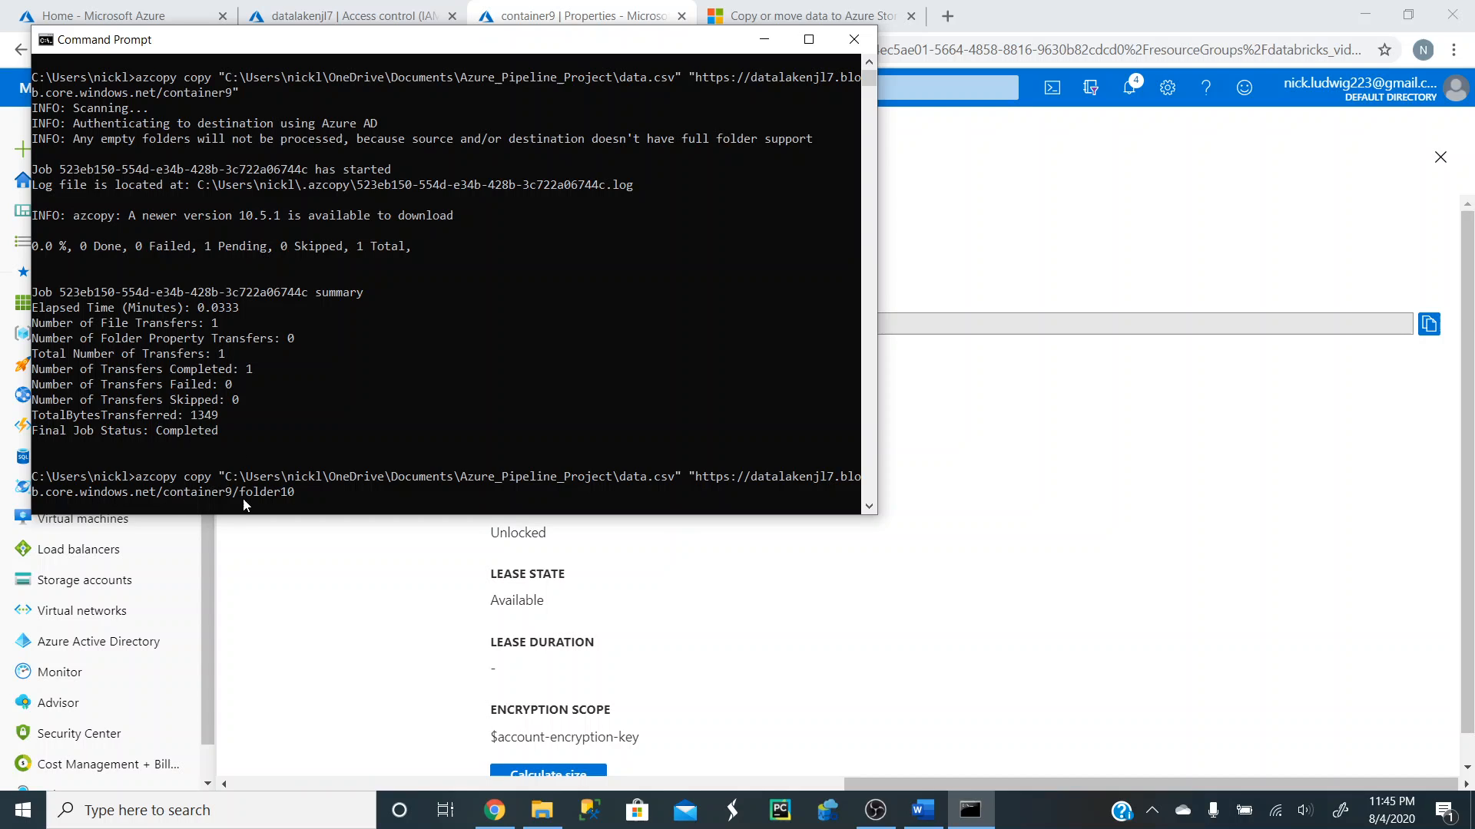
{"action": "mouse_move", "coordinate": [260, 505]}
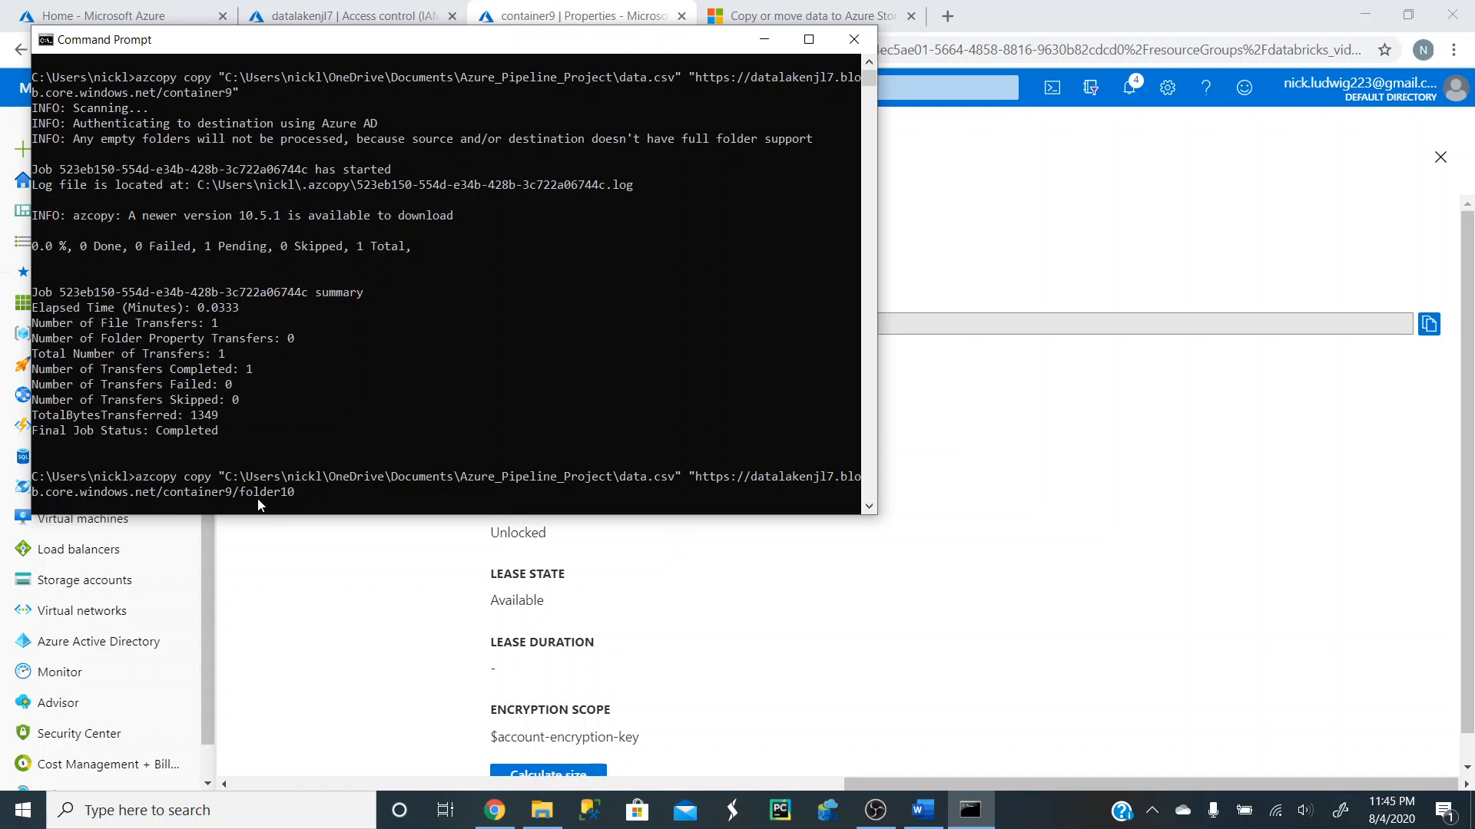
{"action": "type", "text": "/"}
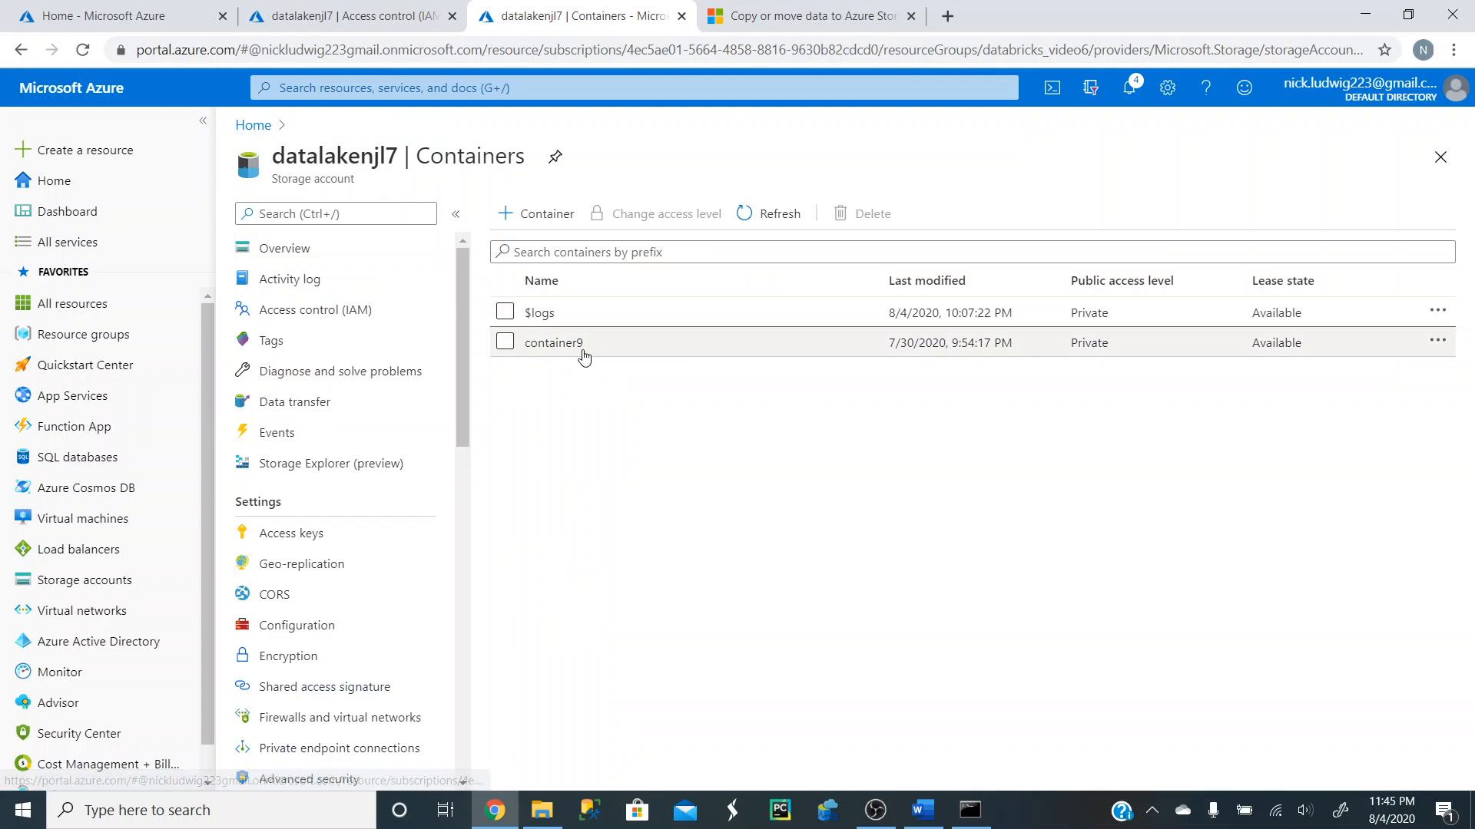
Verify data.csv inside container9/folder10 shows its loan data, then return to Command Prompt.
{"action": "left_click", "coordinate": [553, 343]}
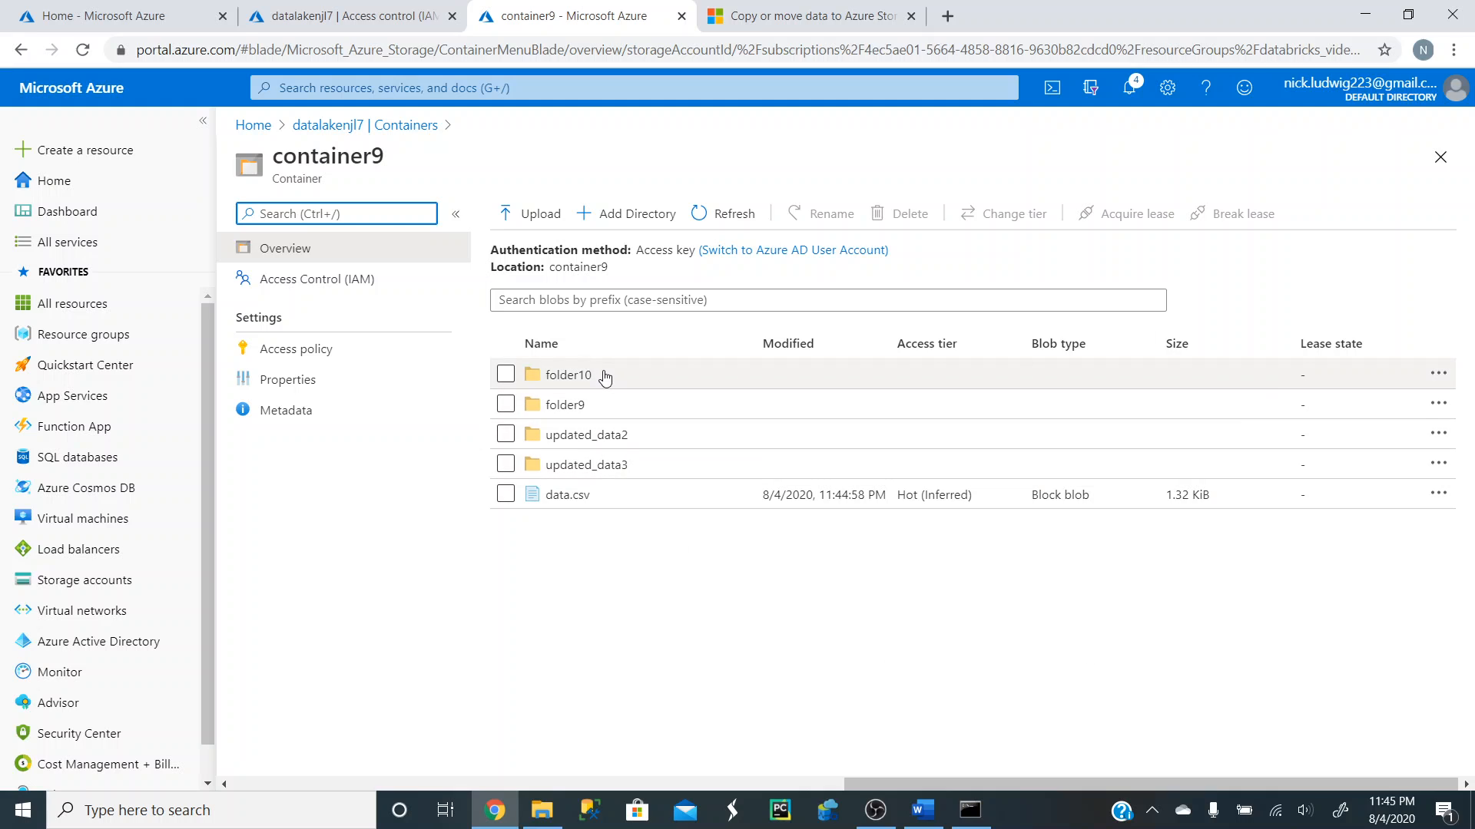
{"action": "left_click", "coordinate": [569, 375]}
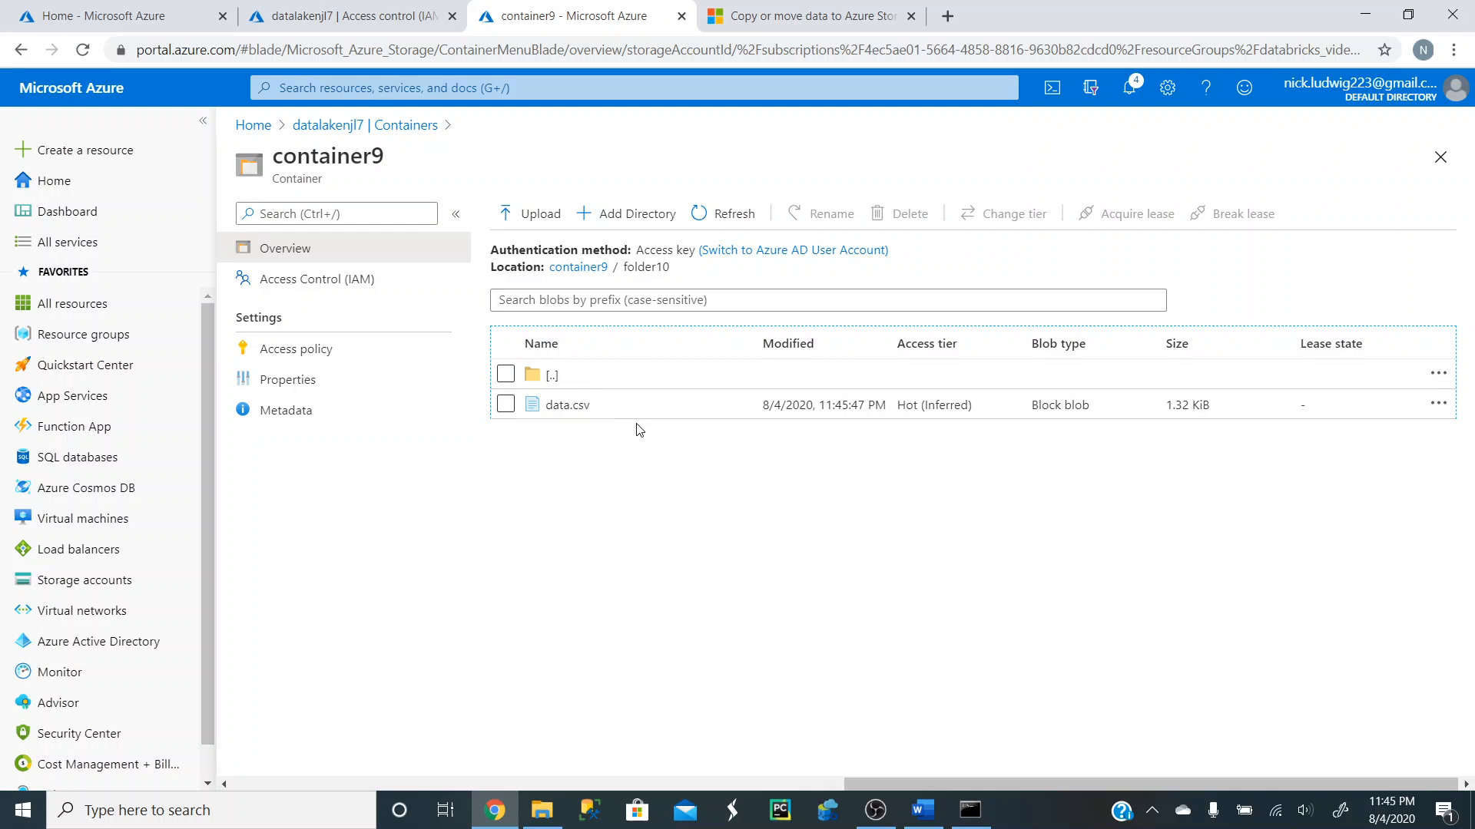
{"action": "left_click", "coordinate": [567, 403]}
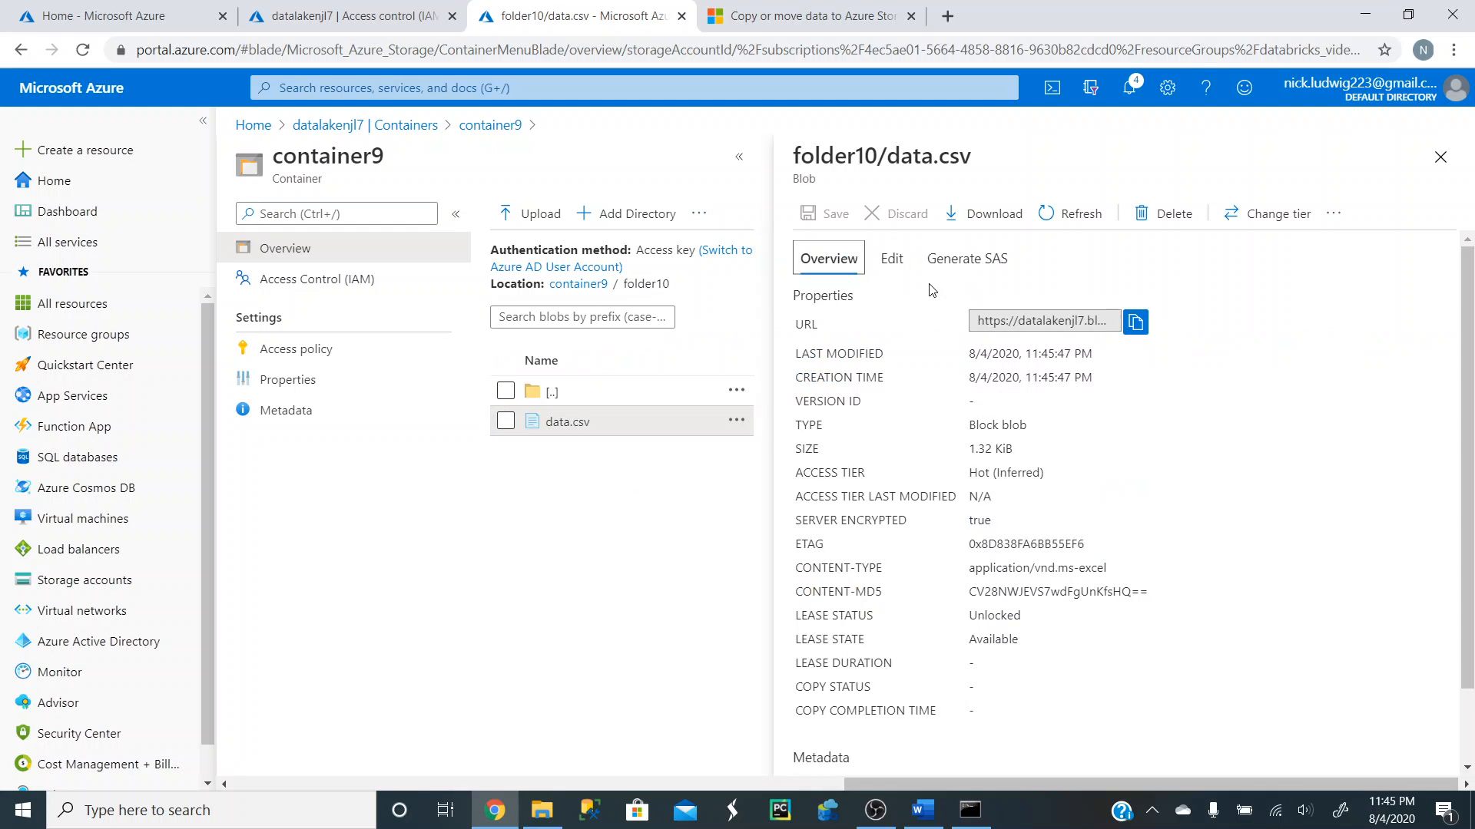
{"action": "left_click", "coordinate": [889, 258]}
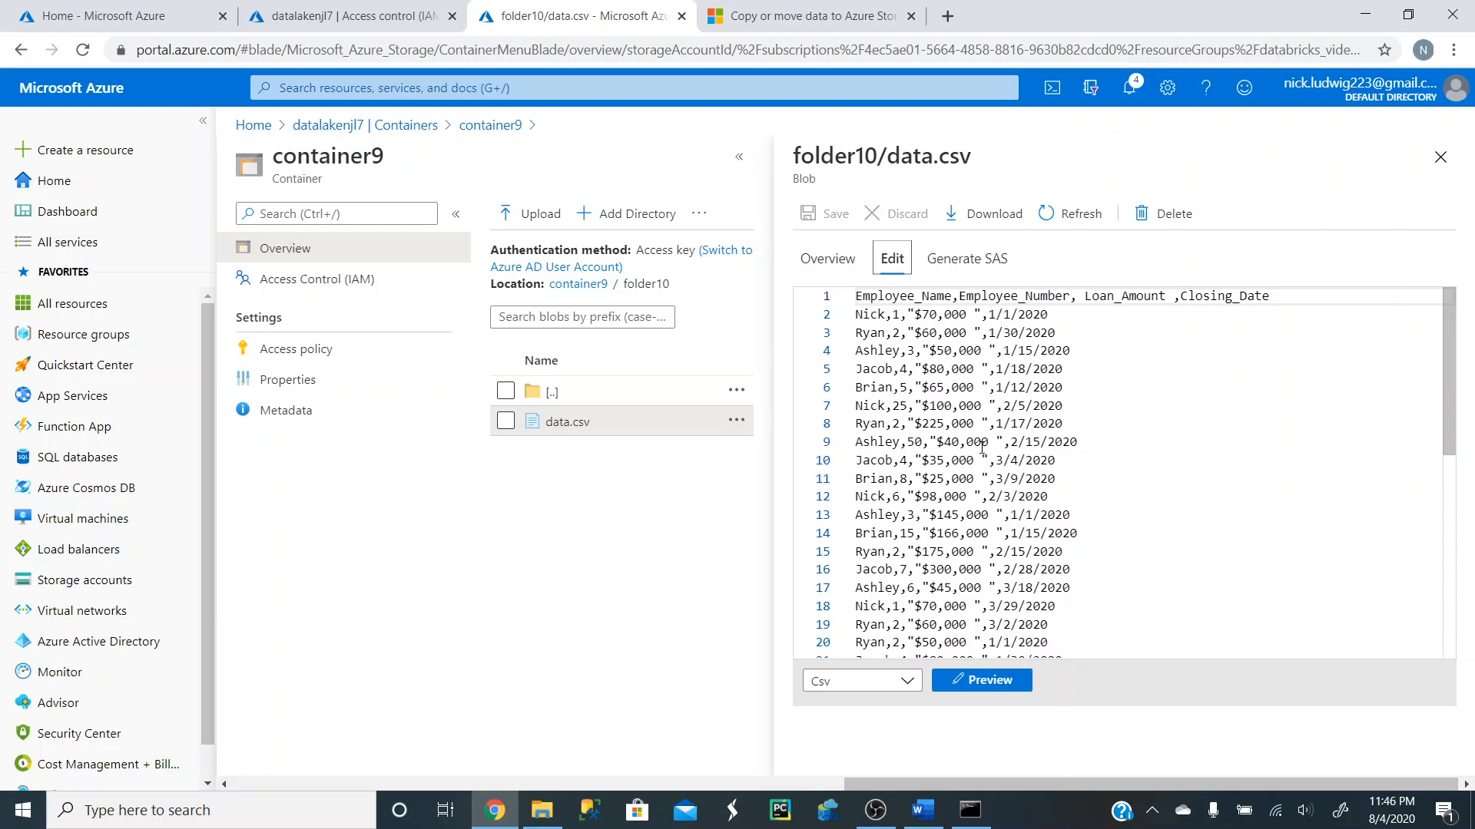
{"action": "left_click", "coordinate": [1441, 157]}
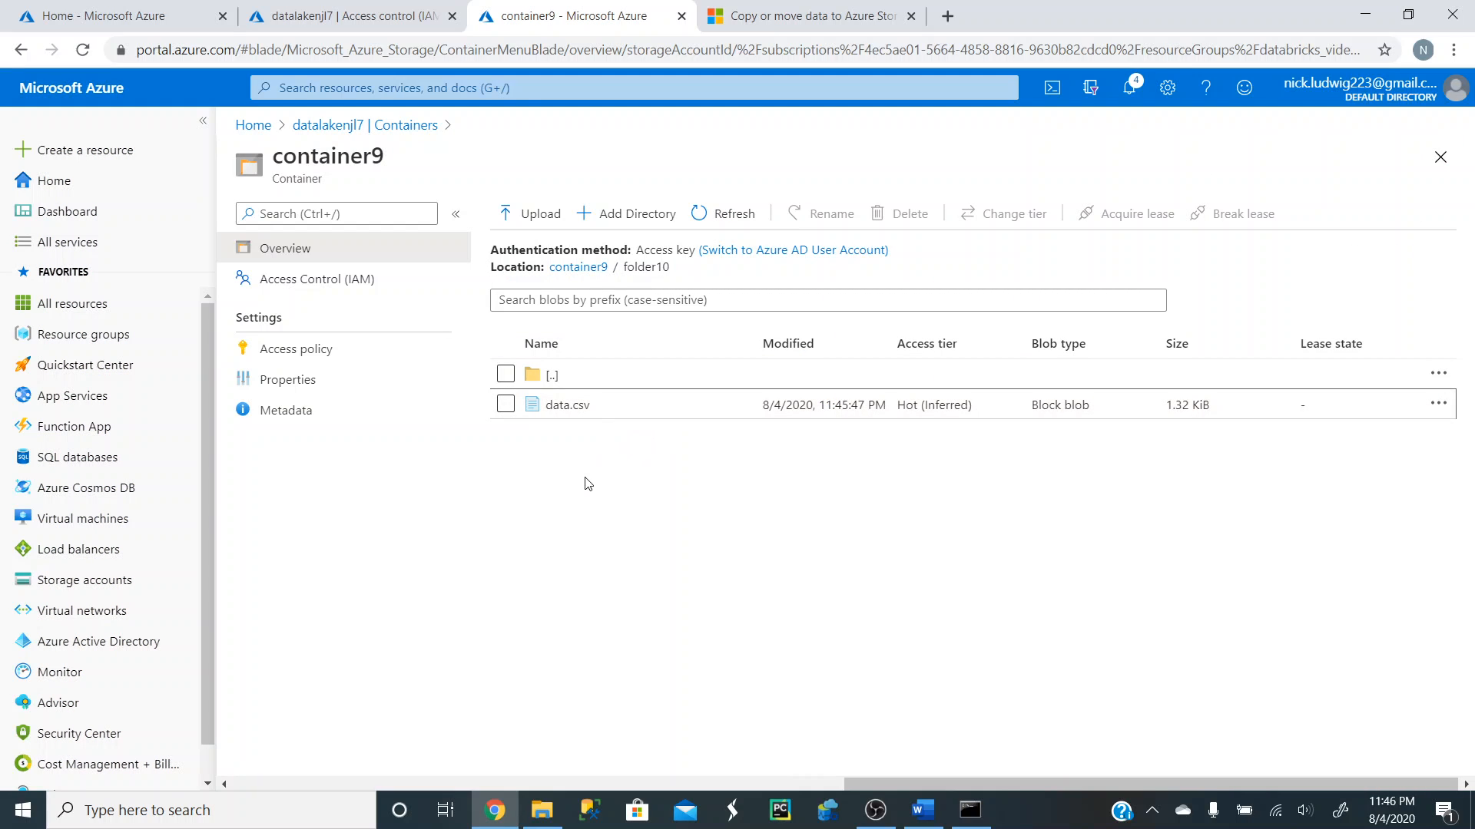
{"action": "left_click", "coordinate": [969, 810]}
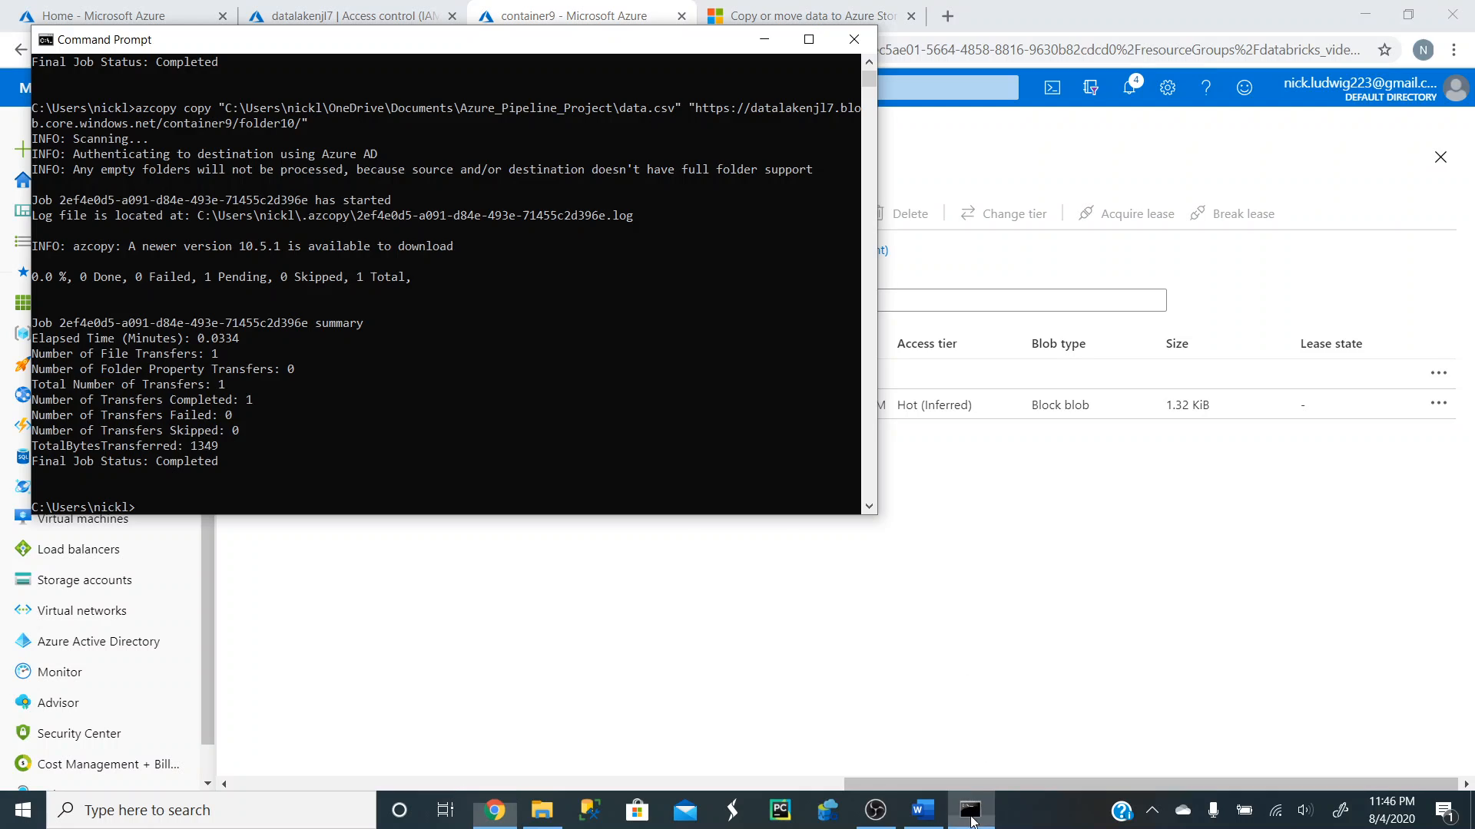